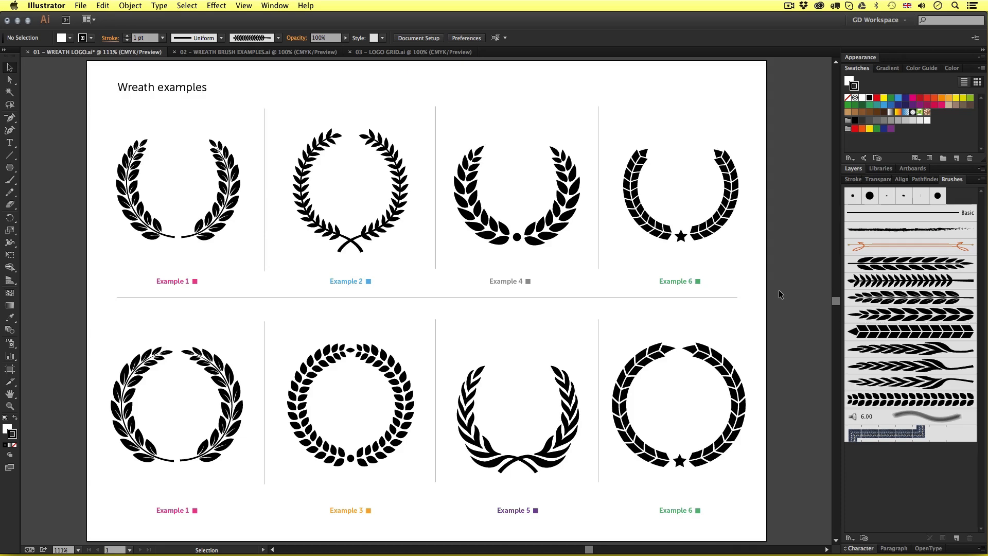
mouse_move(352, 397)
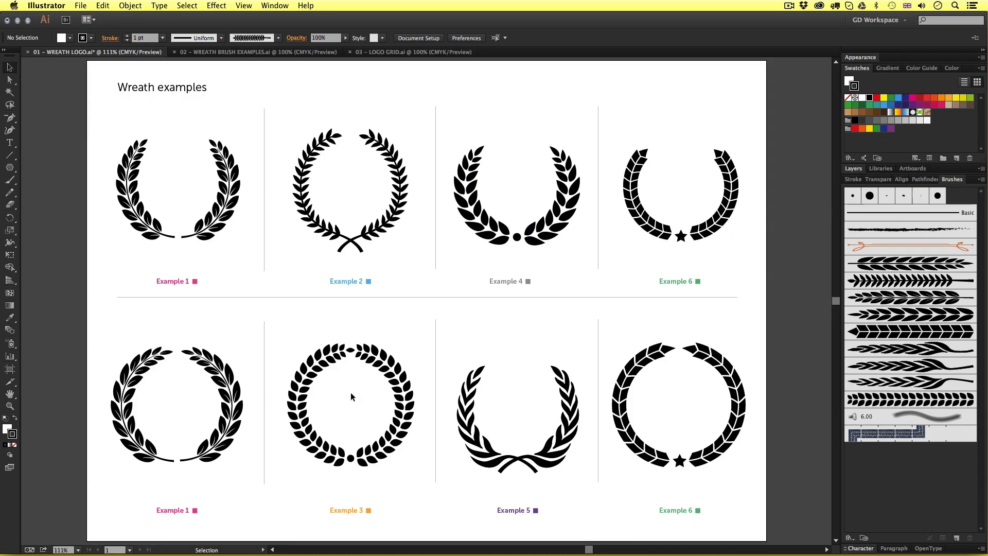
mouse_move(790, 345)
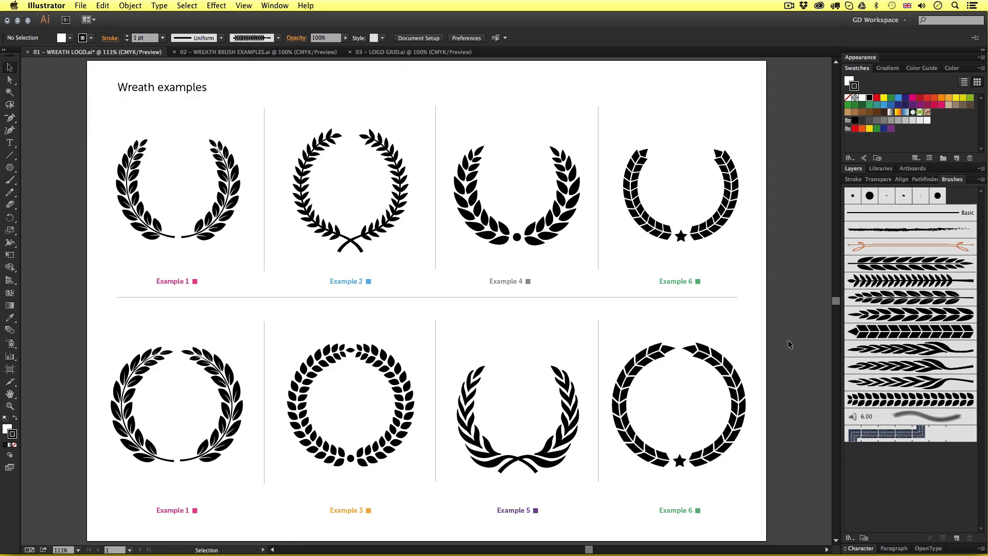
mouse_move(612, 255)
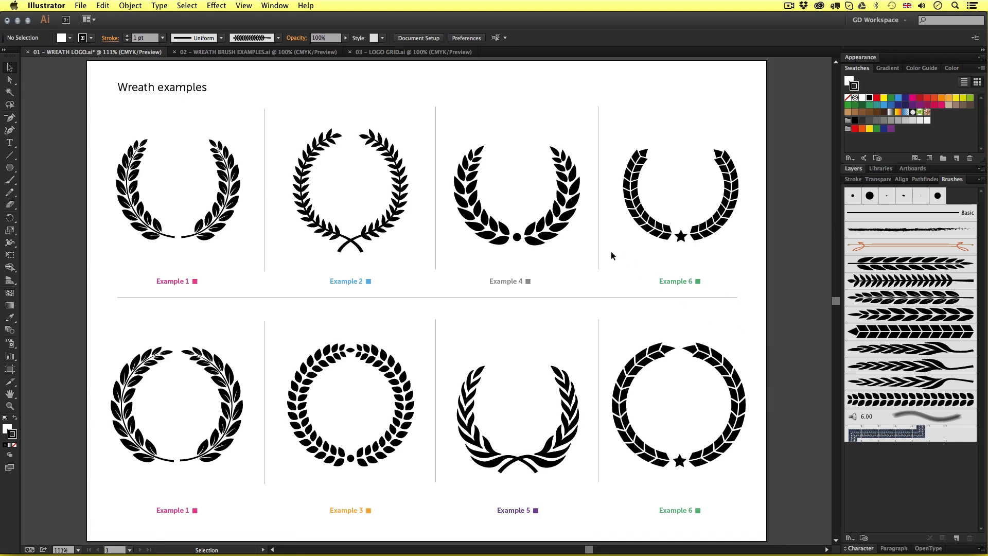
mouse_move(228, 225)
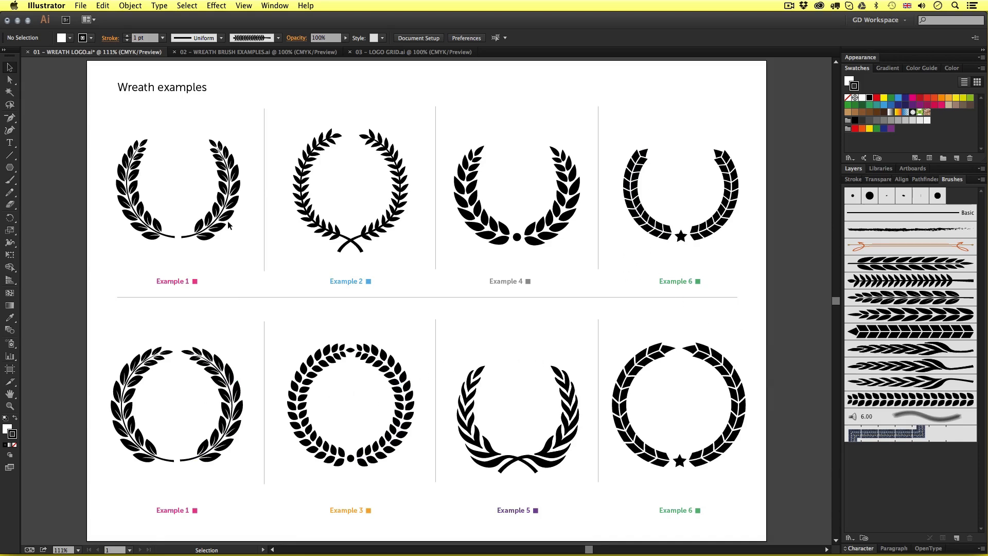
mouse_move(30, 132)
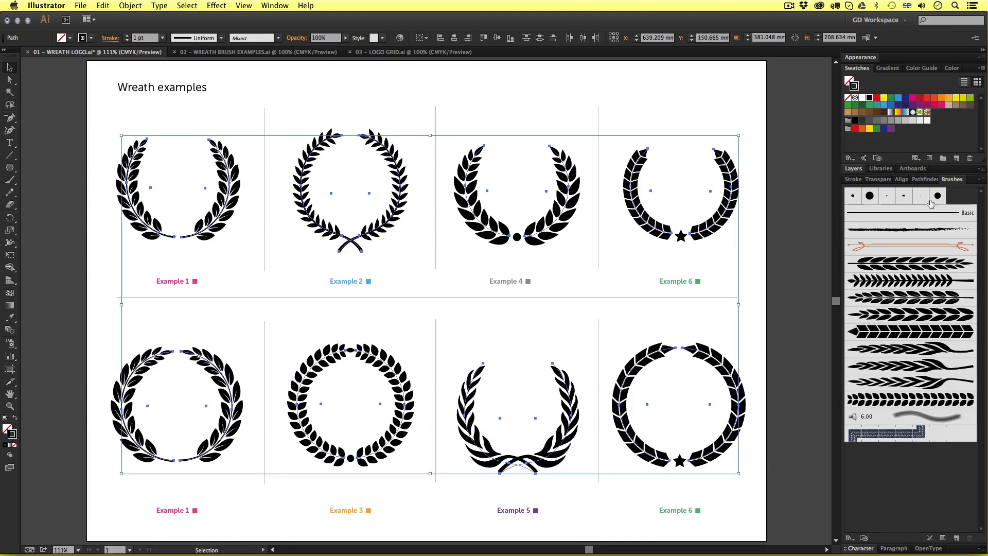
Step: Float the Brushes panel over the canvas and deselect all eight wreaths
click(273, 6)
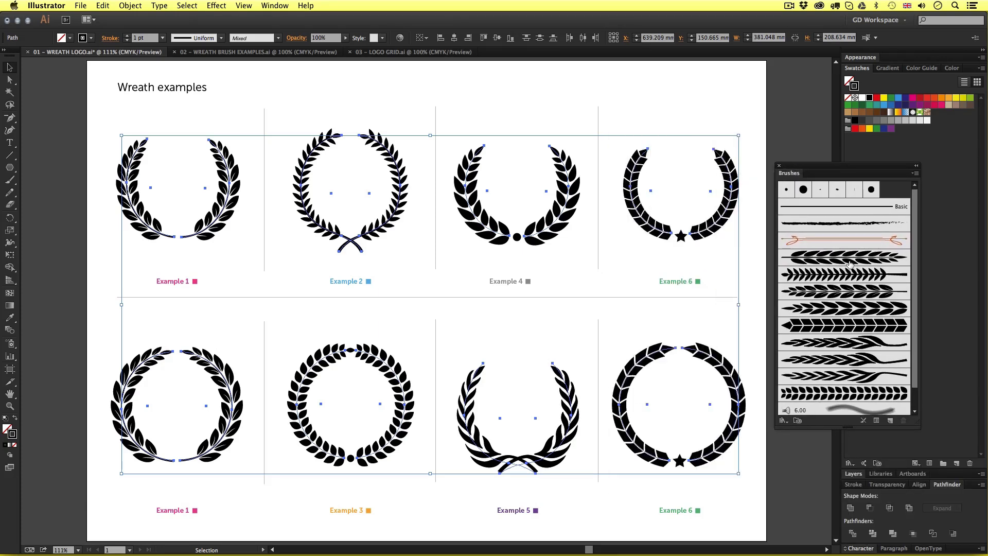
mouse_move(821, 209)
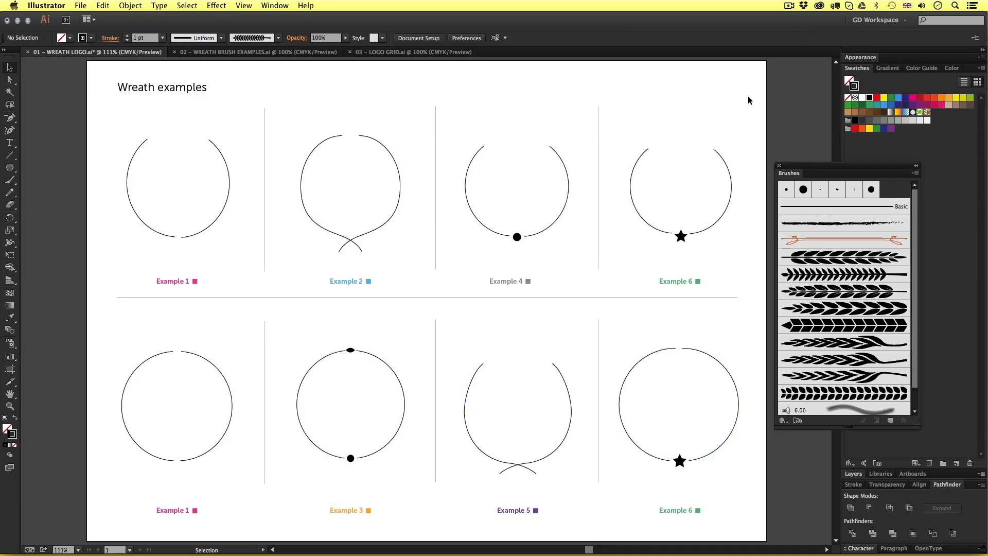
mouse_move(84, 236)
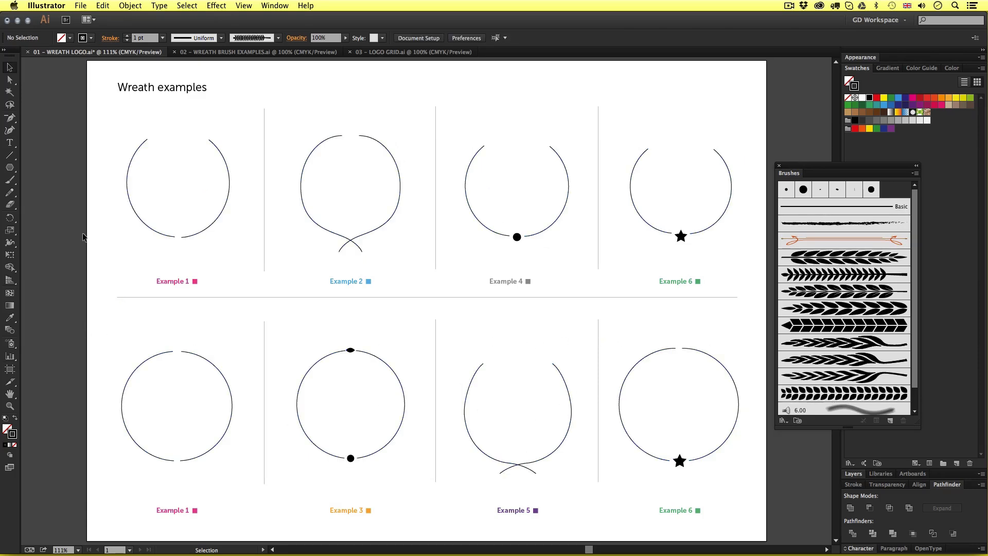
mouse_move(148, 188)
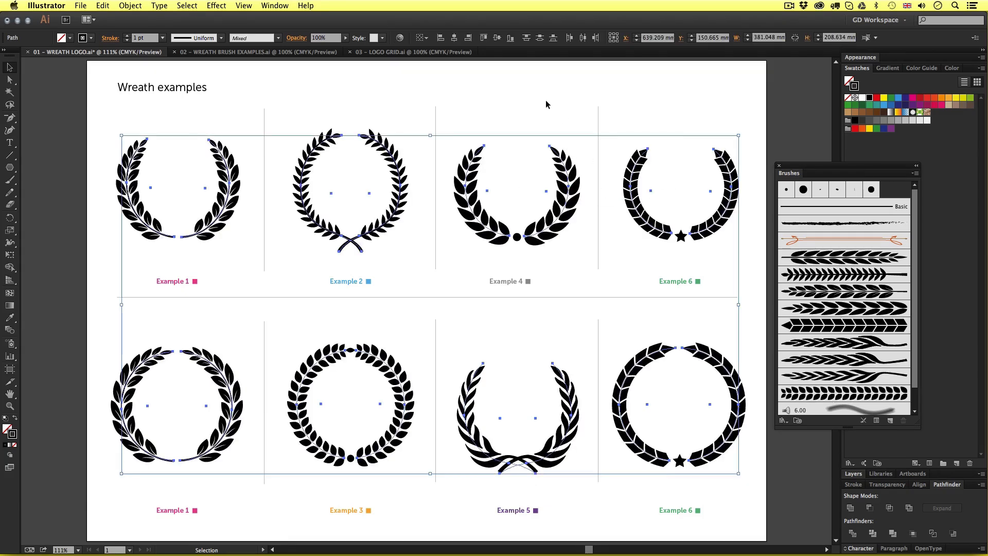
click(458, 265)
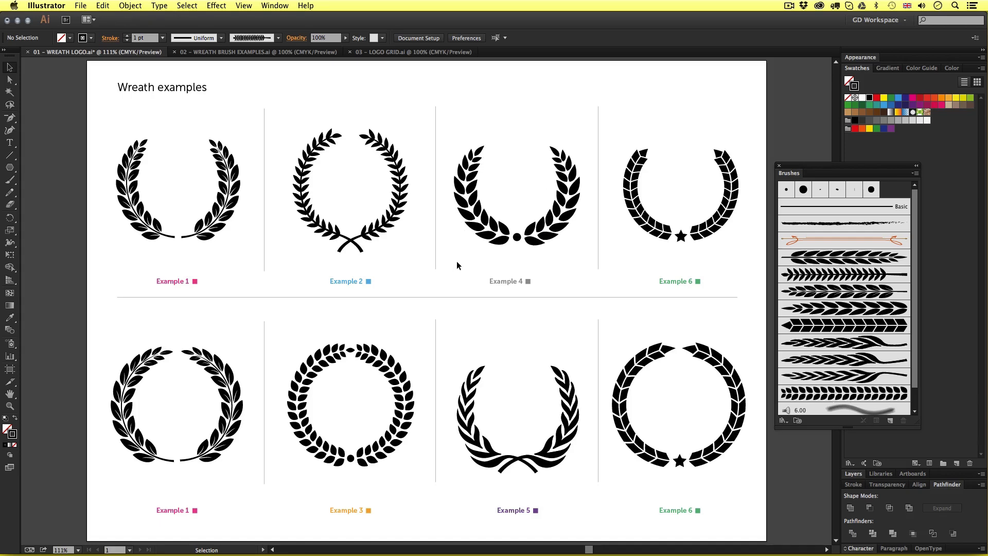
mouse_move(494, 323)
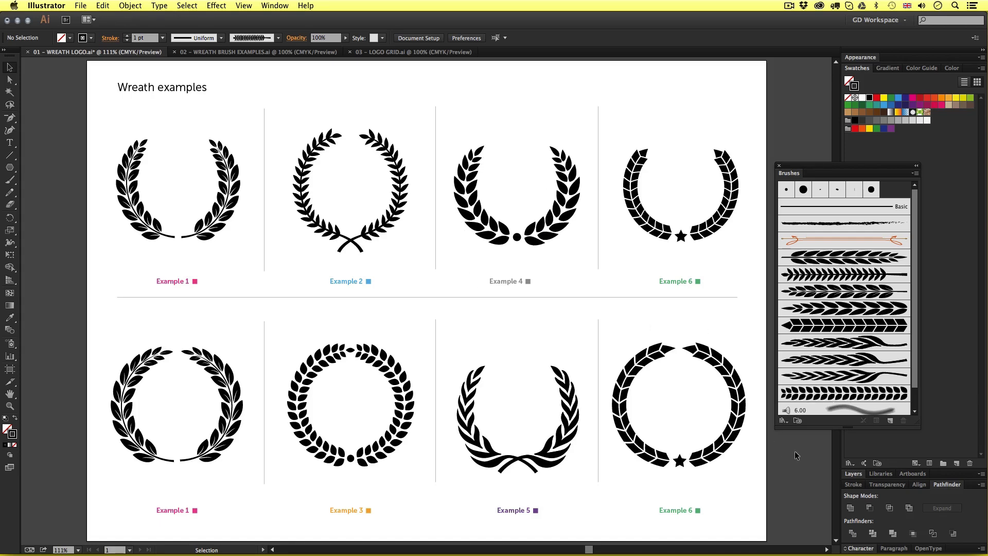
mouse_move(804, 465)
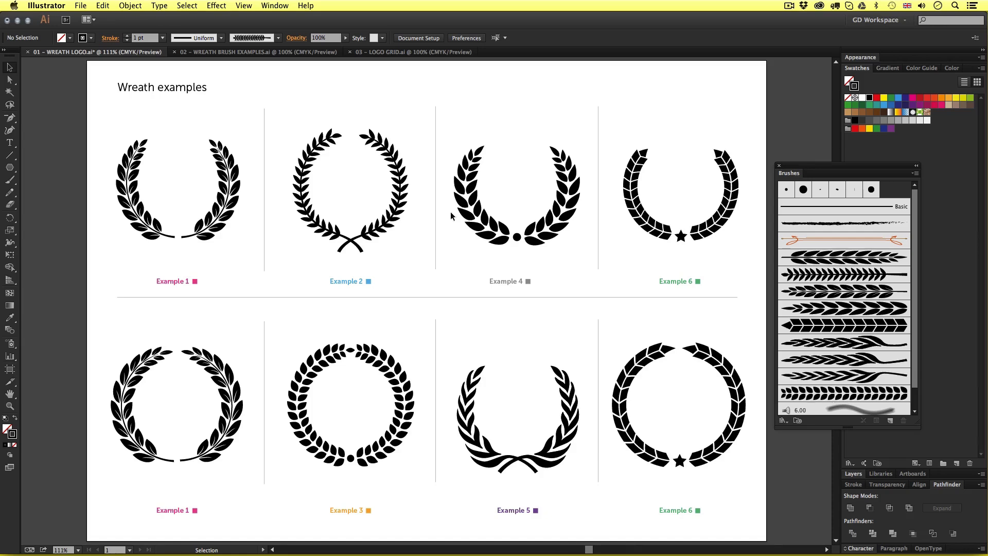
Step: Switch to the 02 – WREATH BRUSH EXAMPLES.ai document with its leaf samples
click(265, 51)
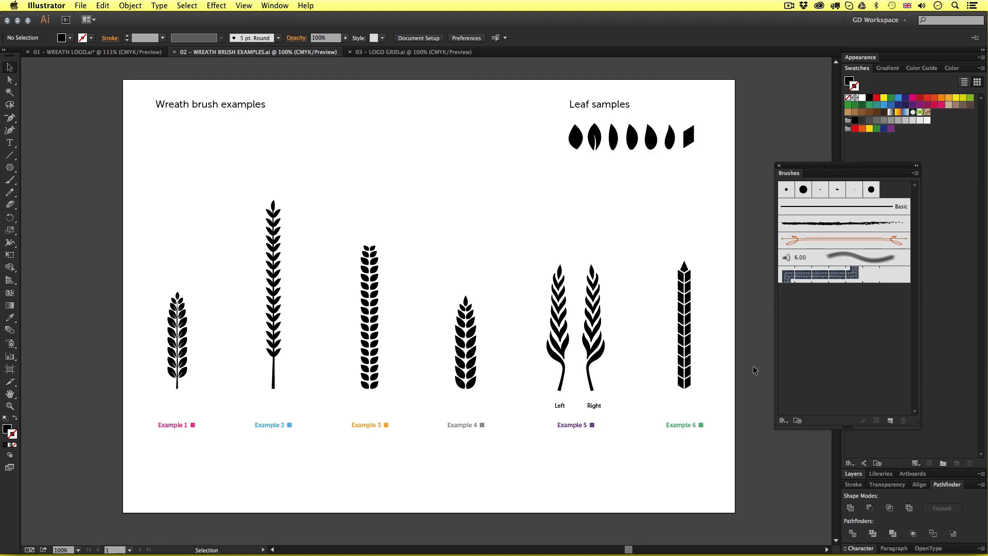
mouse_move(558, 442)
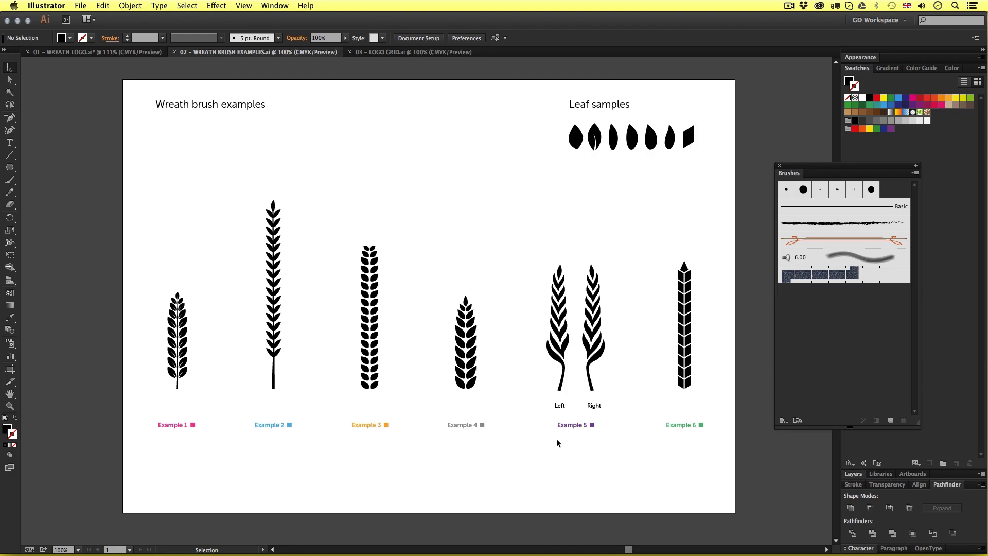
mouse_move(712, 455)
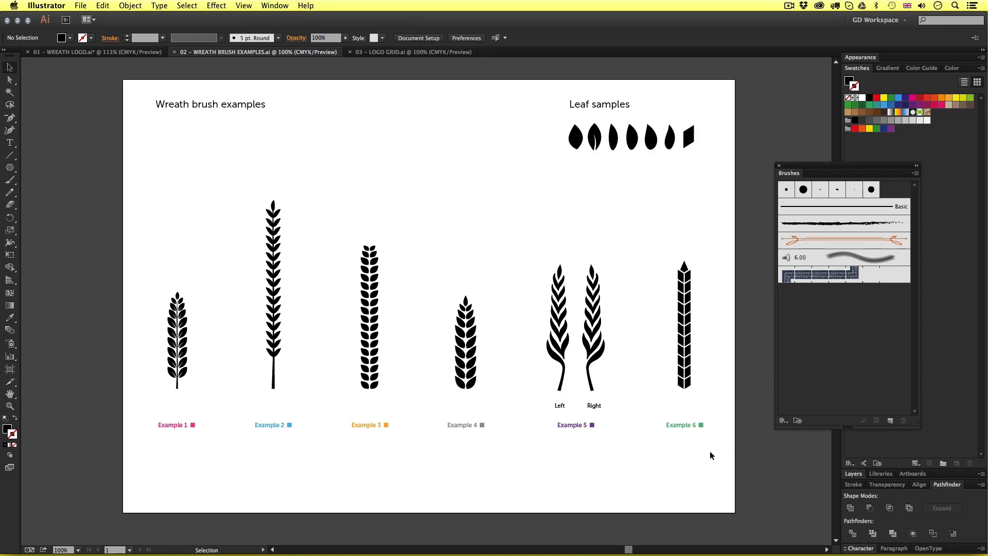
mouse_move(700, 464)
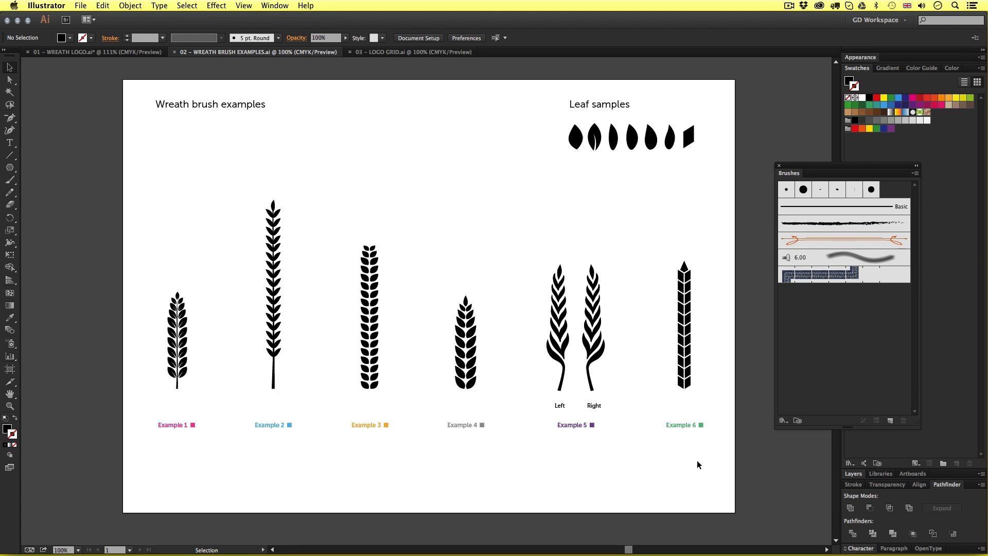
mouse_move(418, 463)
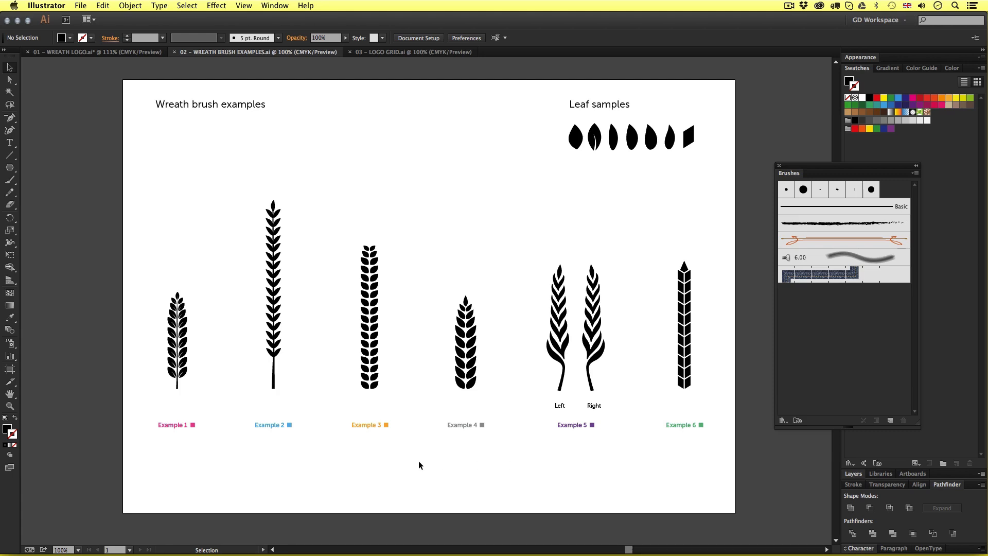
mouse_move(524, 468)
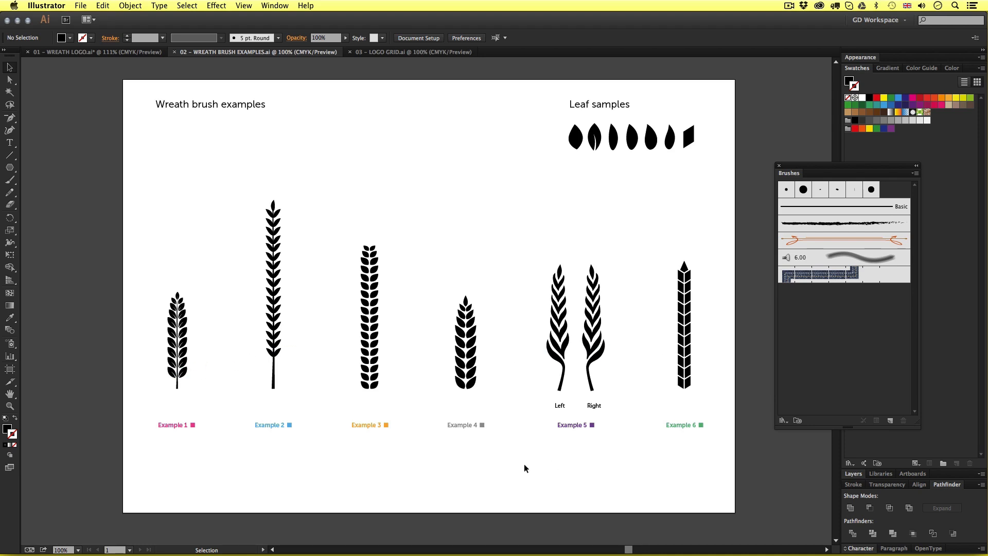
mouse_move(324, 349)
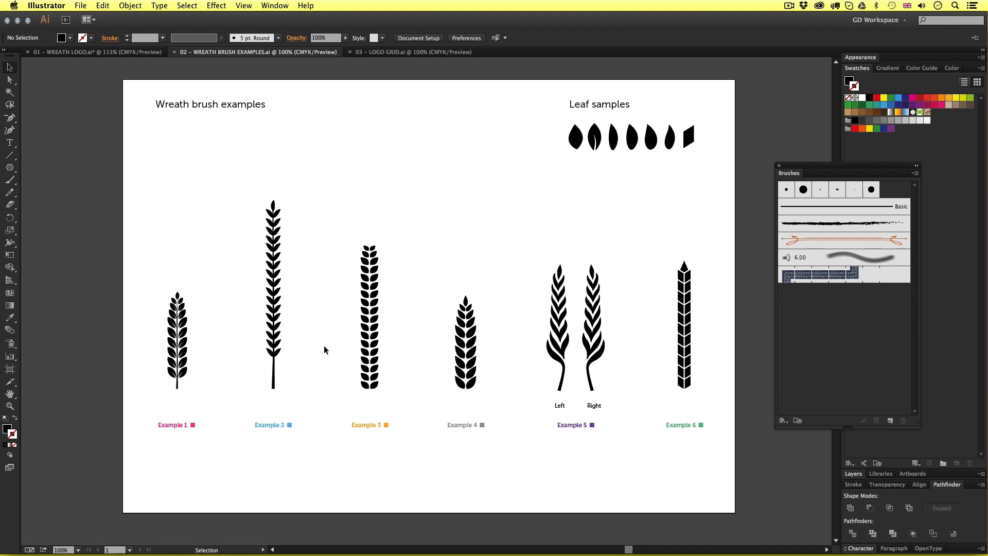
mouse_move(138, 208)
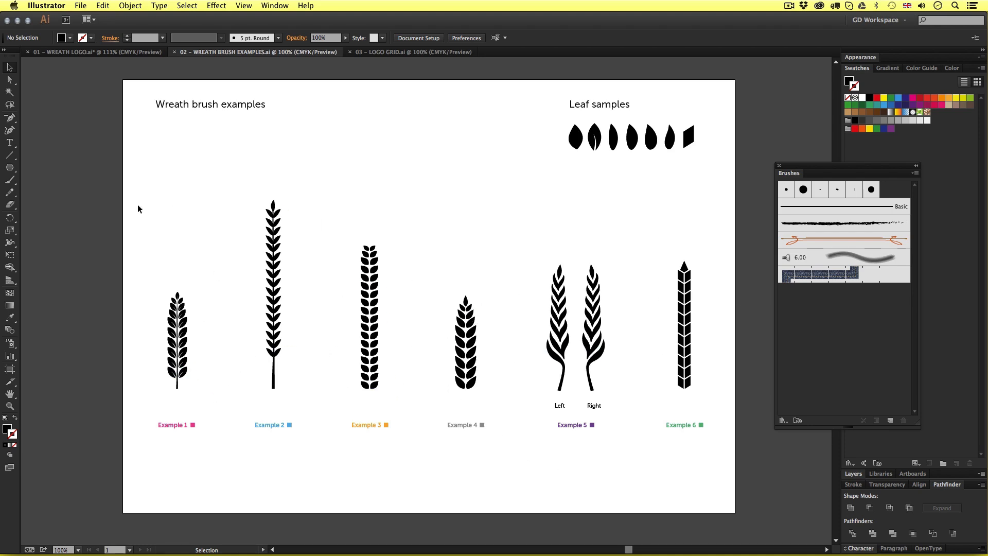
mouse_move(218, 255)
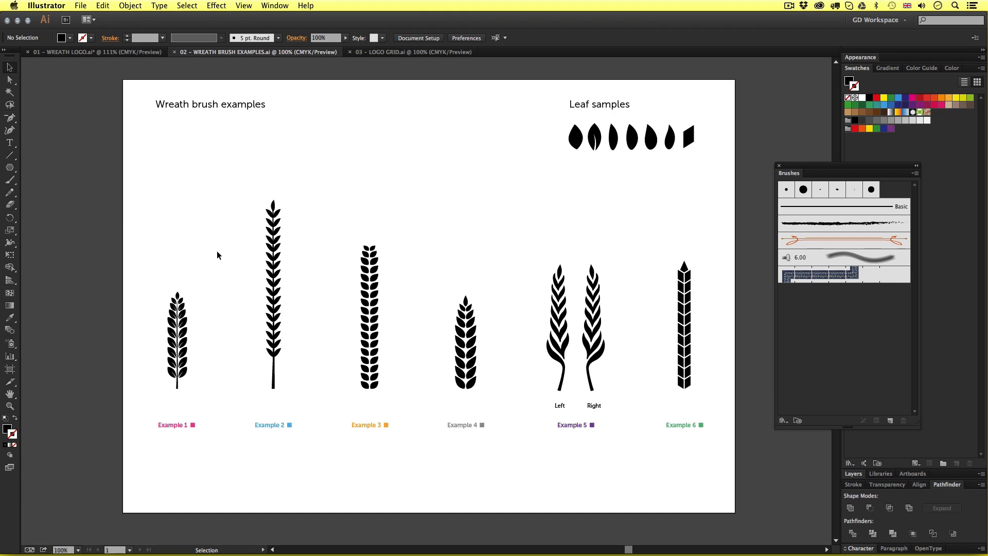
mouse_move(233, 269)
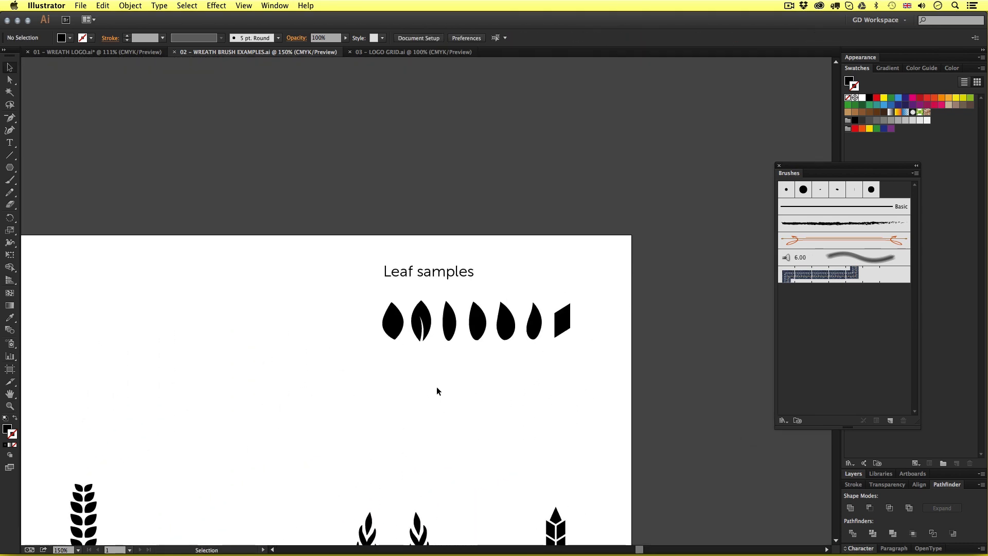
mouse_move(506, 434)
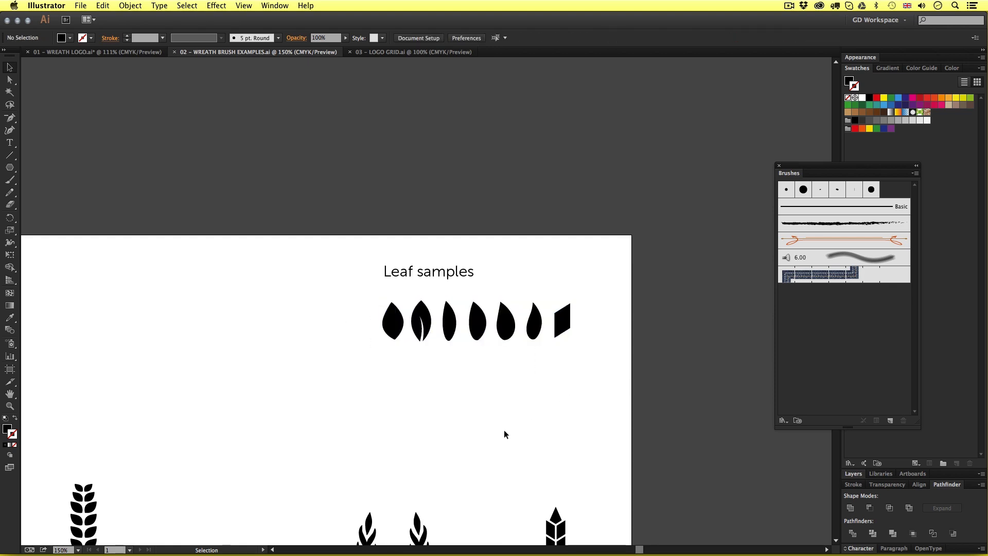
Step: Zoom in on the brush examples, then return to the 01 - WREATH LOGO.ai document
scroll(down, 3)
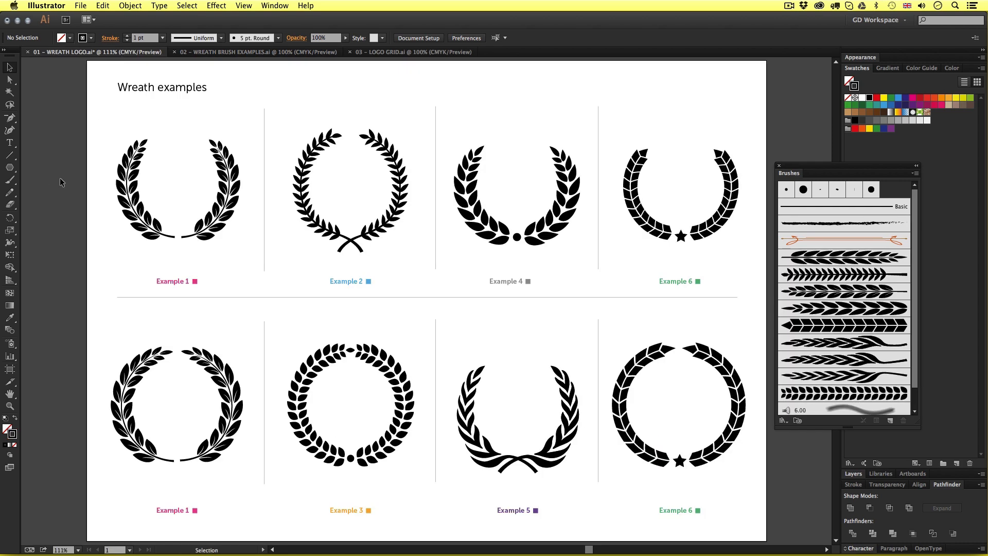
mouse_move(818, 232)
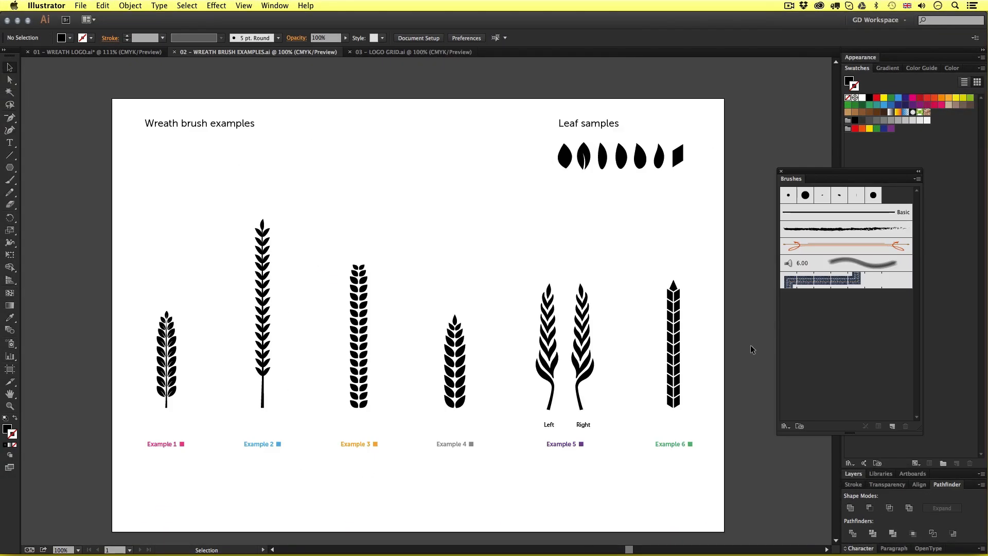
mouse_move(655, 374)
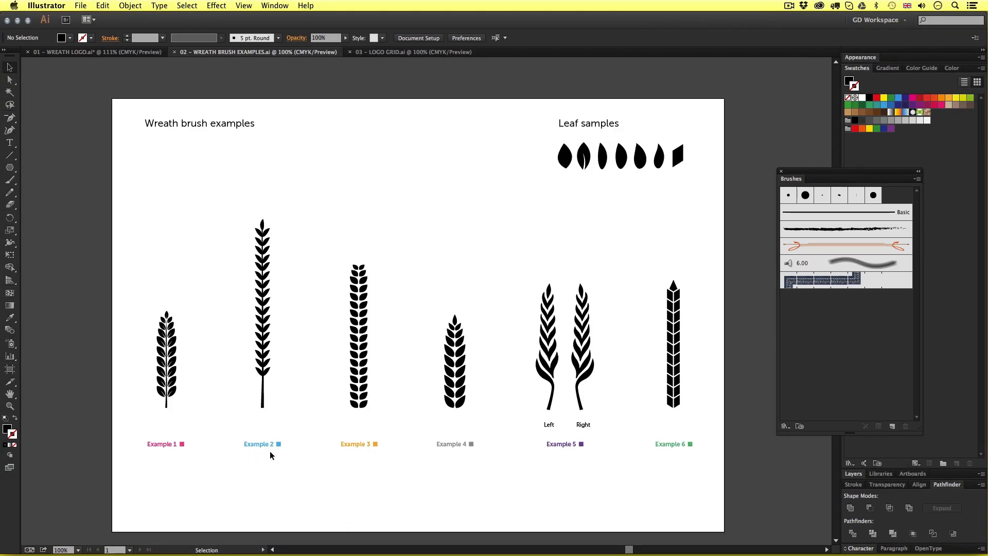
click(272, 455)
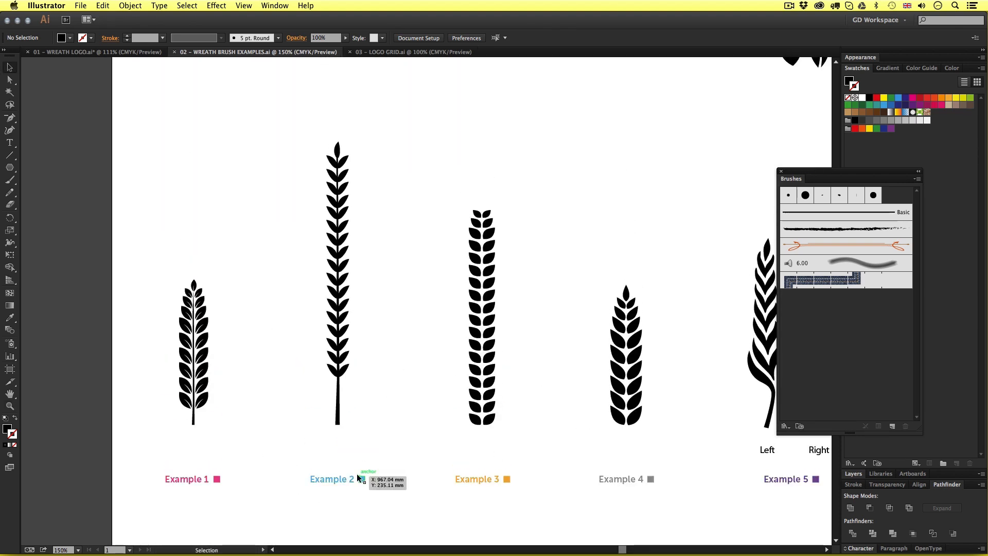
click(82, 52)
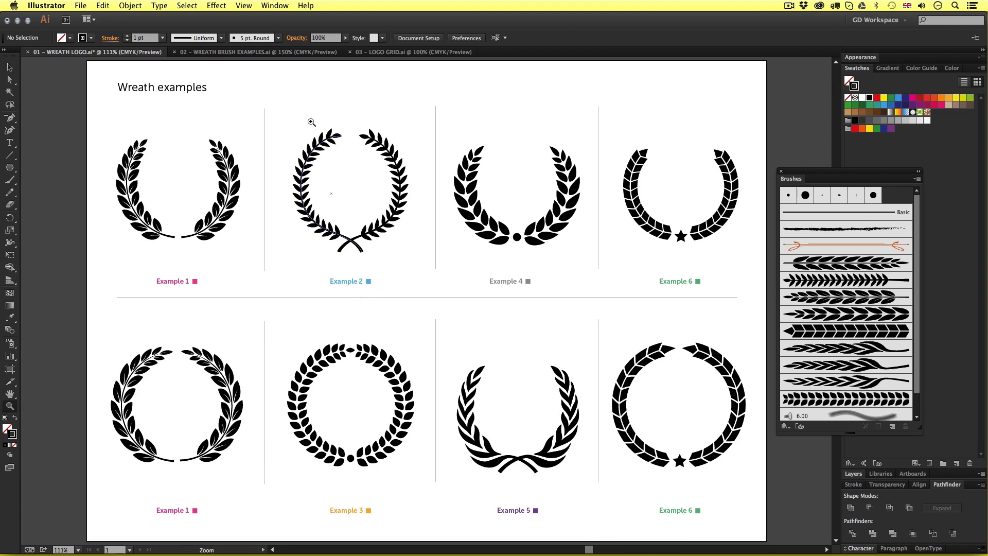
click(312, 121)
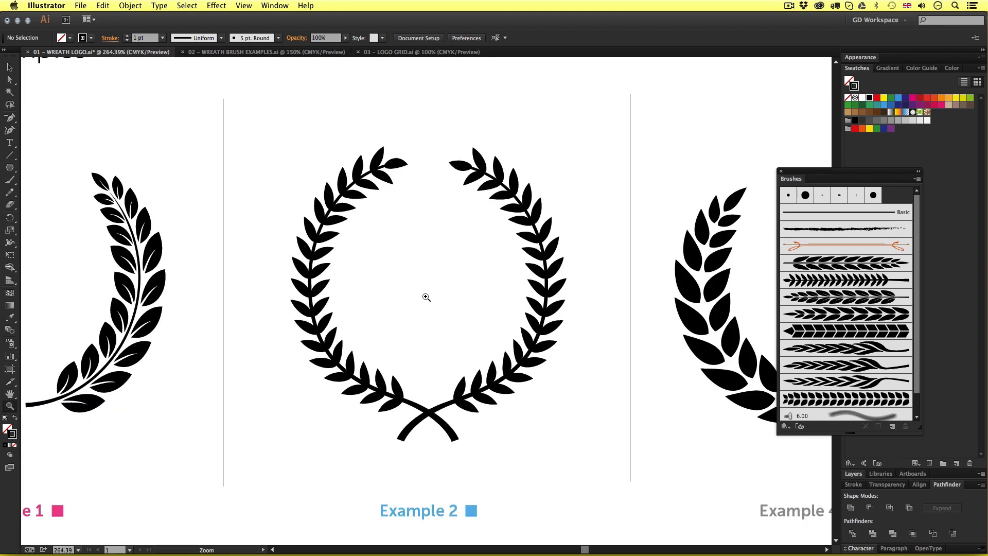
scroll(down, 3)
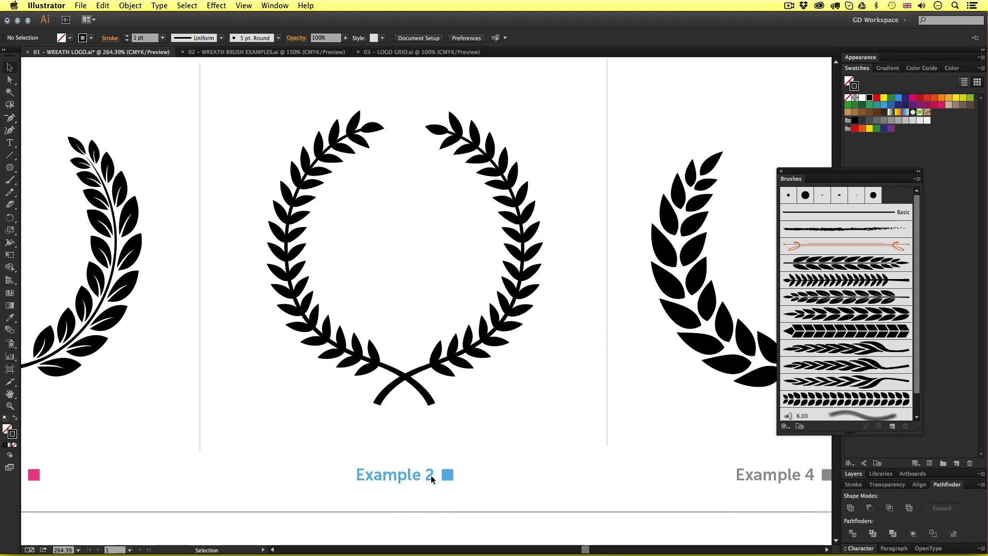
click(264, 51)
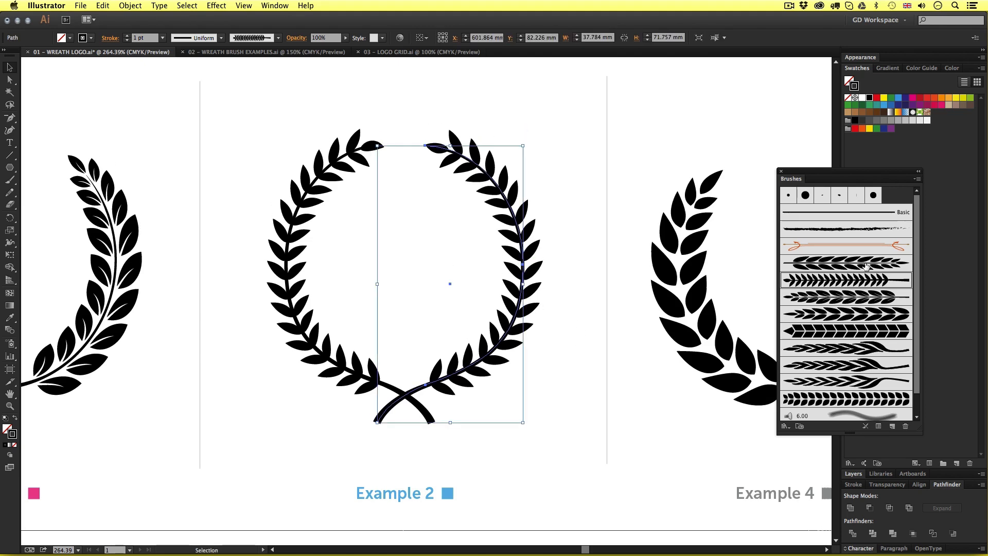
click(846, 229)
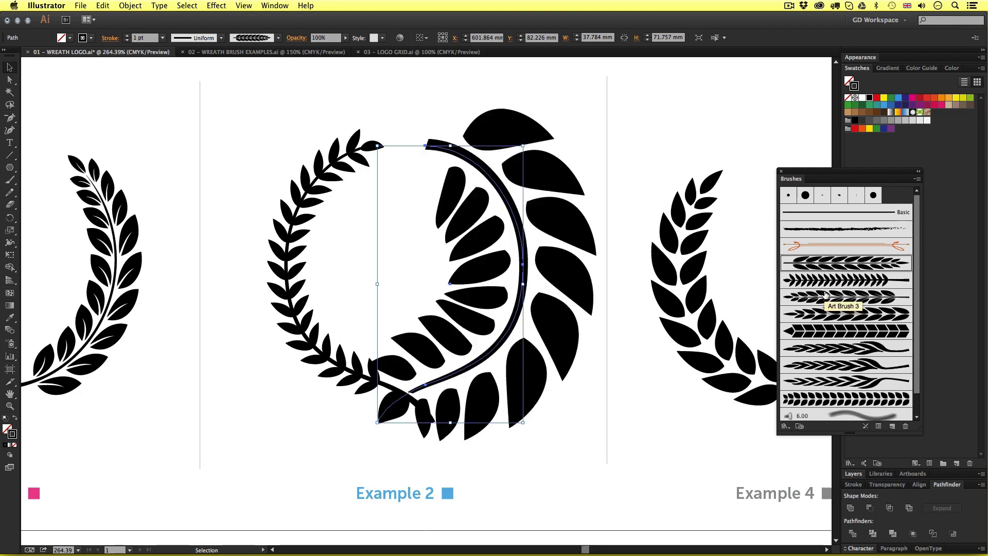
click(846, 313)
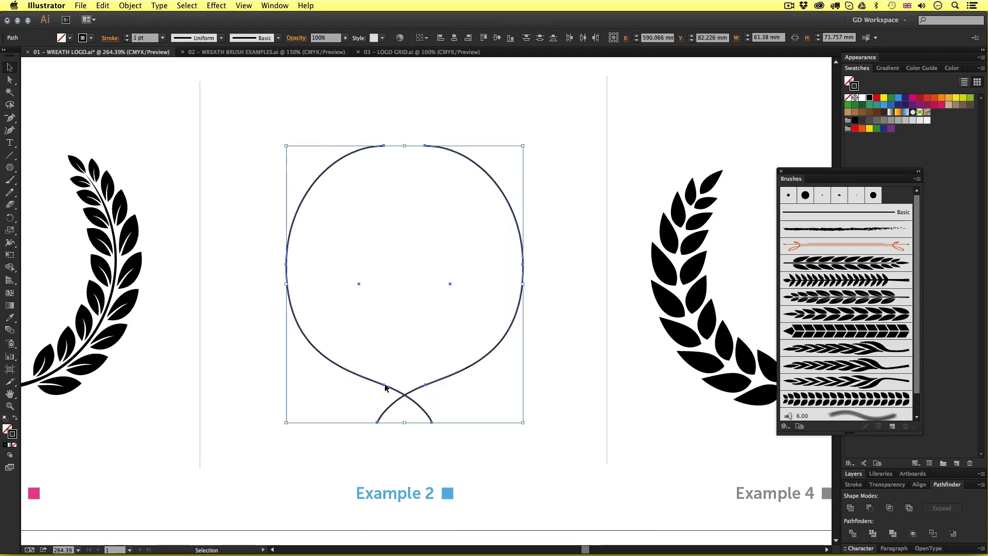
click(566, 395)
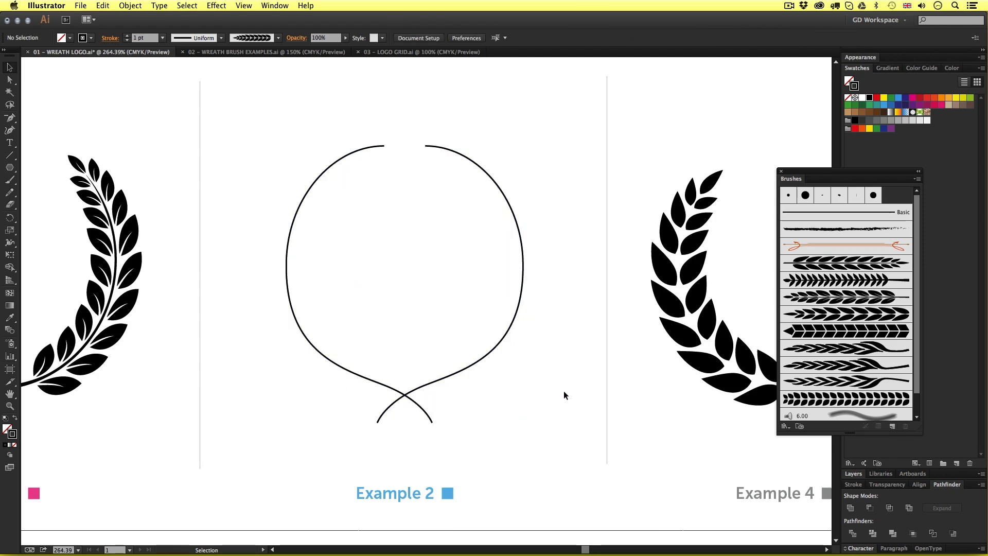
click(287, 251)
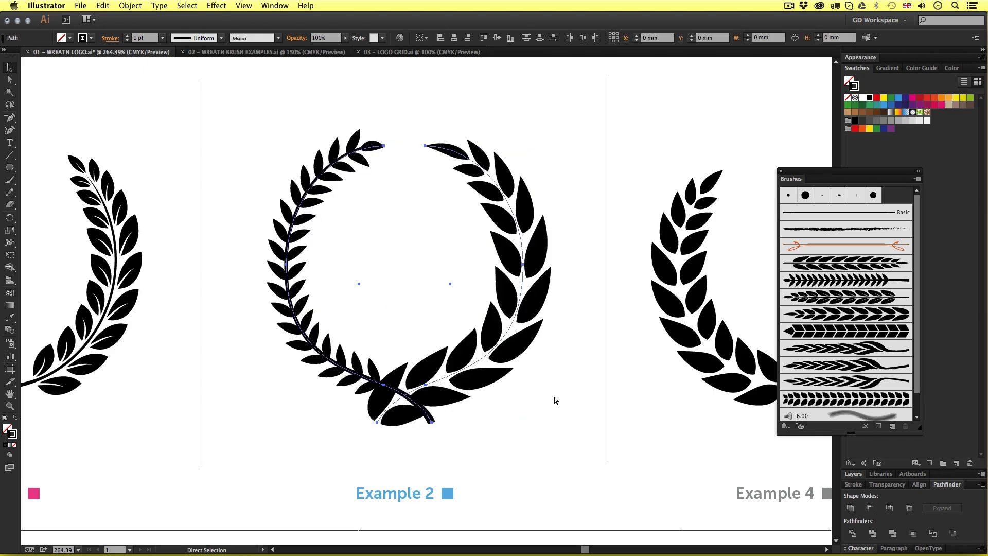
click(846, 228)
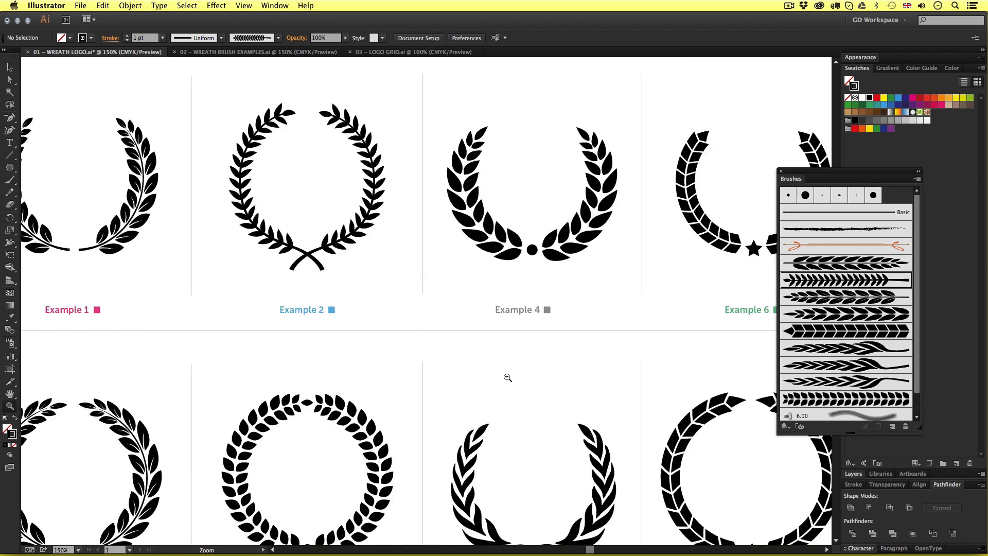
click(508, 378)
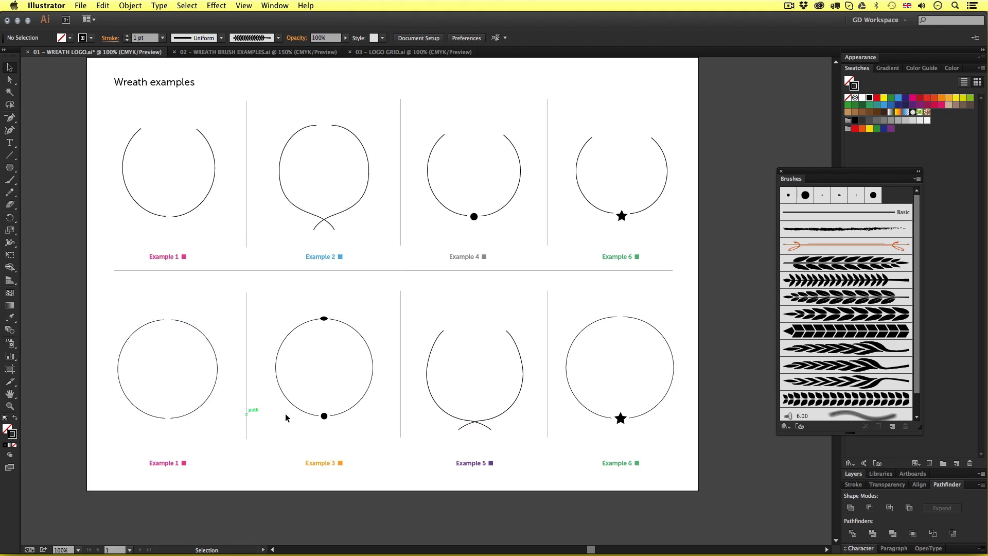
mouse_move(619, 221)
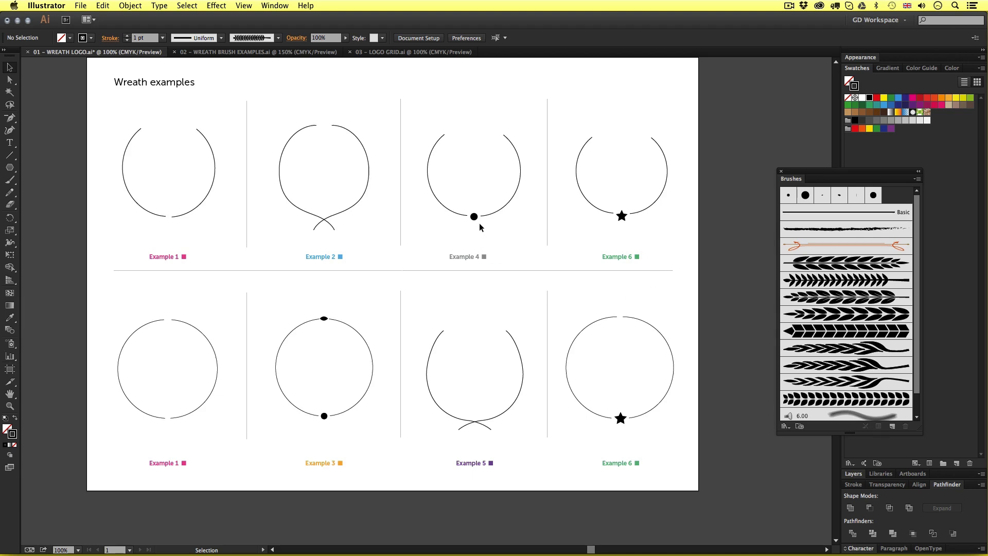
mouse_move(621, 418)
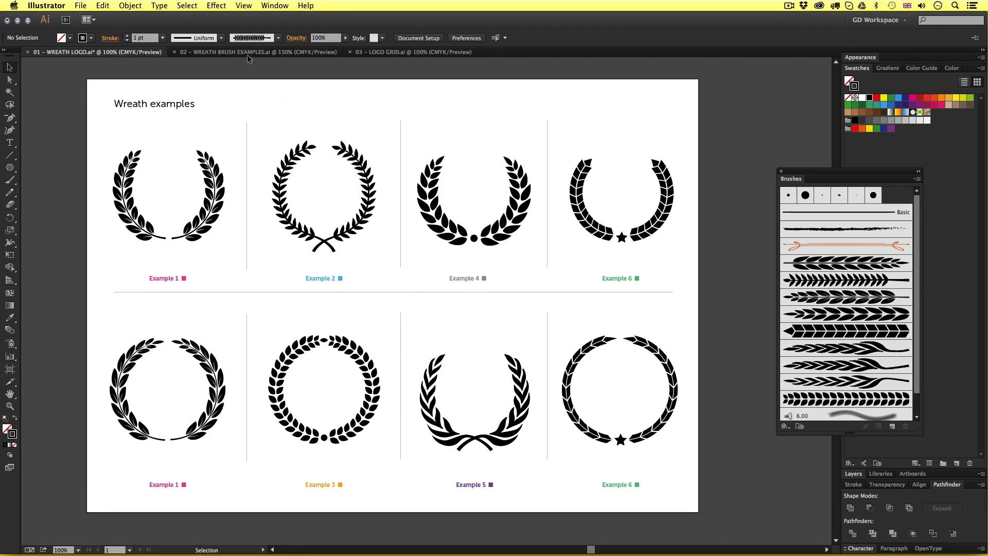
Step: Return to the brush examples document and briefly select the second leaf sample
click(259, 52)
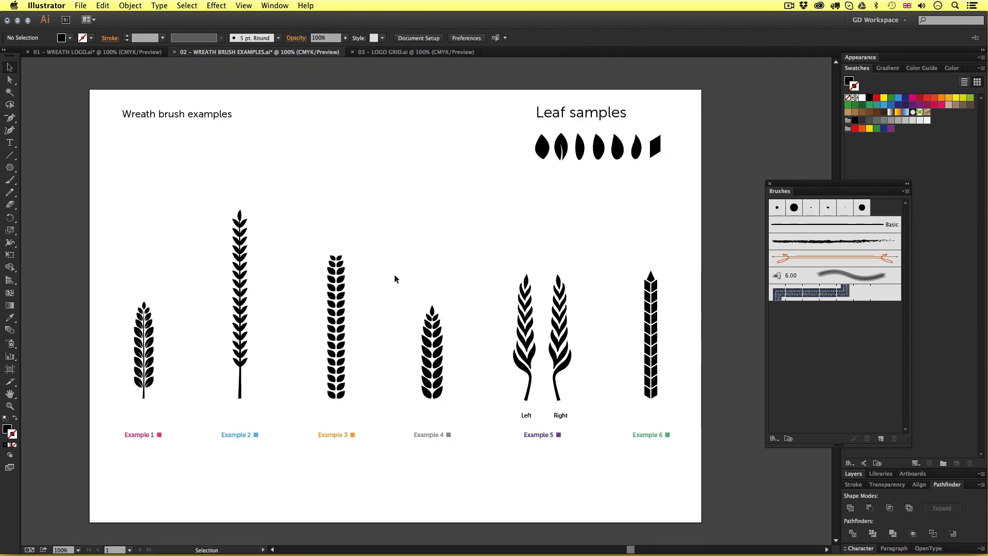
mouse_move(395, 358)
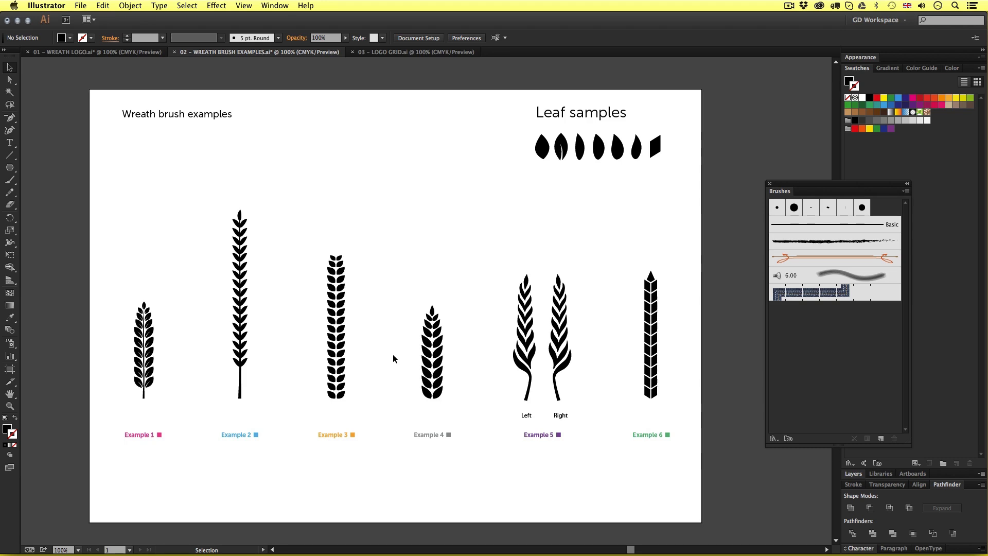
mouse_move(373, 258)
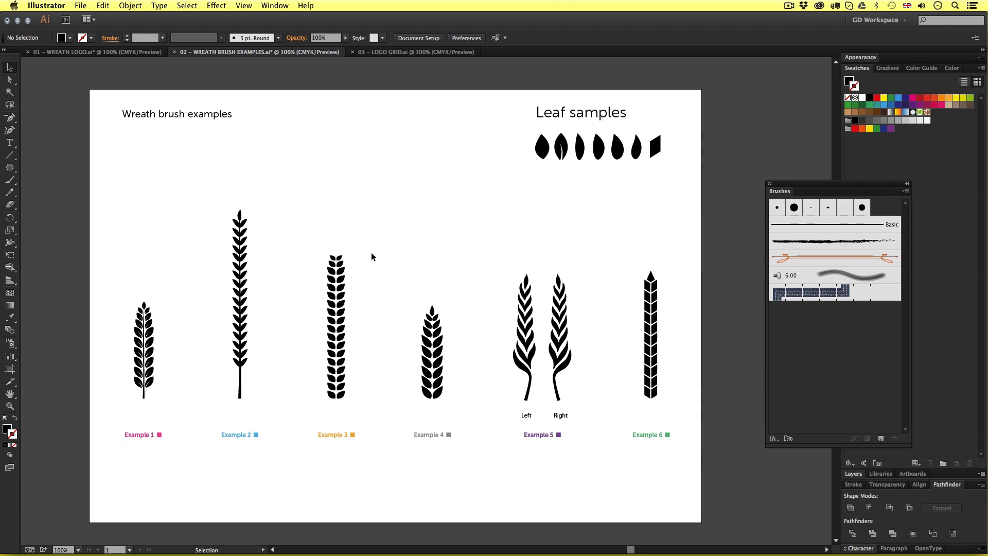
mouse_move(402, 309)
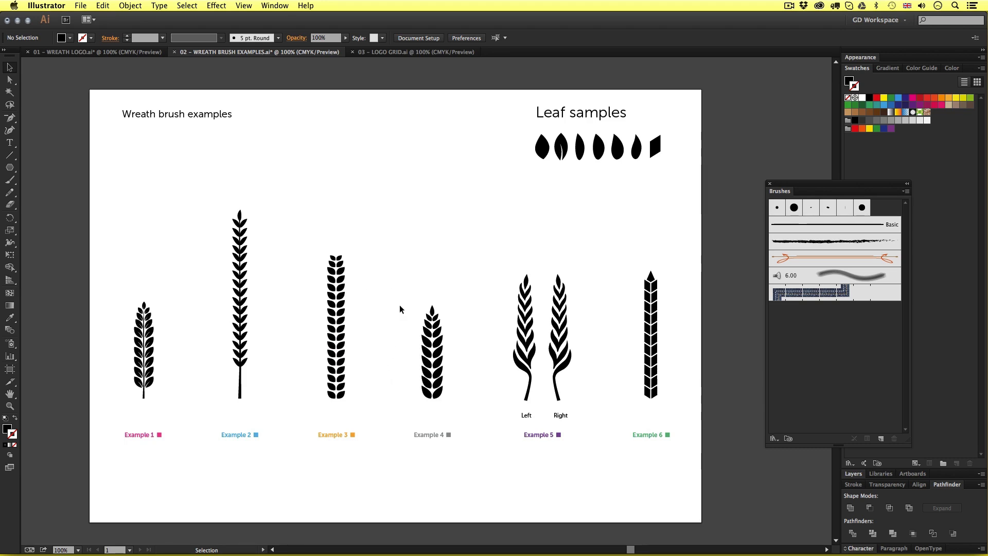
mouse_move(402, 301)
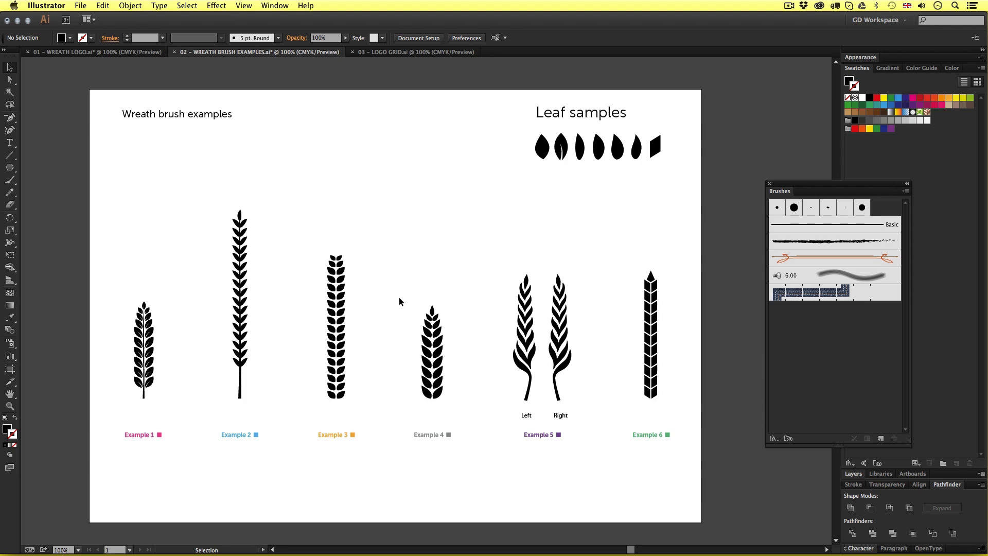
click(561, 148)
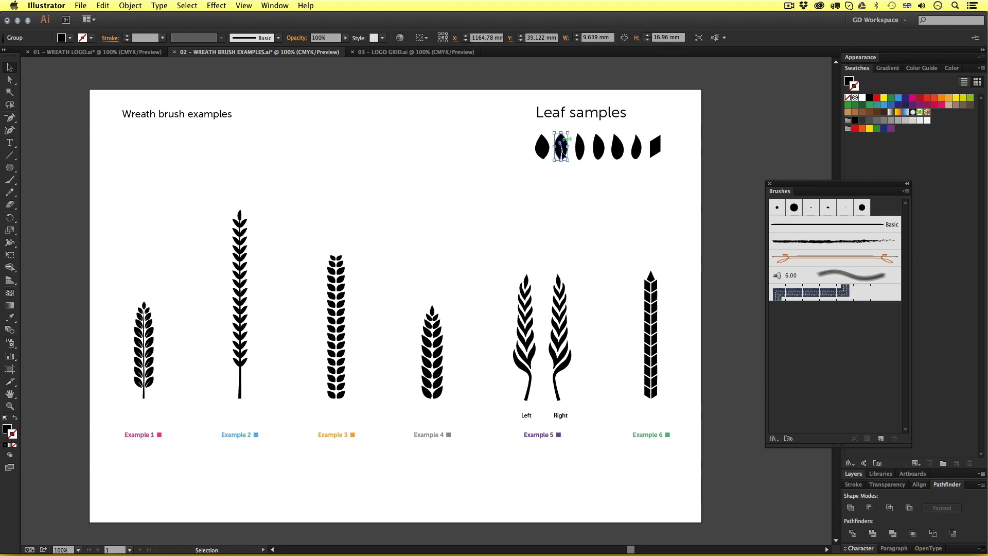
click(335, 327)
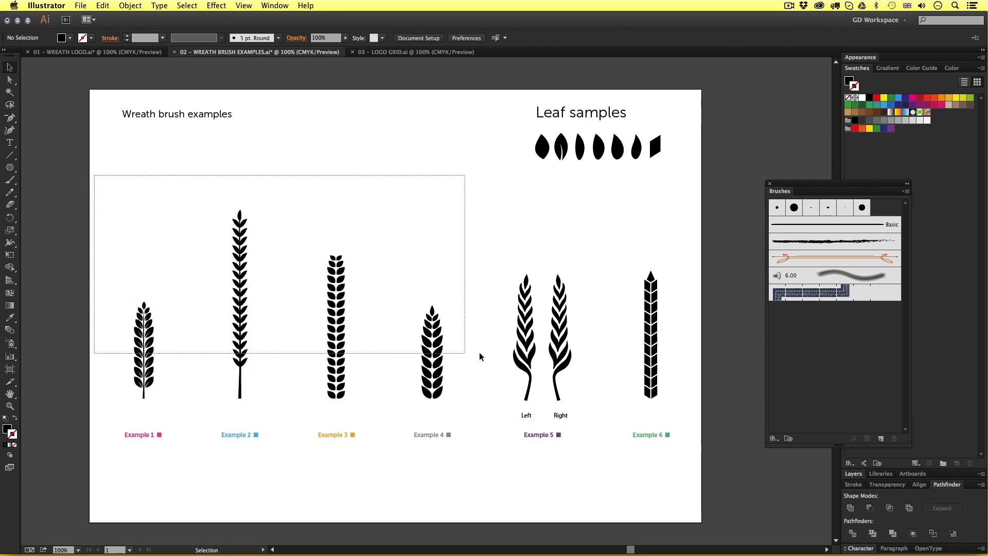
key(cmd+a)
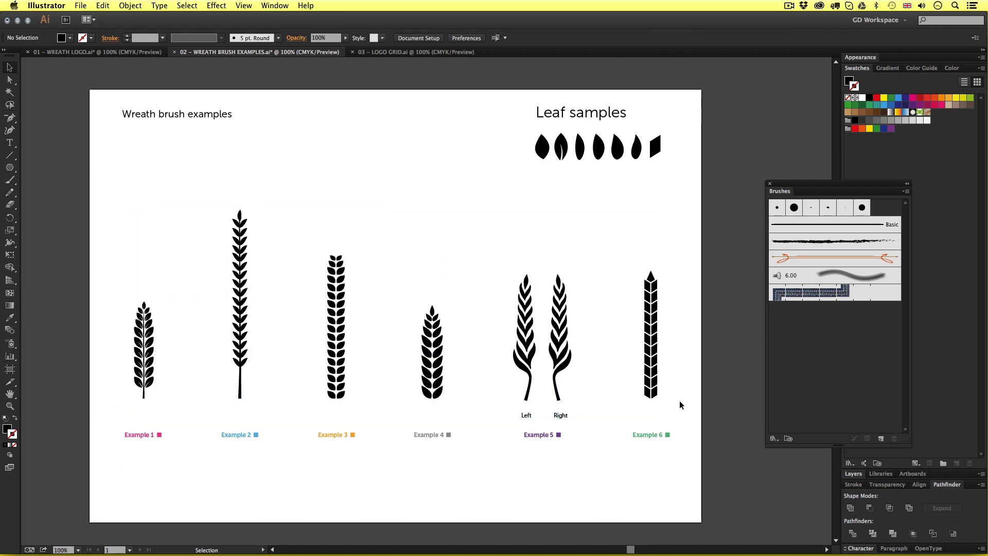
mouse_move(685, 406)
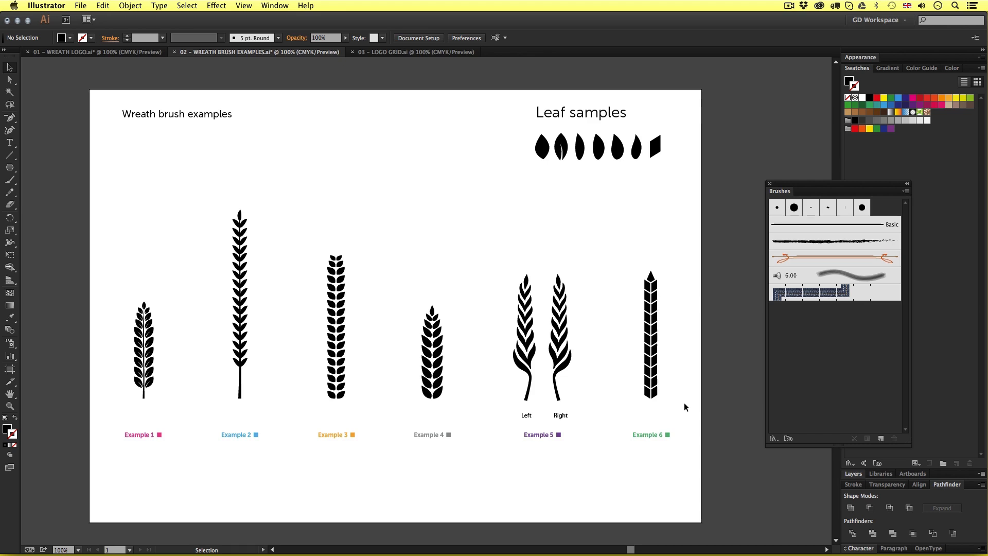
mouse_move(367, 432)
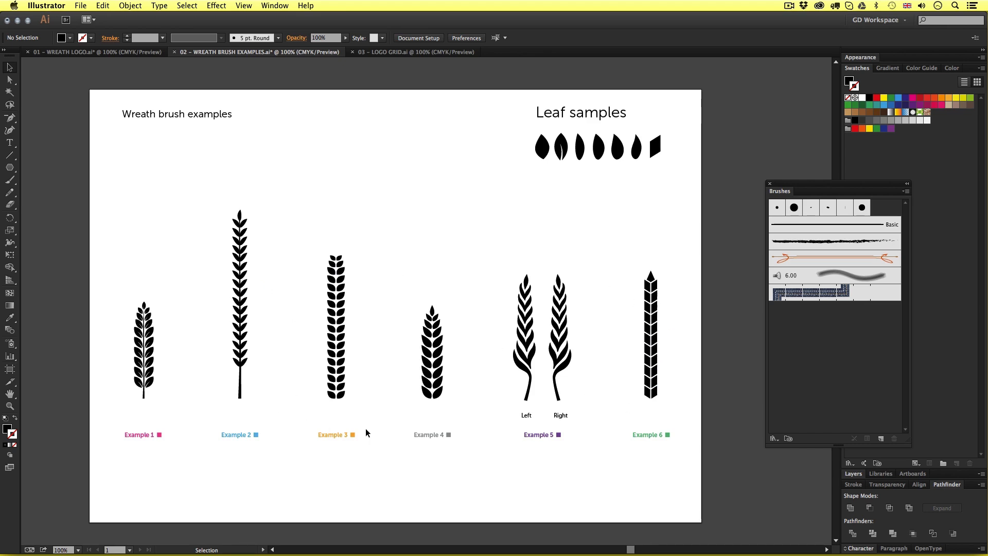
mouse_move(397, 56)
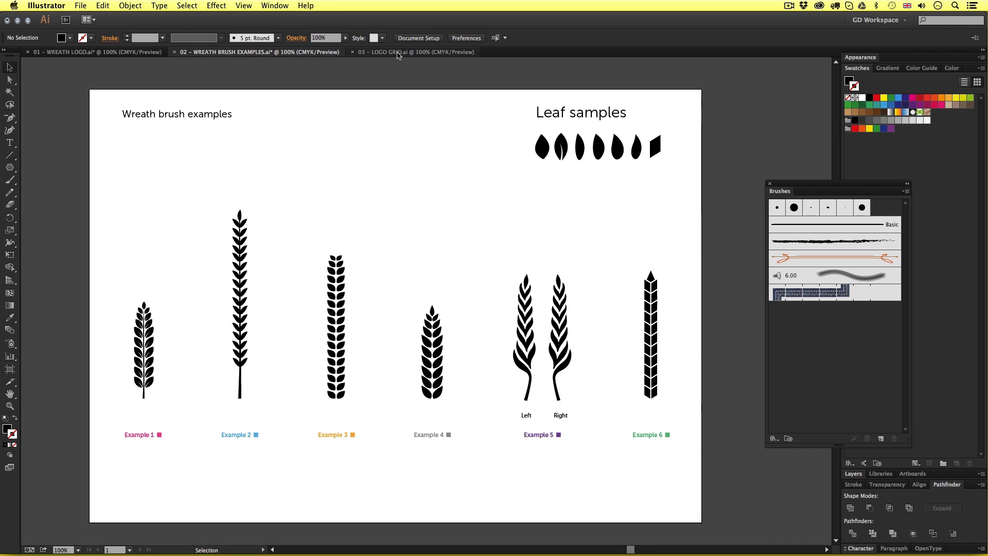
Step: Show the LOGO GRID document zoomed in on the empty Example 1 cell
click(407, 51)
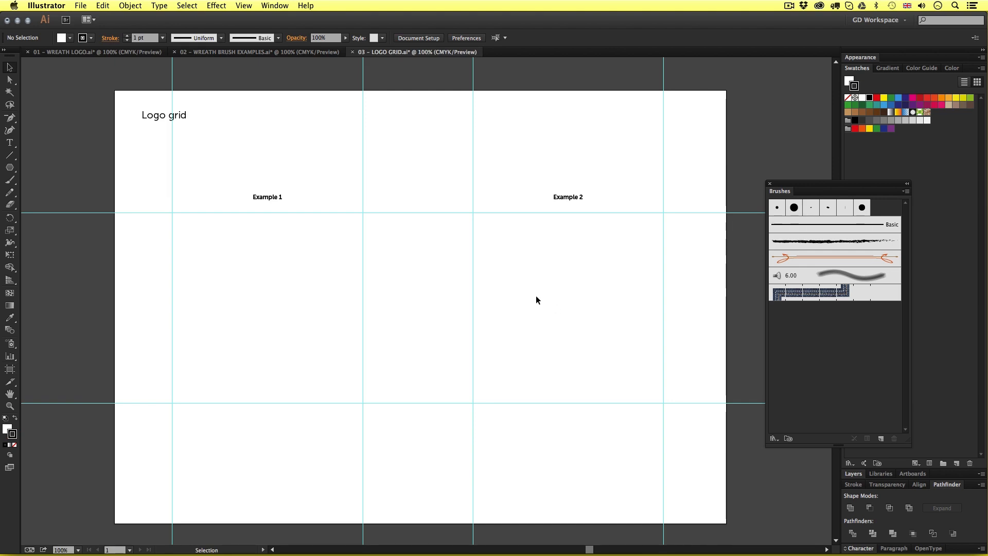
mouse_move(564, 313)
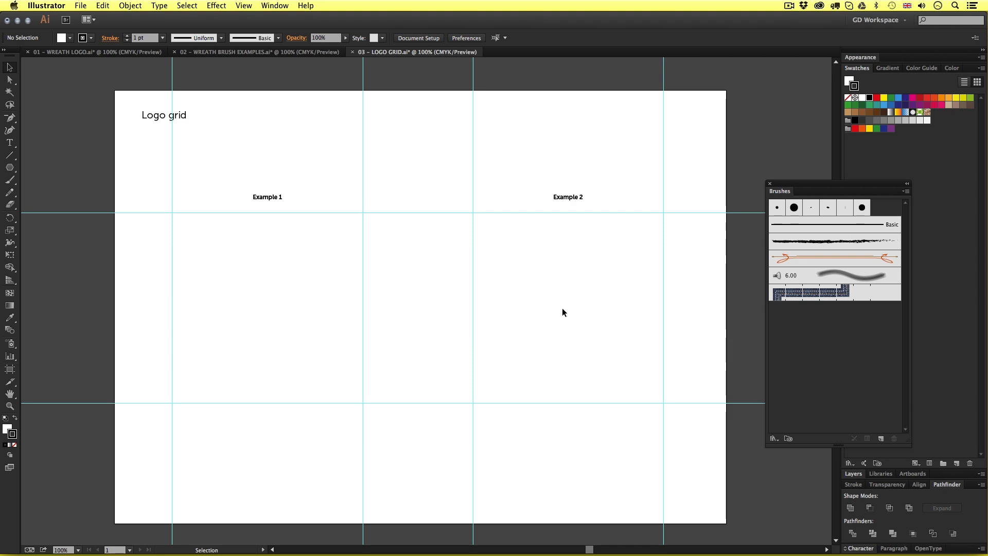
mouse_move(216, 314)
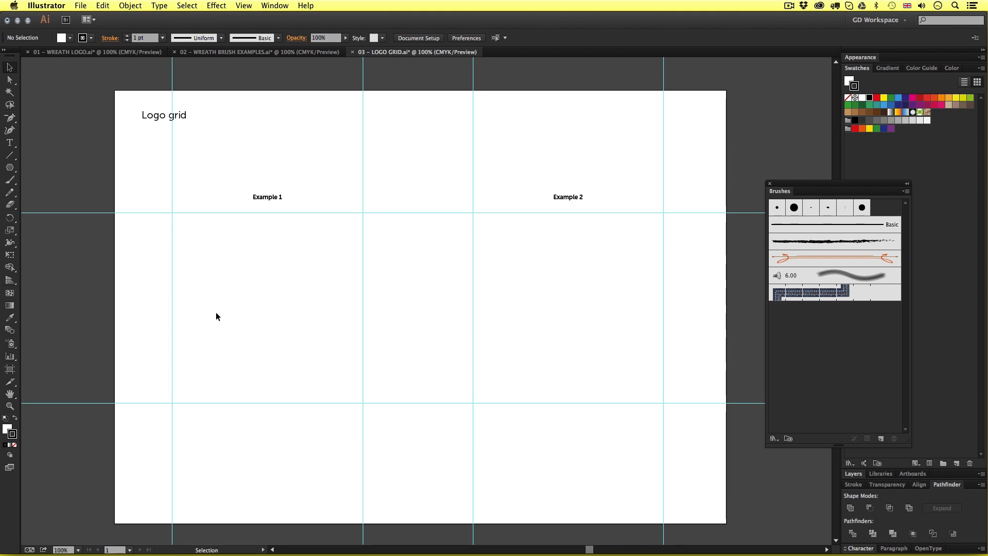
mouse_move(280, 228)
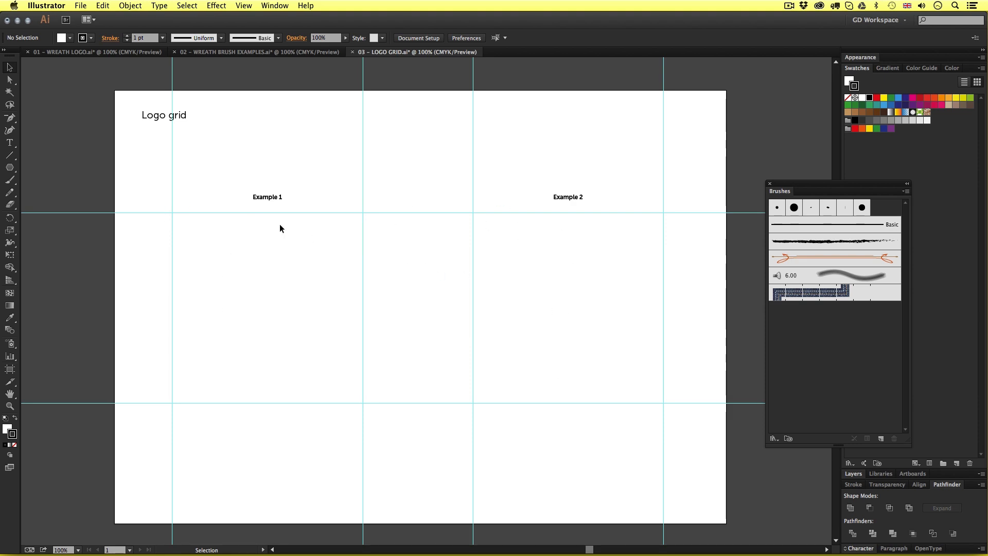
mouse_move(334, 289)
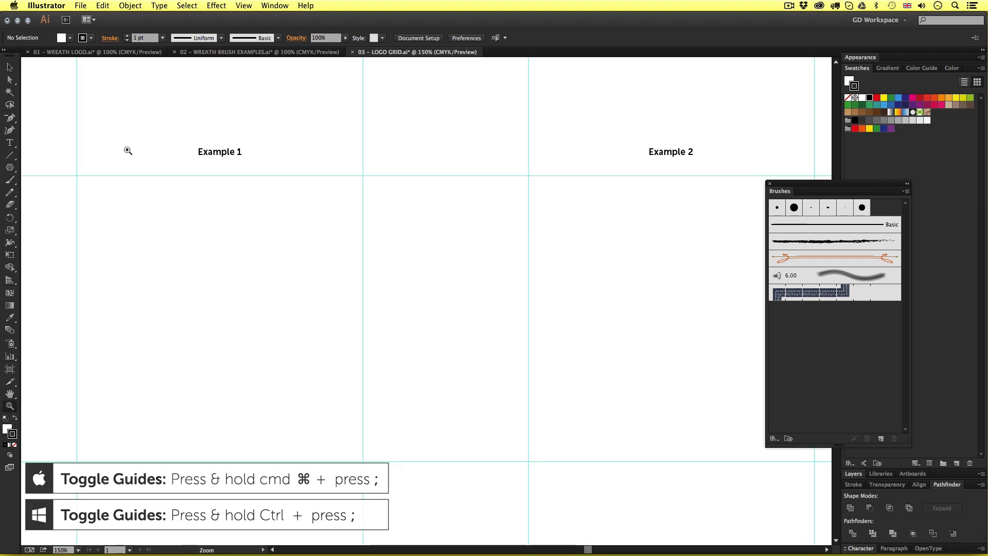
click(128, 150)
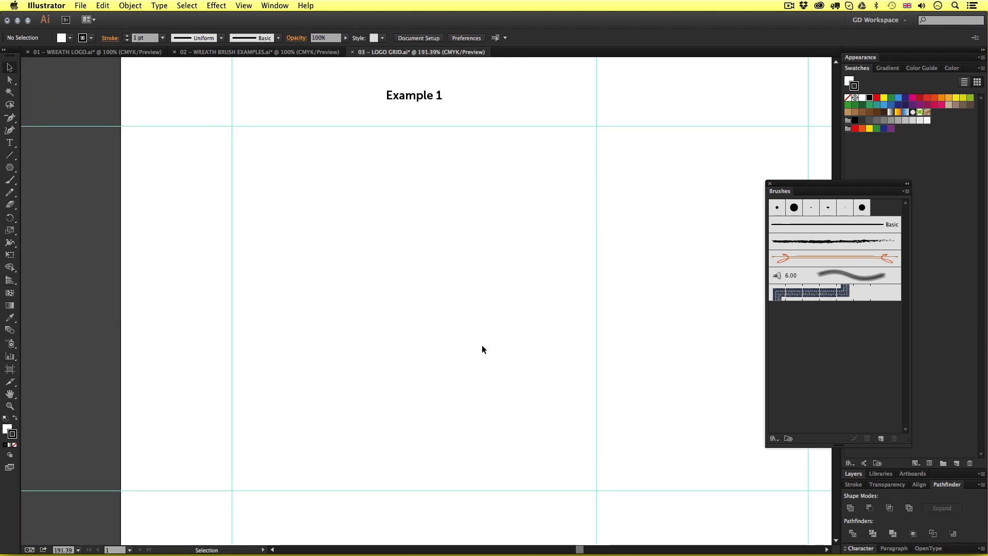
mouse_move(118, 142)
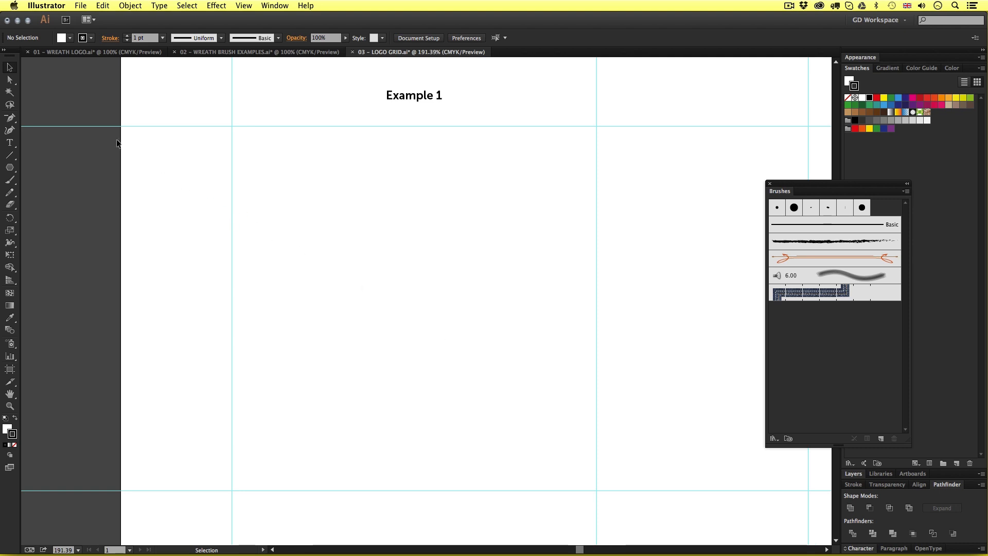
Step: Draw a circle filling the Example 1 cell and trim it to its right half arc
click(11, 166)
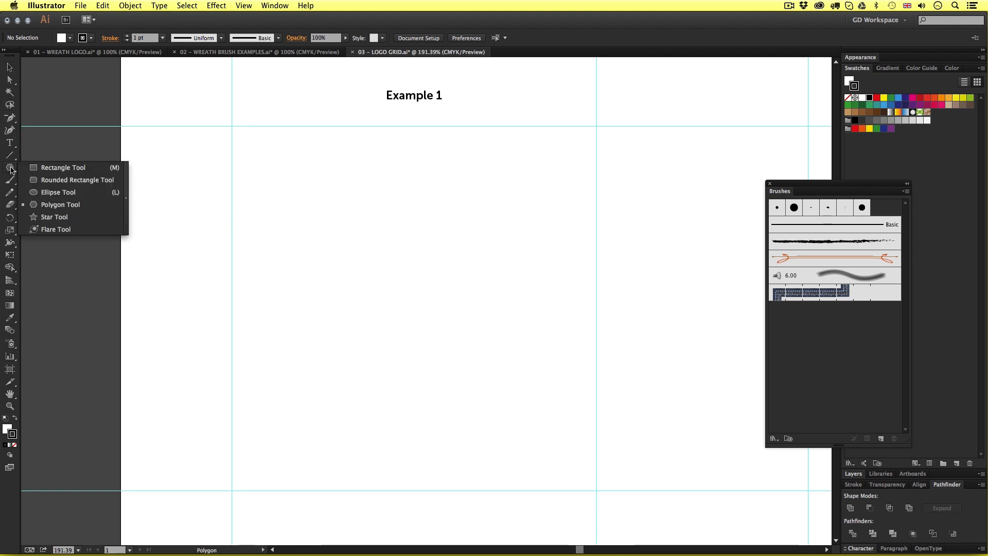
click(54, 191)
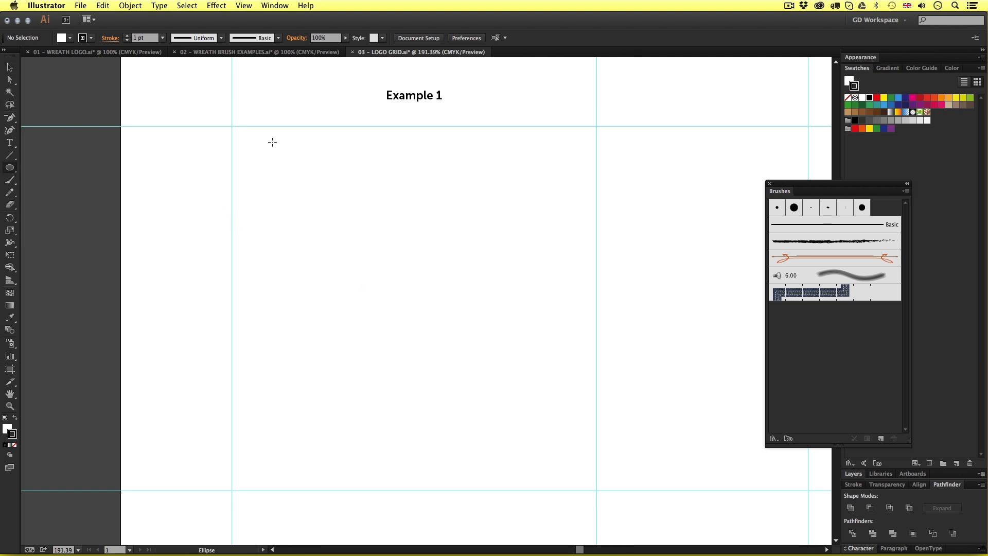
mouse_move(232, 127)
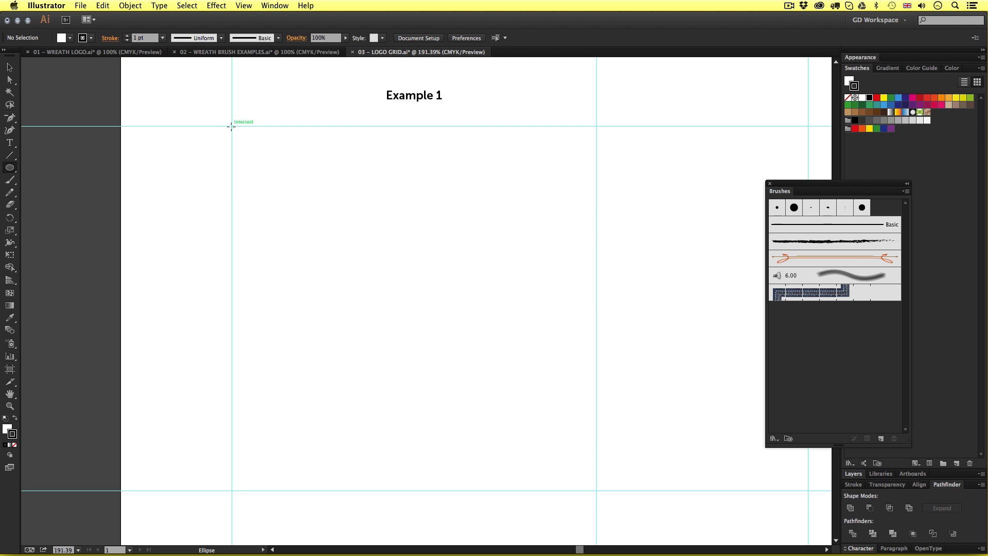
drag(231, 125, 388, 360)
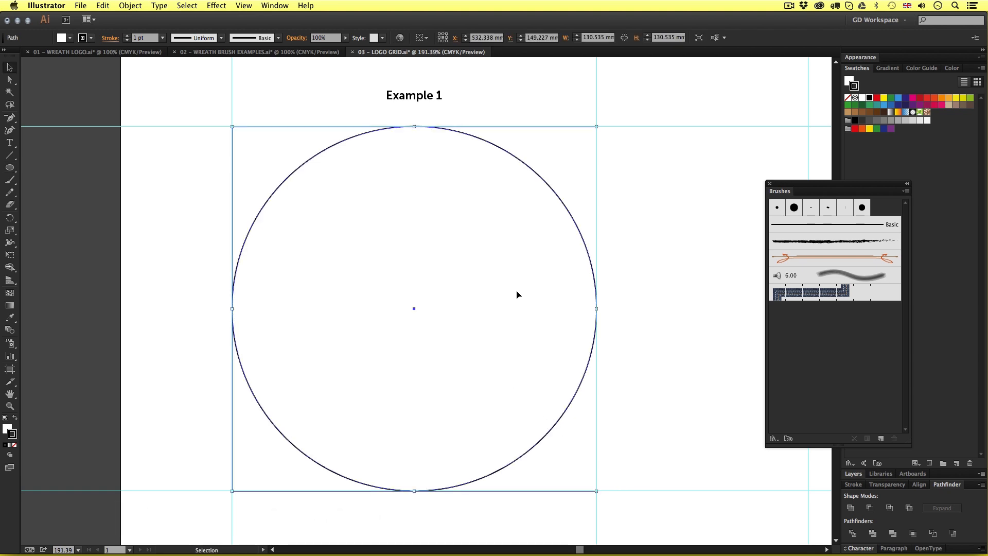
mouse_move(424, 125)
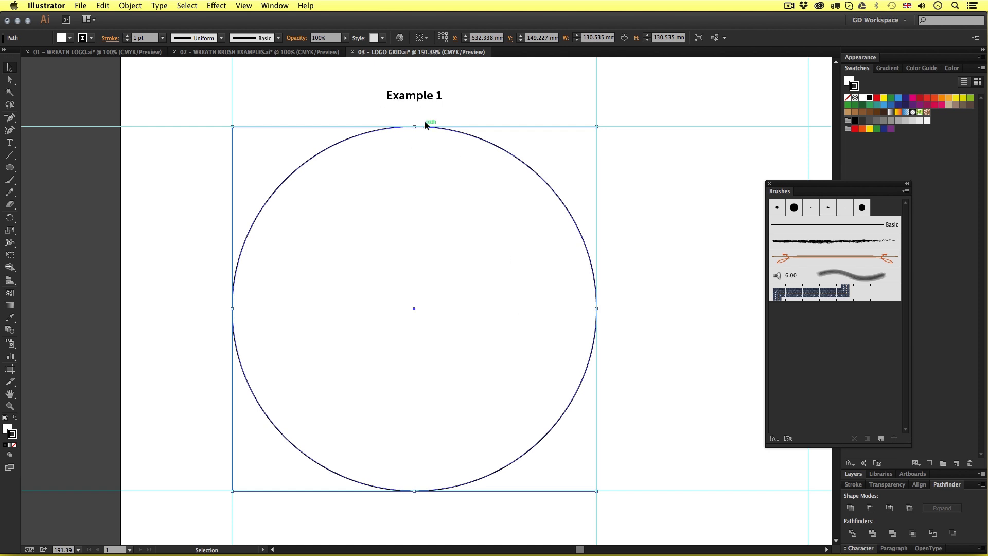
mouse_move(245, 301)
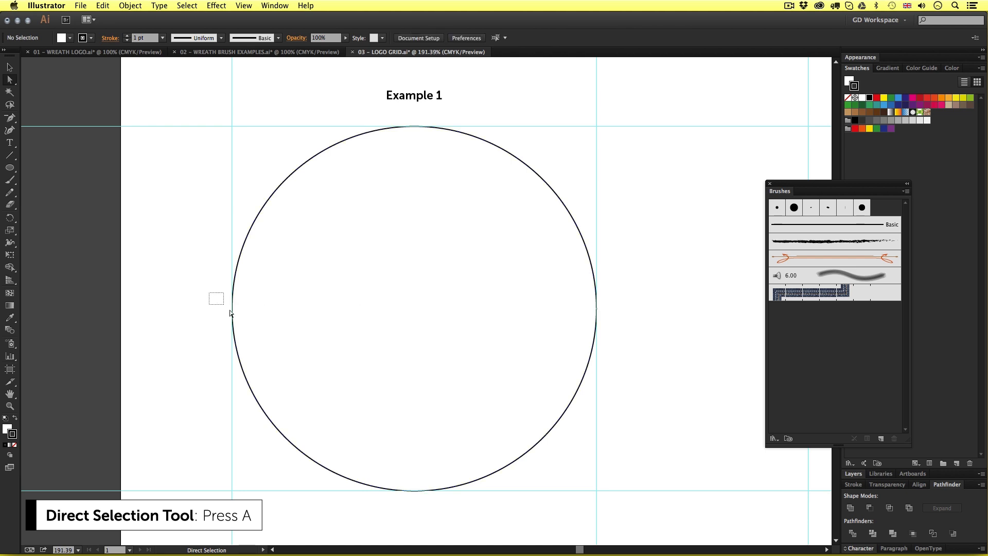
click(231, 309)
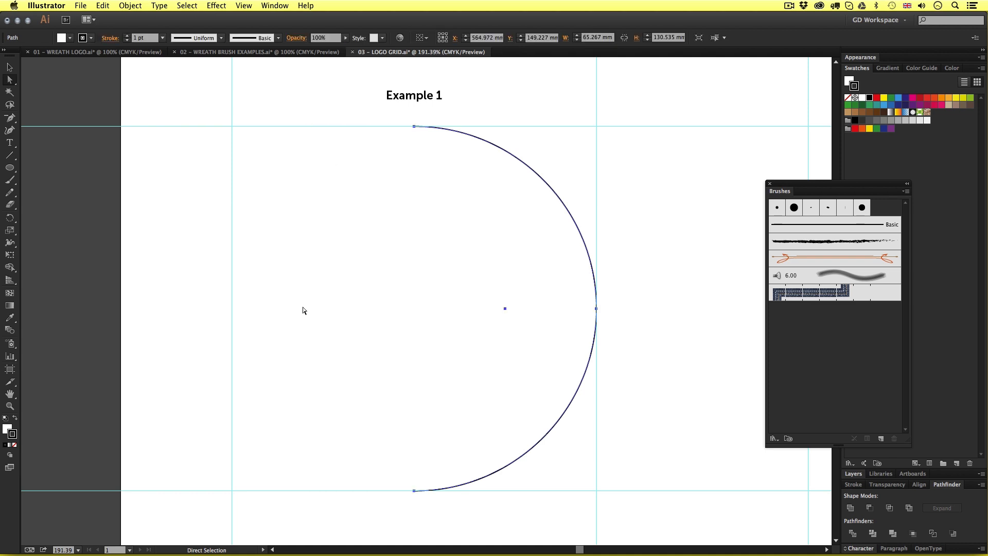
mouse_move(324, 313)
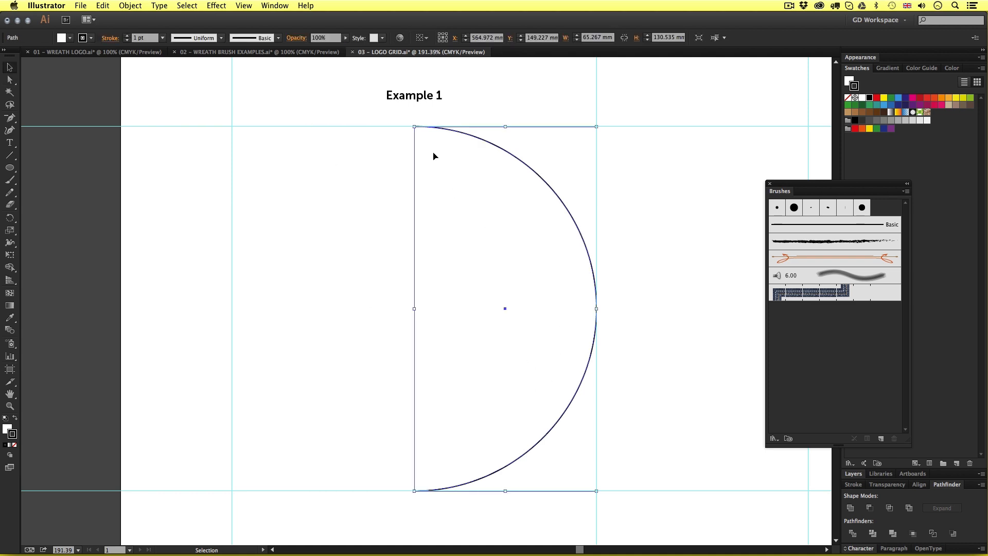
mouse_move(556, 311)
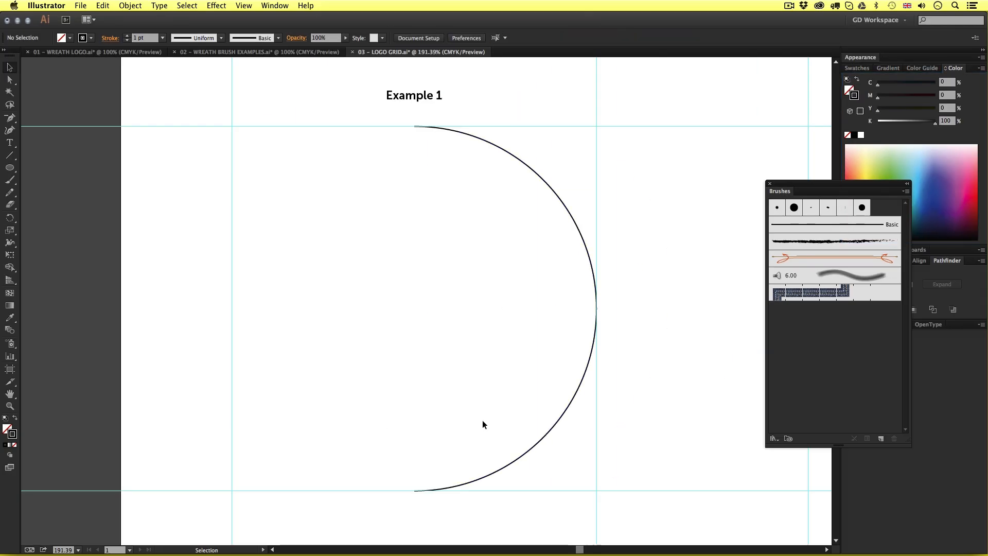
mouse_move(580, 248)
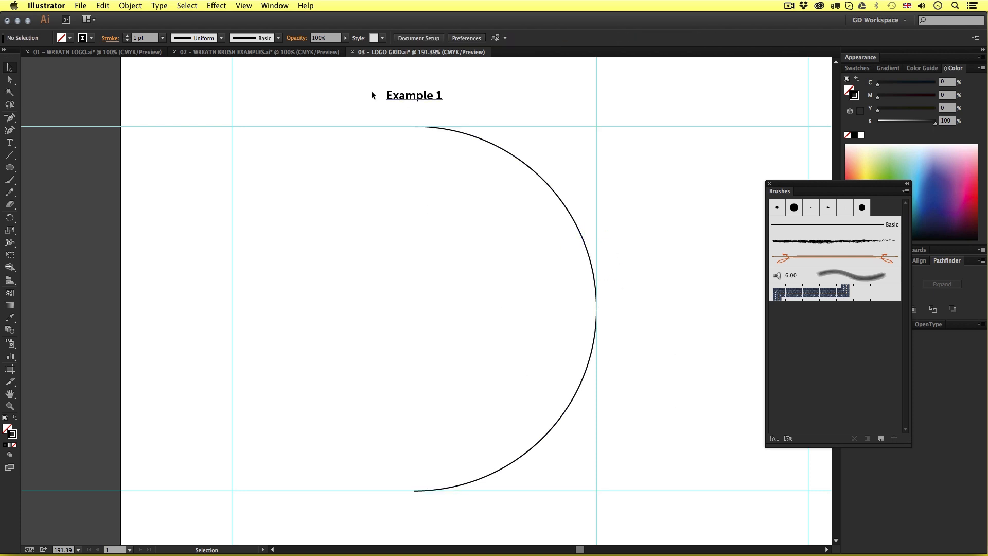
Step: Copy the Example 1 leaf stem from the brush examples into the logo grid
click(256, 51)
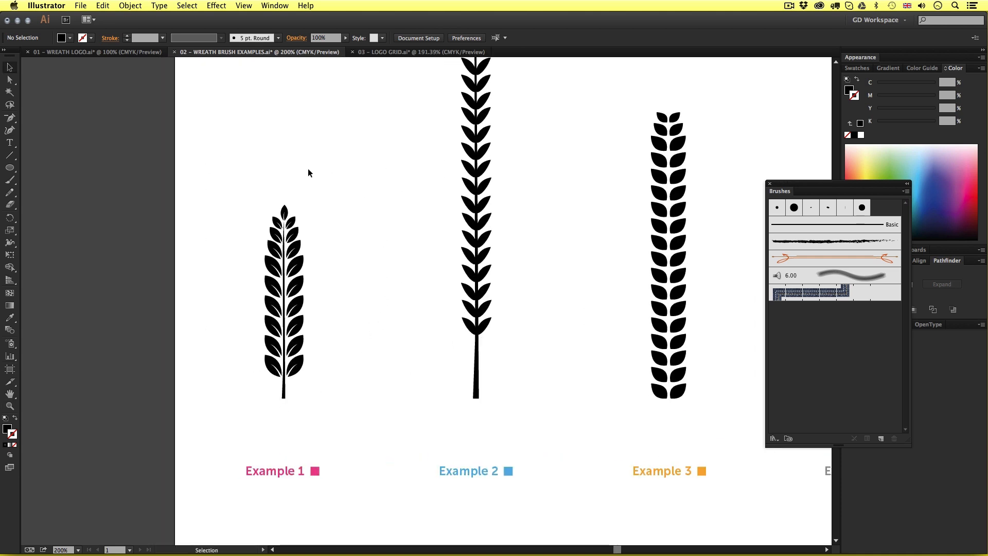
mouse_move(203, 120)
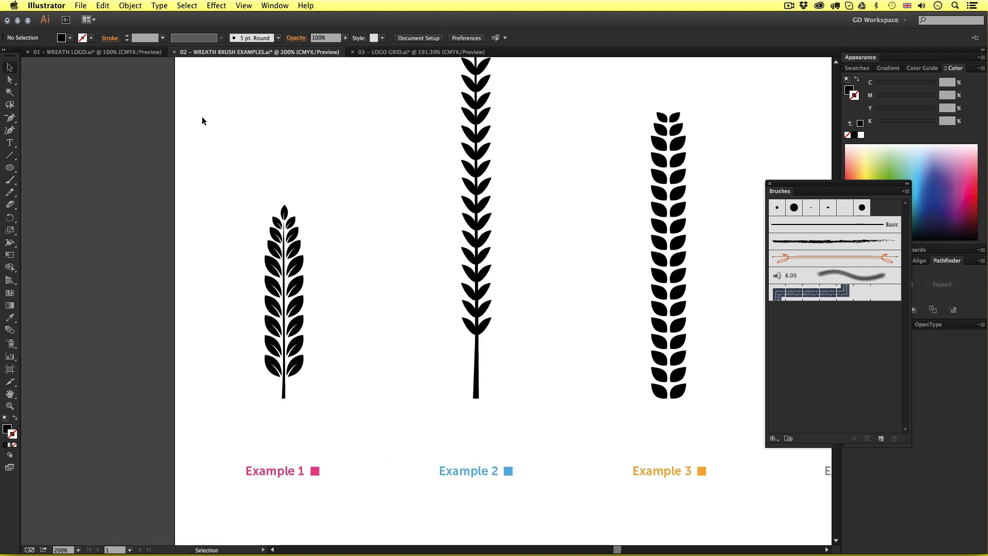
drag(200, 117, 380, 450)
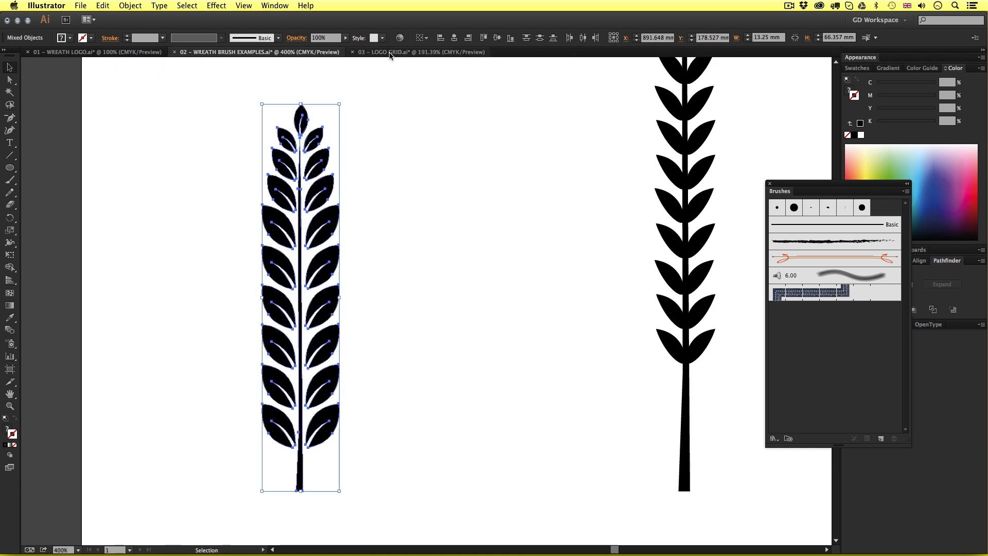
click(412, 51)
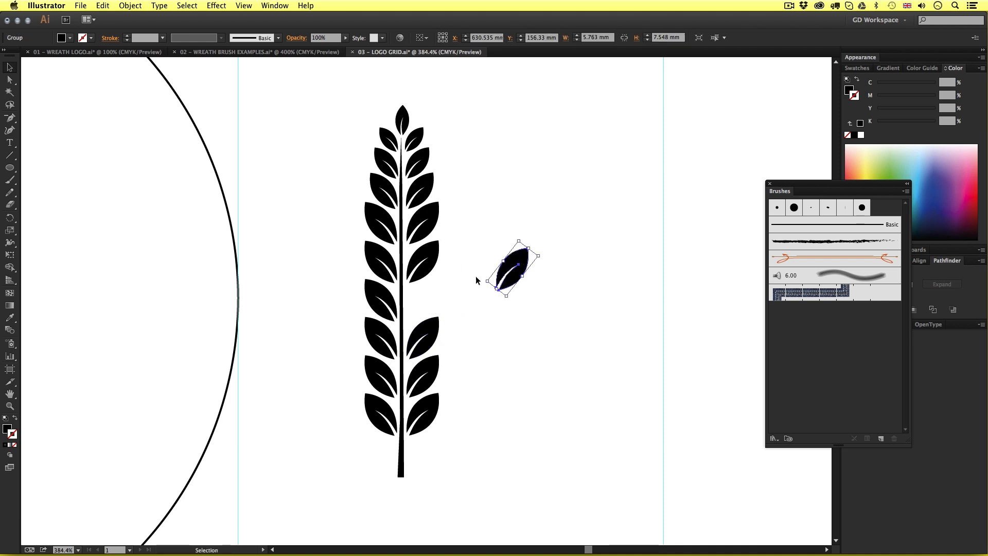
Step: Place the loose leaf in the stem's empty bottom-right spot
drag(513, 270, 375, 261)
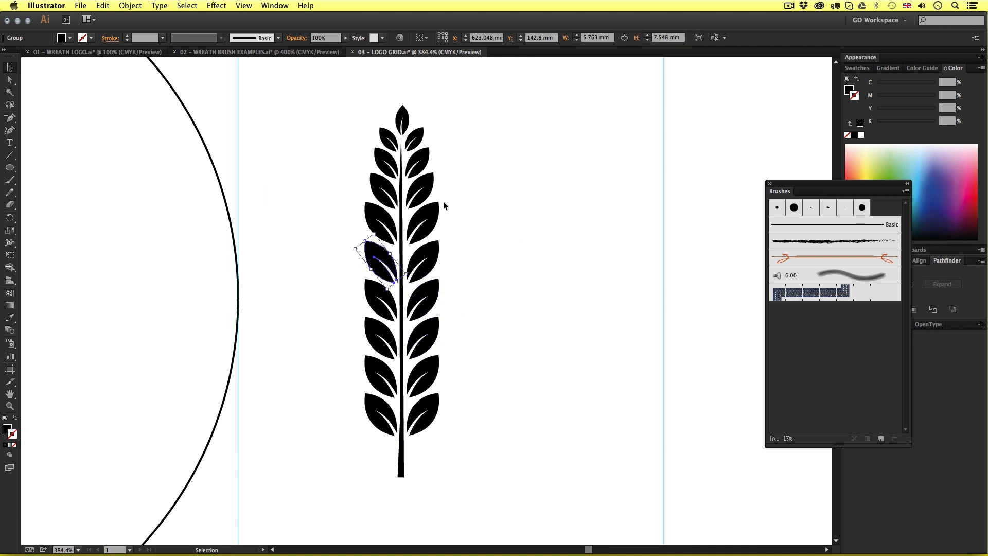
click(436, 427)
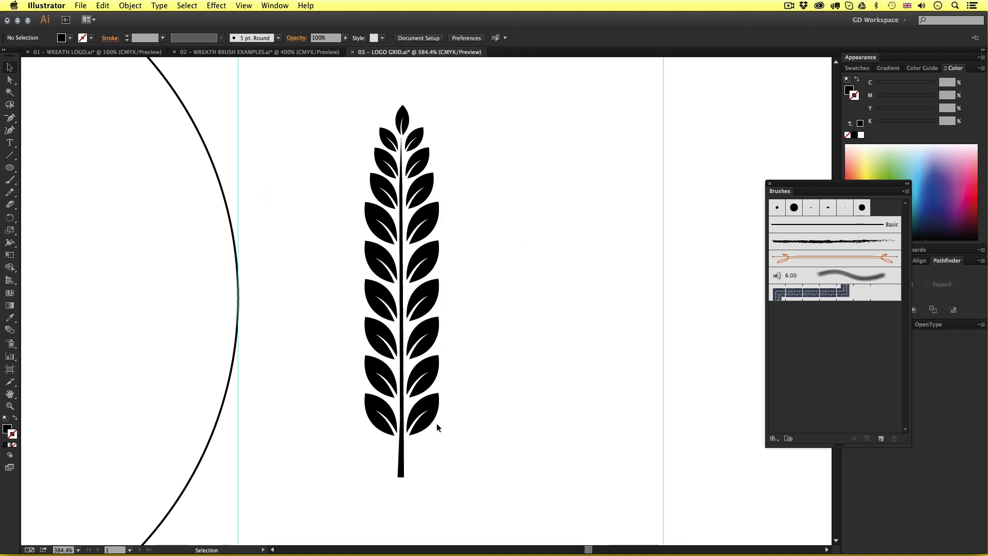
click(422, 419)
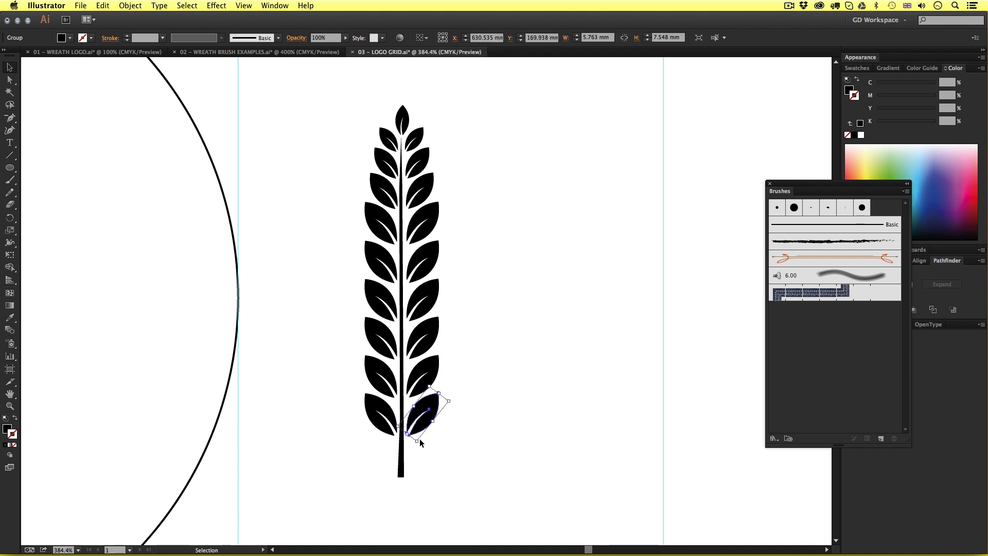
drag(449, 401, 452, 391)
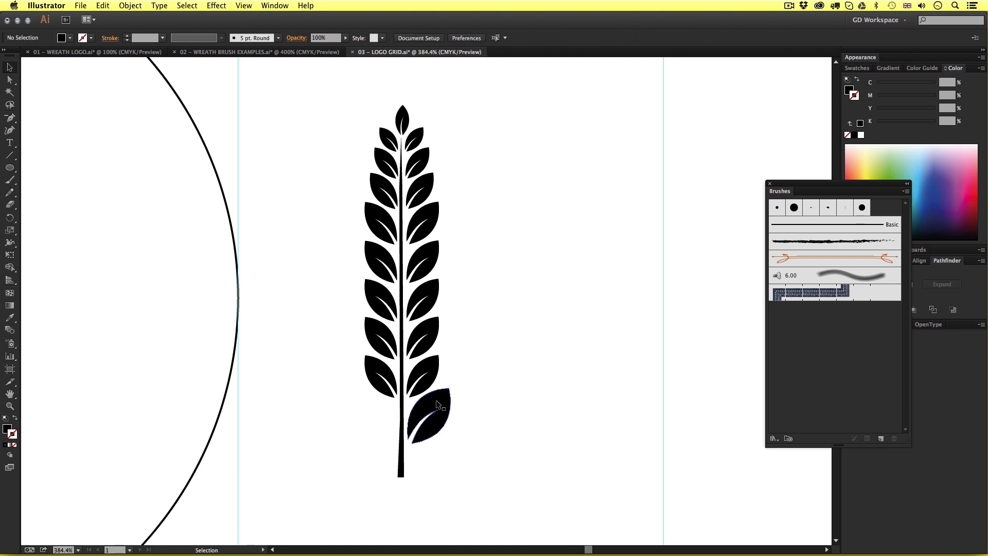
click(428, 403)
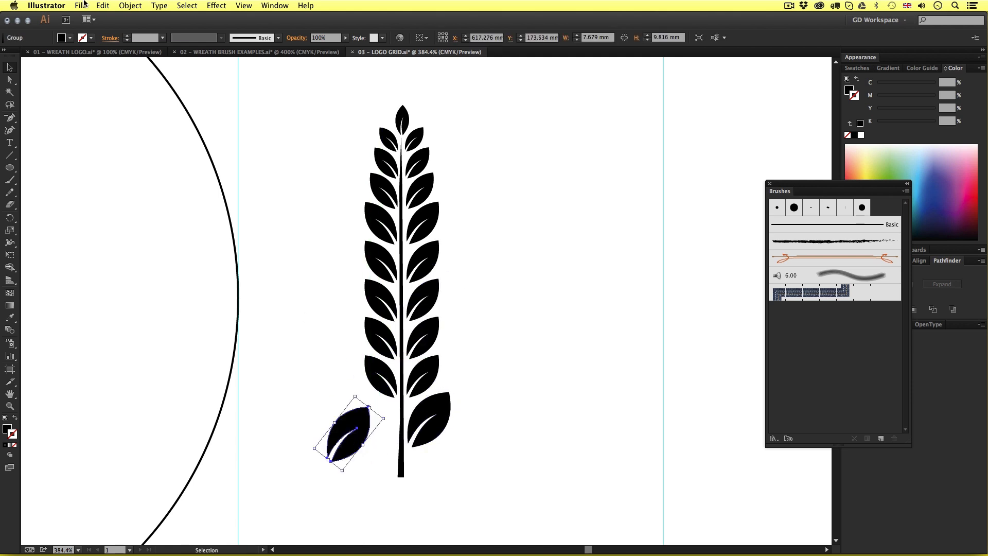
Step: Mirror that leaf vertically and move the copy to the stem's lower left
click(130, 5)
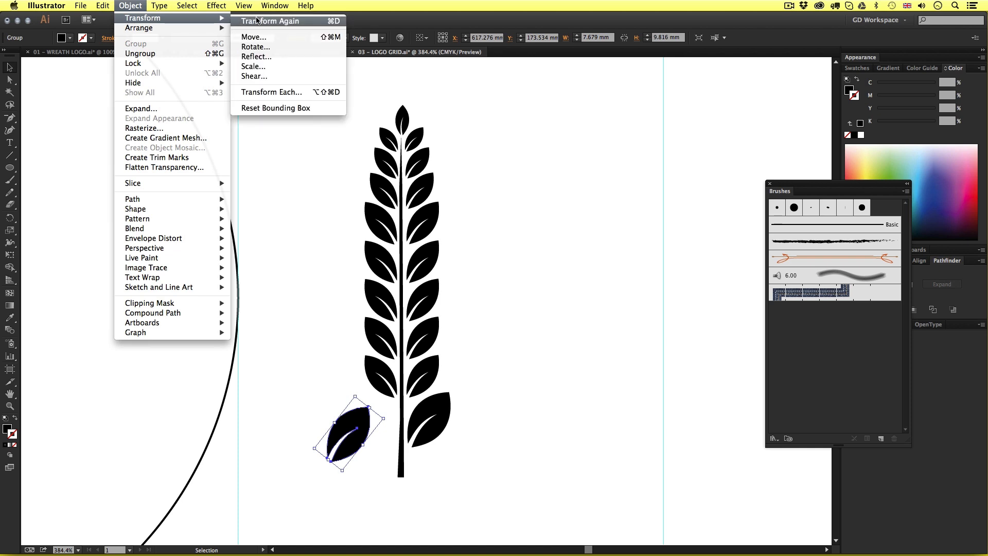
click(254, 57)
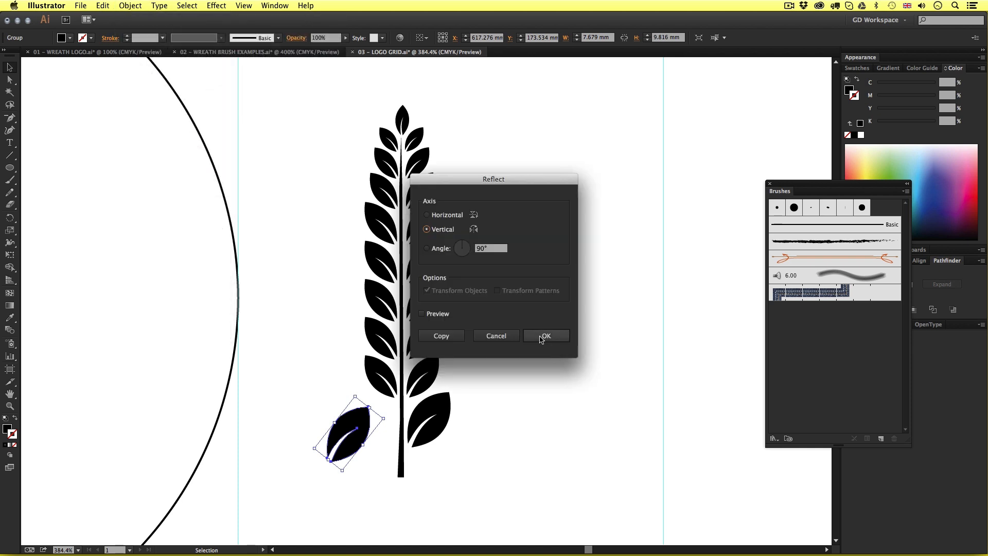
click(546, 336)
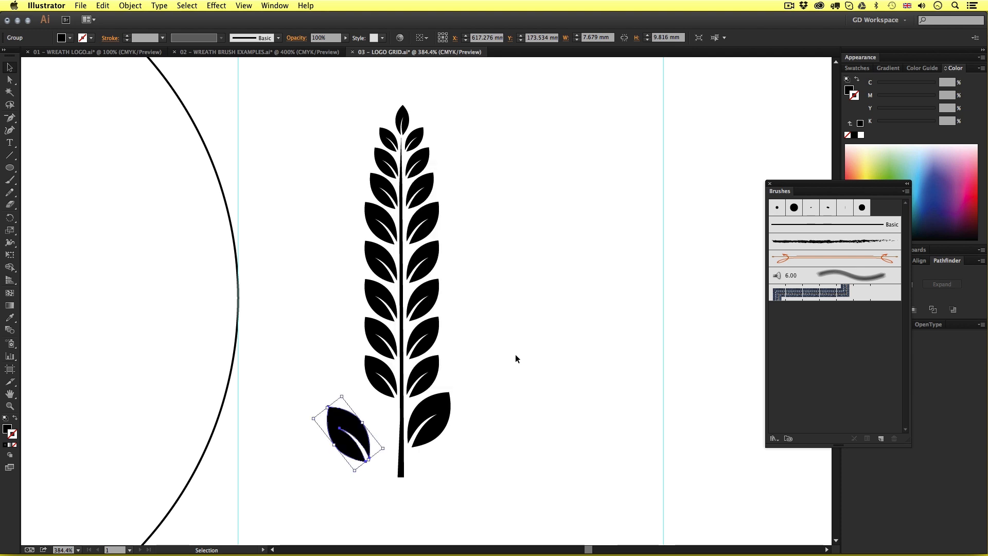
drag(345, 432, 359, 413)
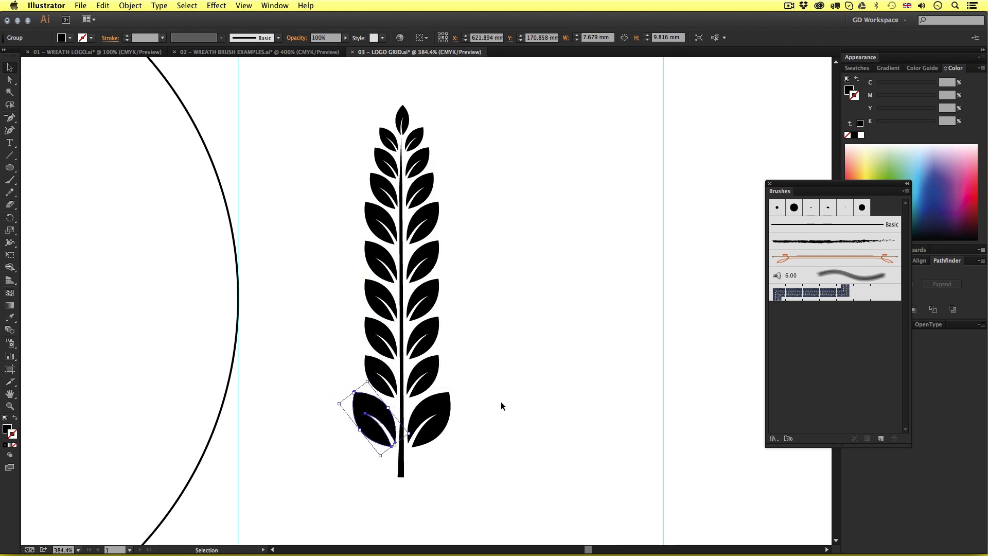
click(503, 405)
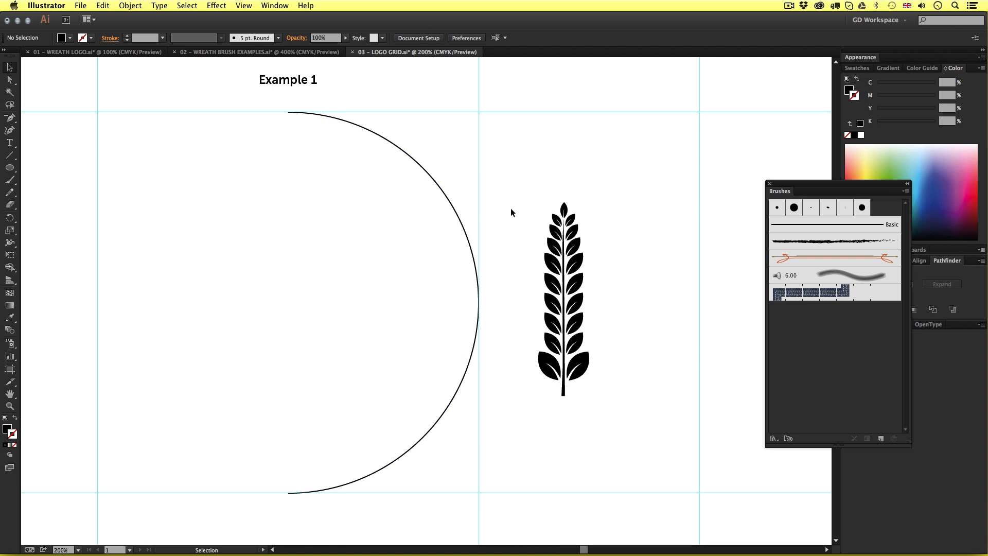
mouse_move(511, 346)
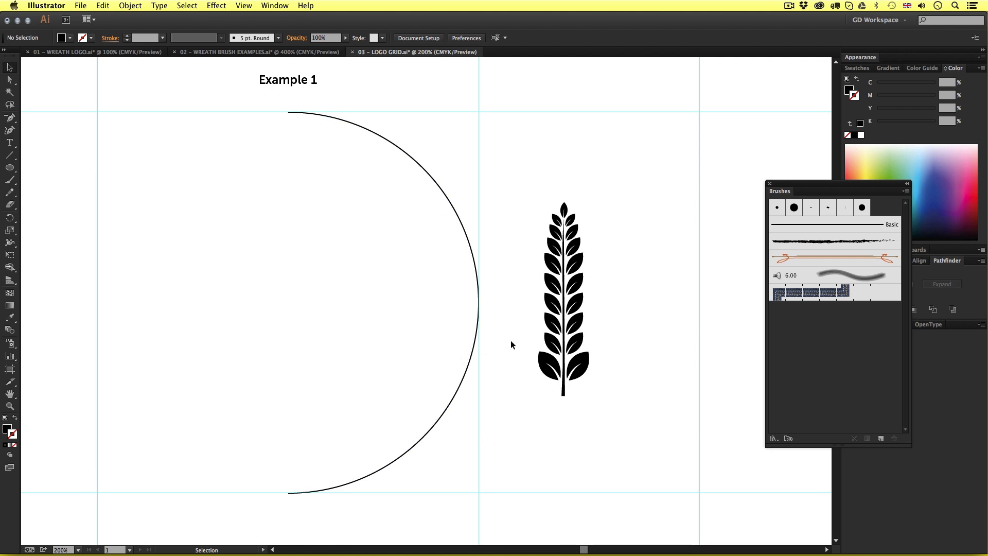
Step: Start a new brush from the selected leaf sprig, choosing Art Brush as its type
click(564, 304)
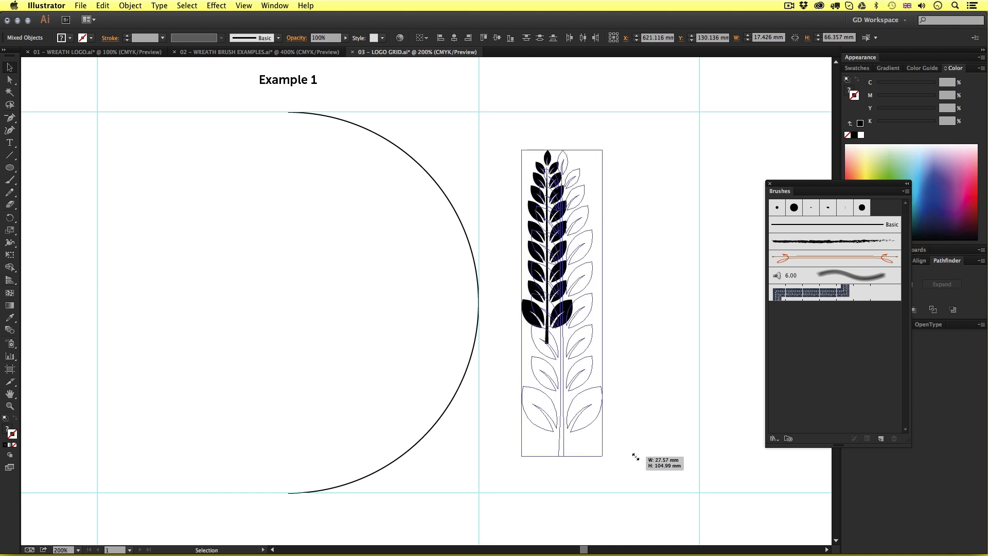
click(522, 271)
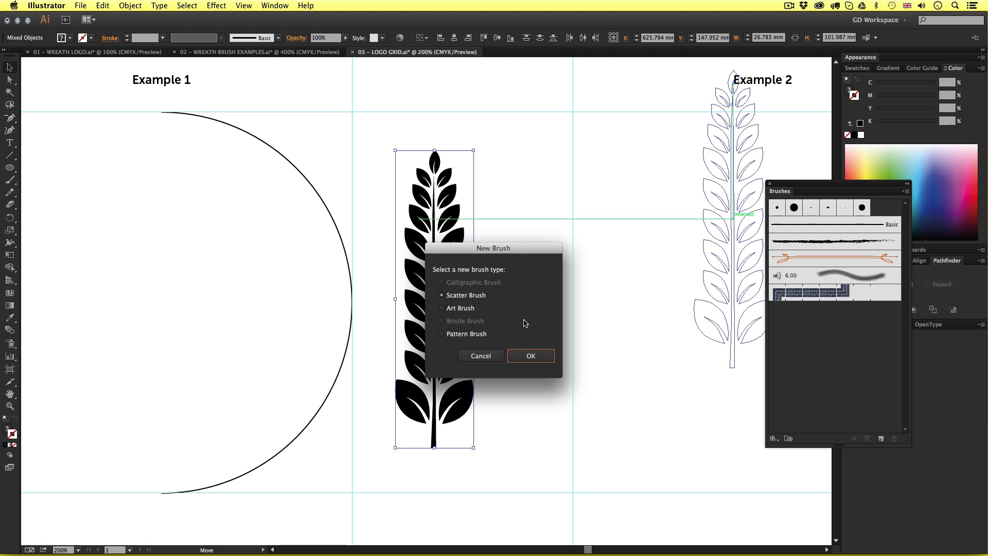
click(442, 307)
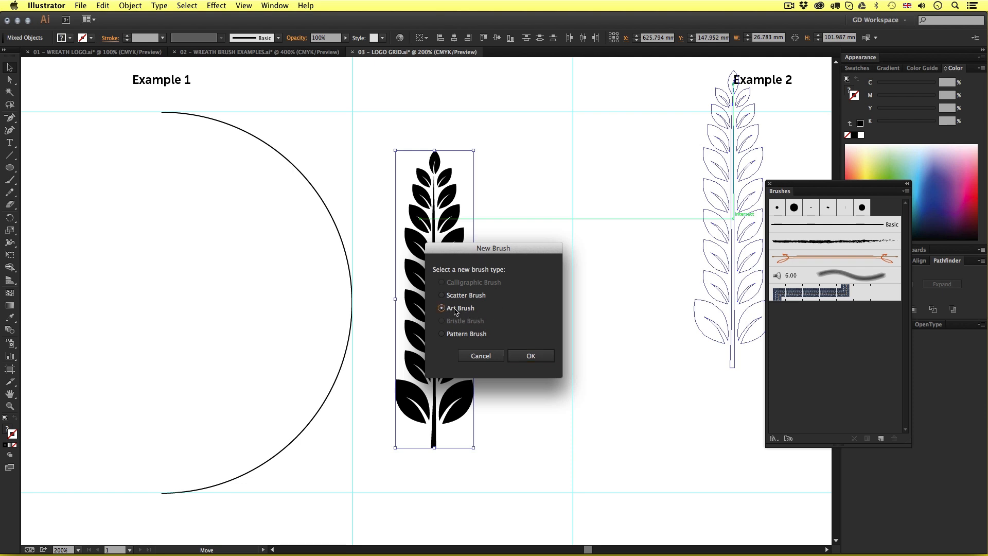
Step: Save Art Brush 1 set to Stretch to Fit Stroke Length with direction along the stroke
click(531, 355)
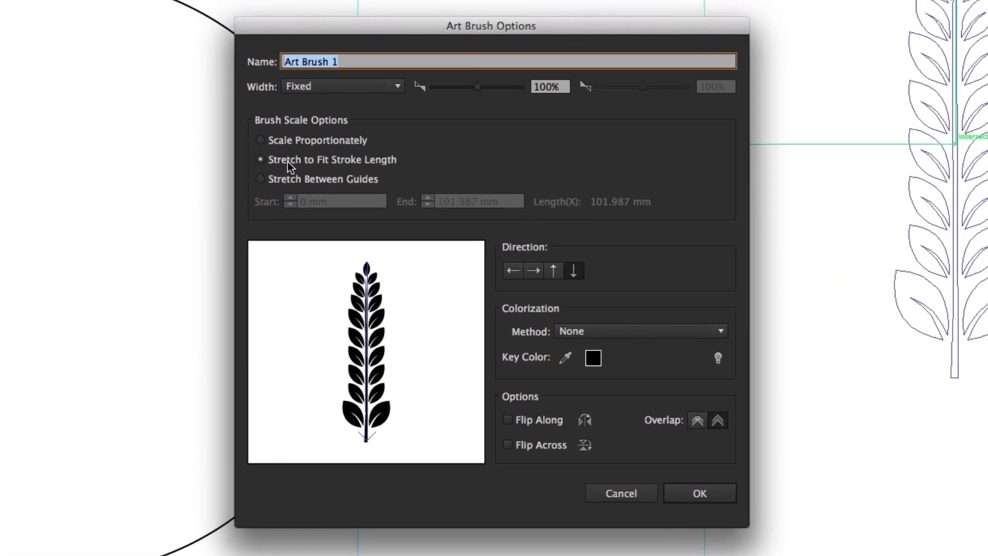
click(260, 159)
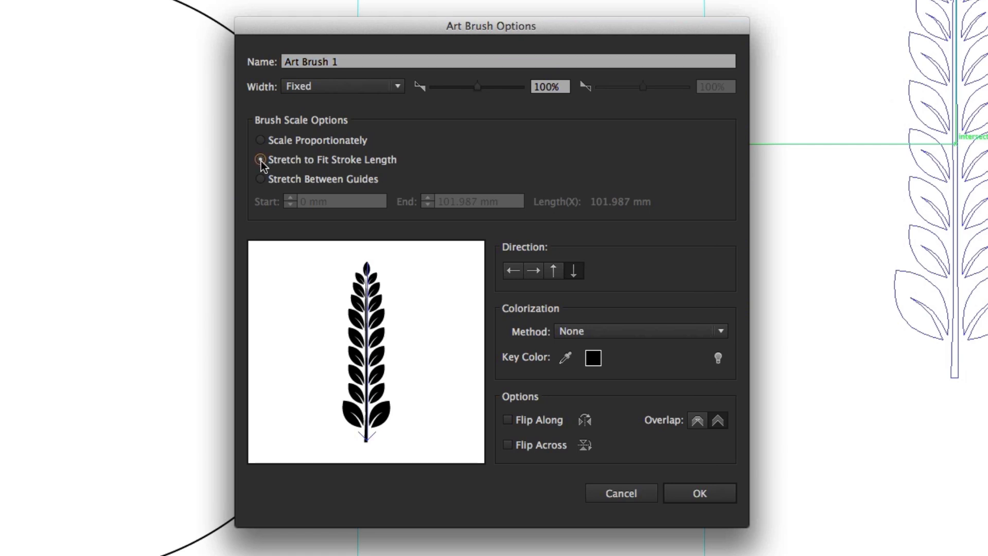
click(260, 160)
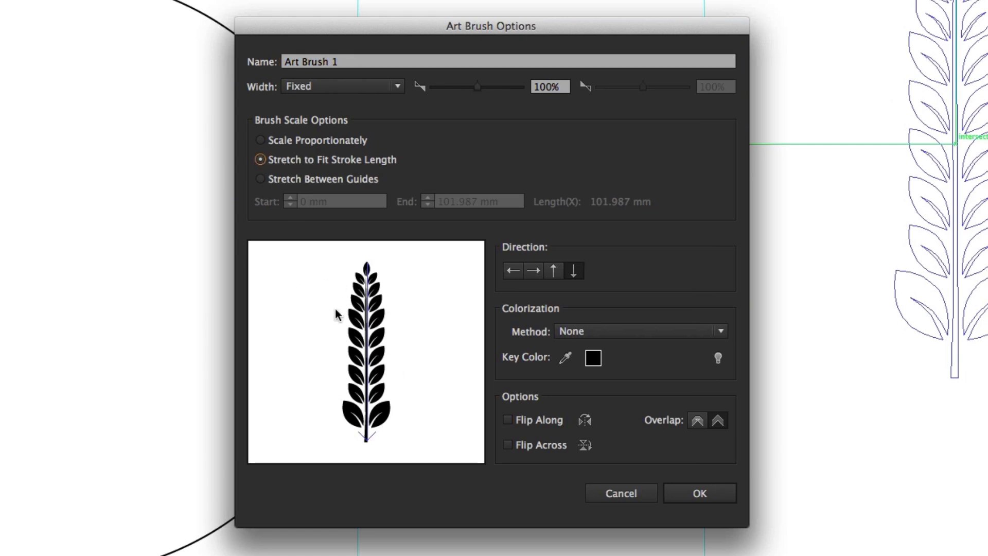
mouse_move(386, 439)
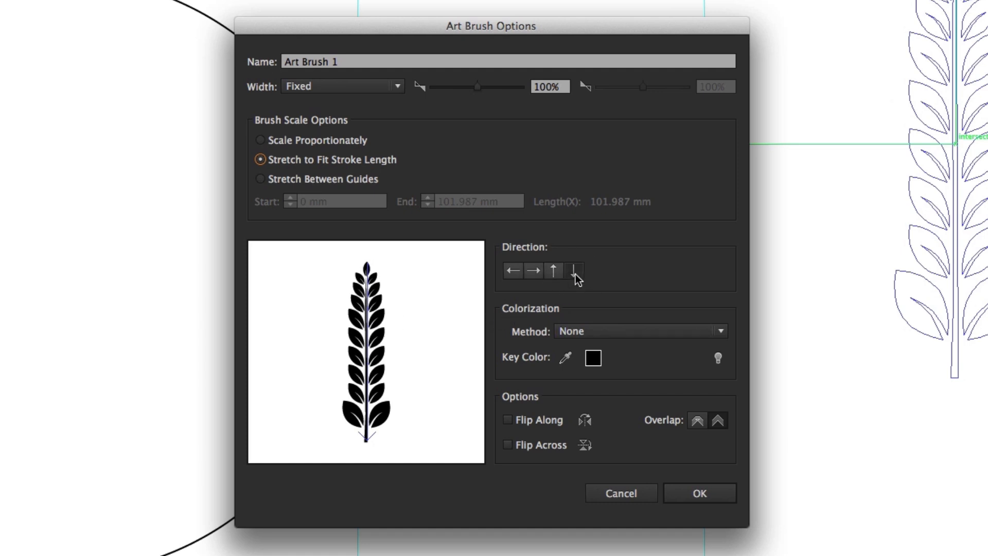
click(553, 269)
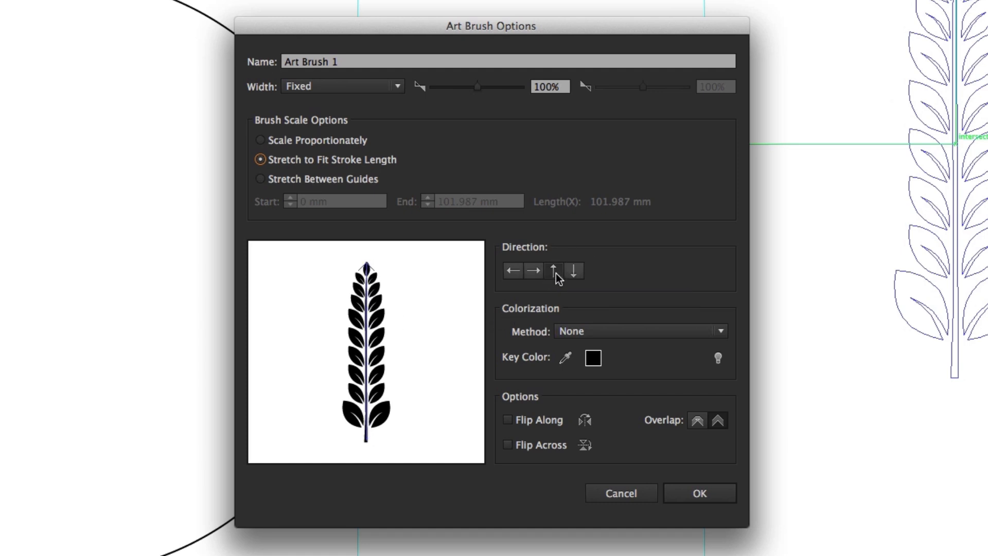
click(693, 492)
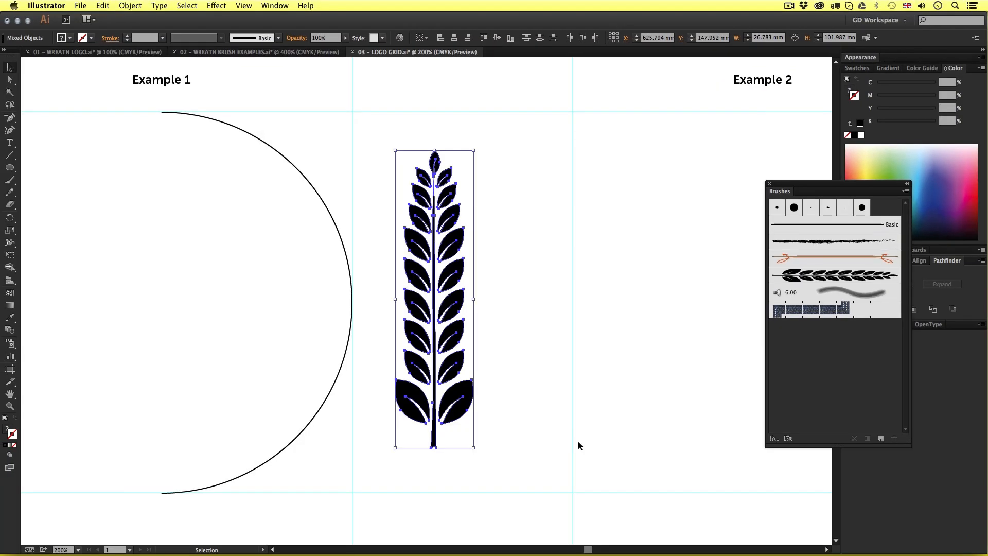
mouse_move(809, 181)
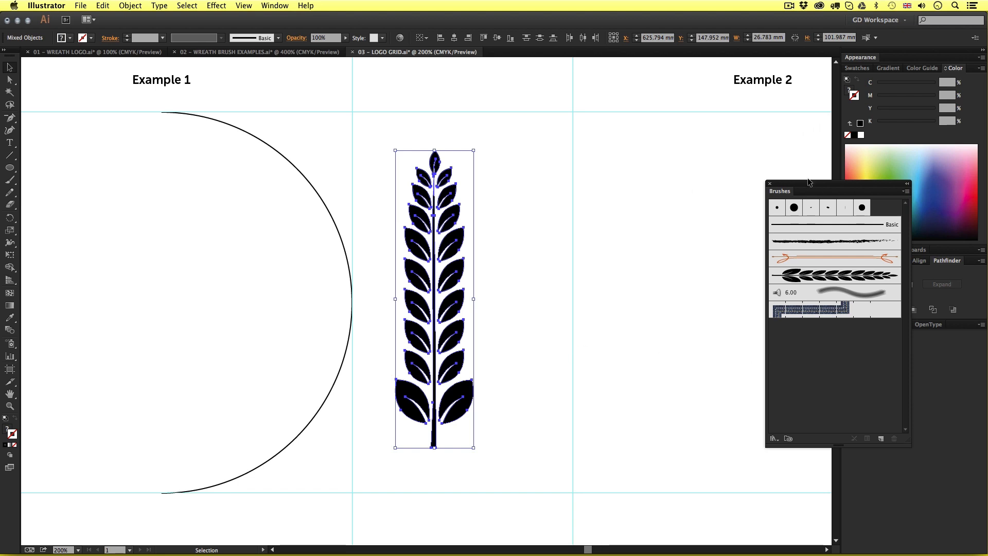
Step: Stroke the Example 1 half-circle path with Art Brush 1 to form a half wreath of leaves
drag(809, 183, 708, 179)
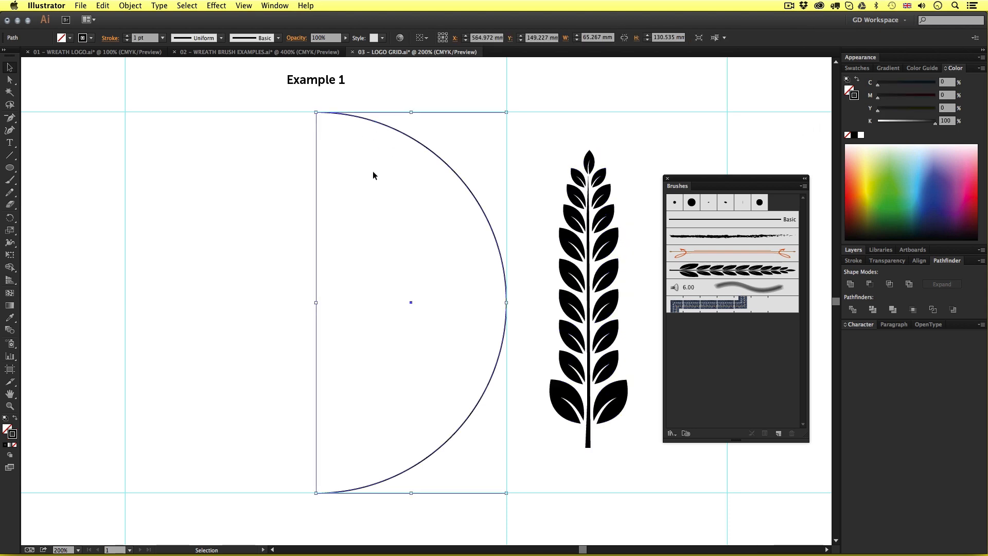
mouse_move(714, 269)
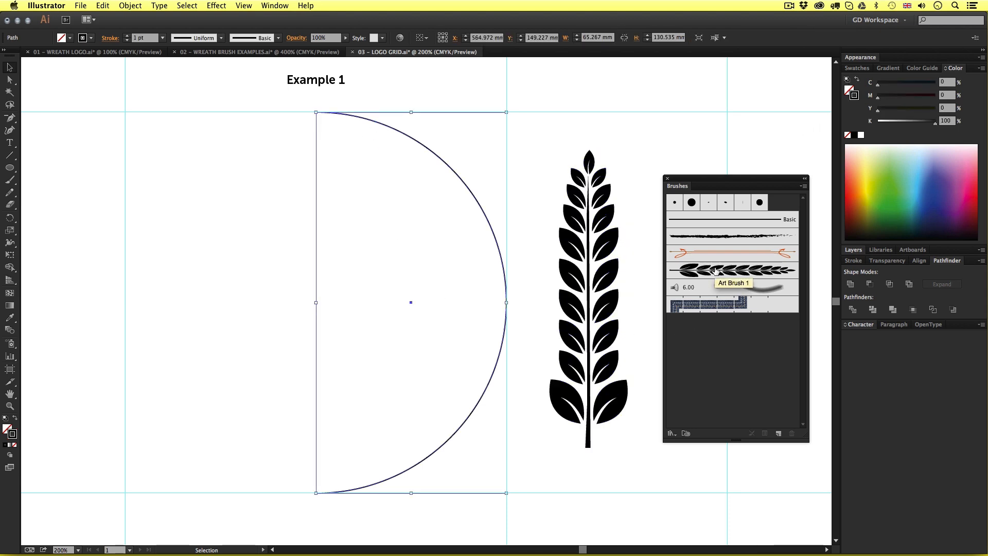
click(732, 270)
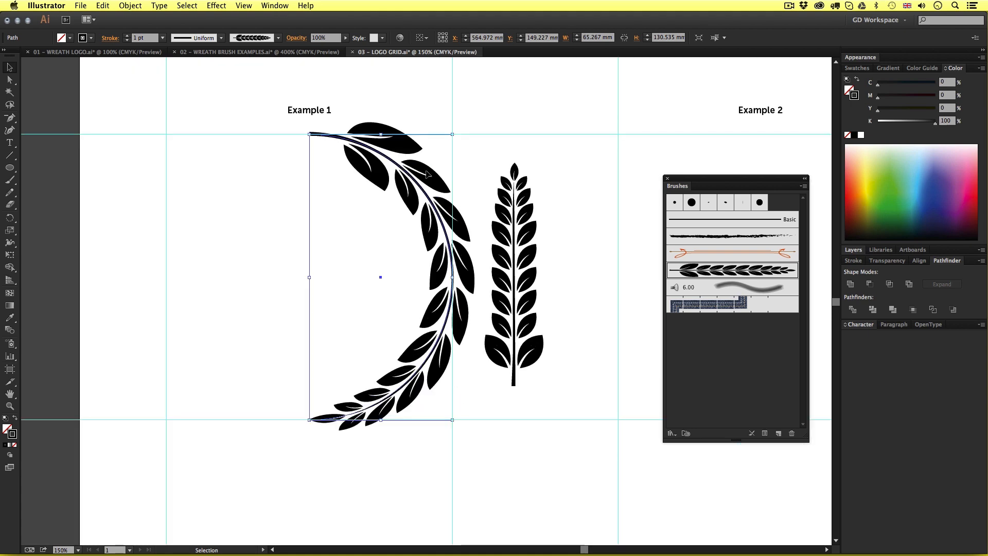
mouse_move(515, 511)
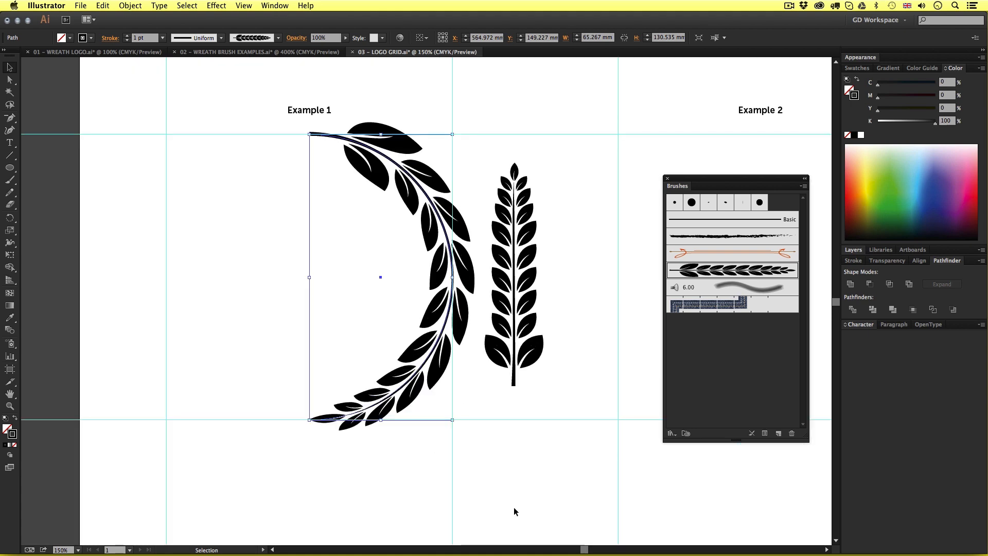
Step: Enable Flip Along in Art Brush Options so the largest leaves sit at the arc's lower end
drag(453, 420, 454, 426)
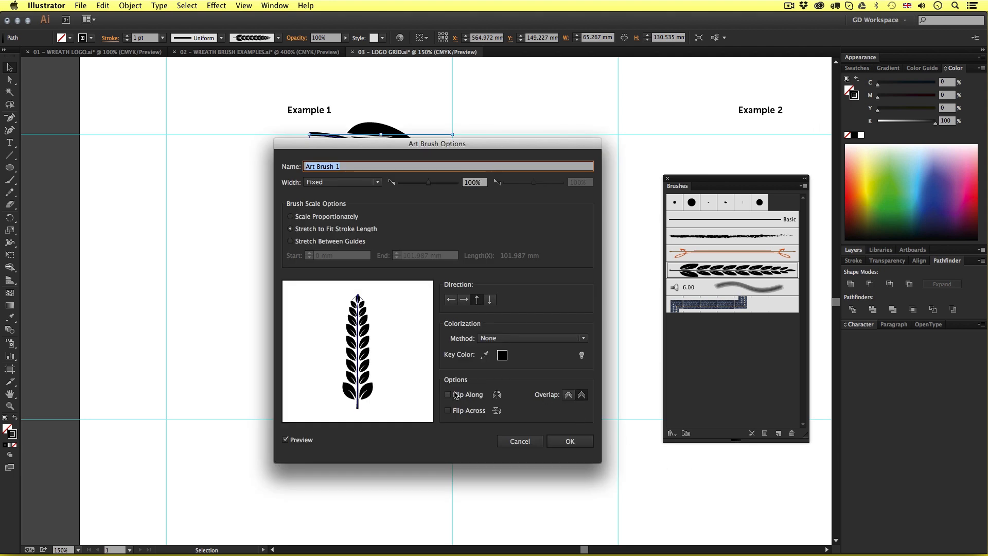
click(447, 395)
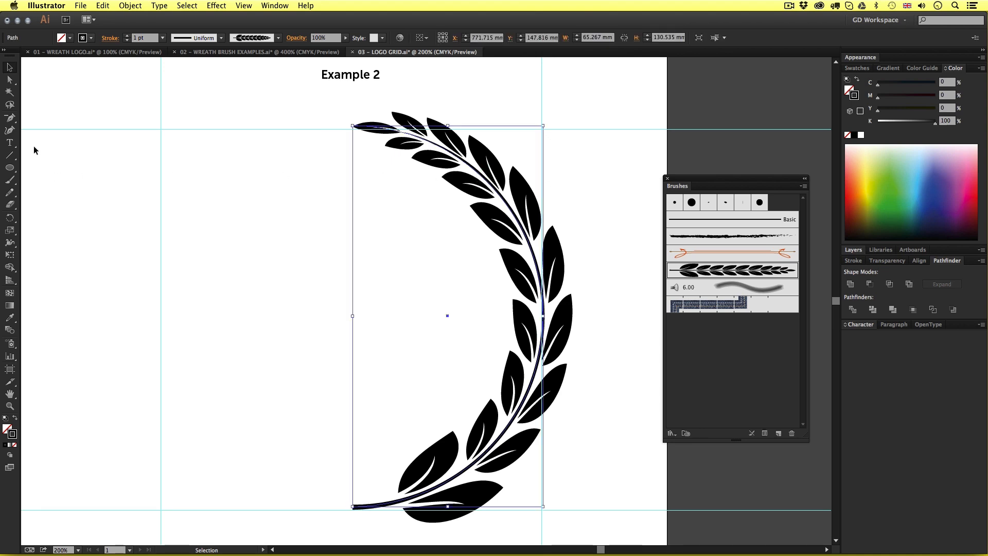
Step: Drag the Example 2 path's top anchor handle with Direct Selection to shorten the arc
click(10, 117)
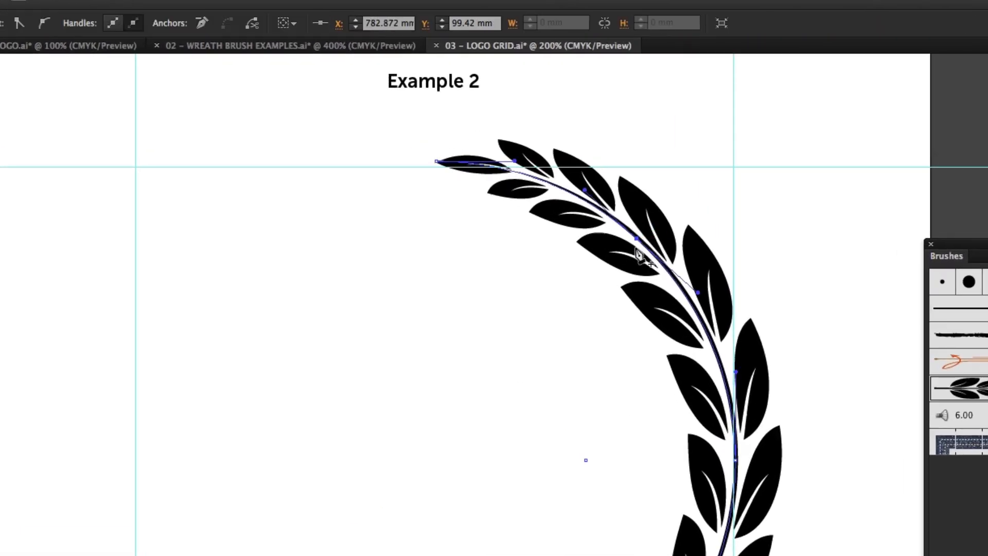
key(a)
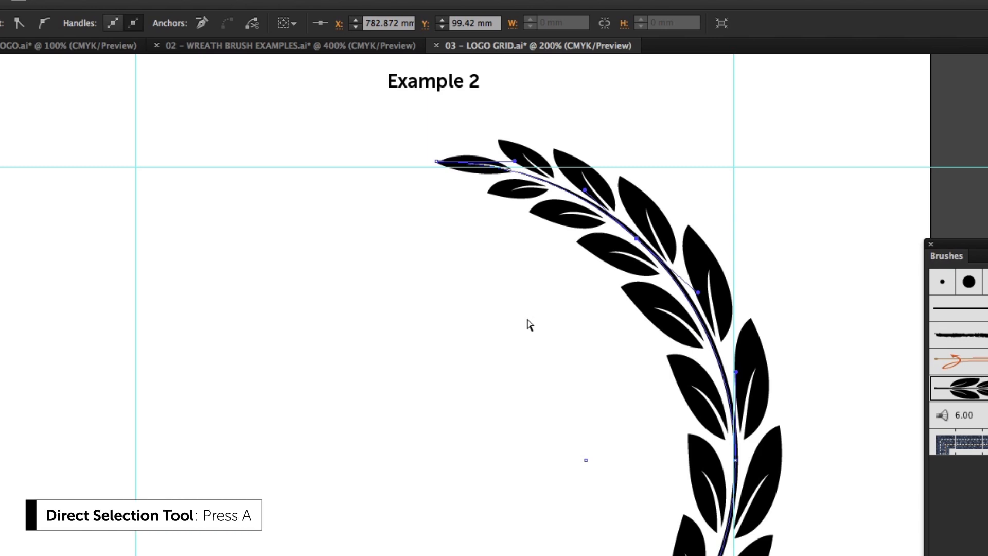
drag(434, 162, 271, 162)
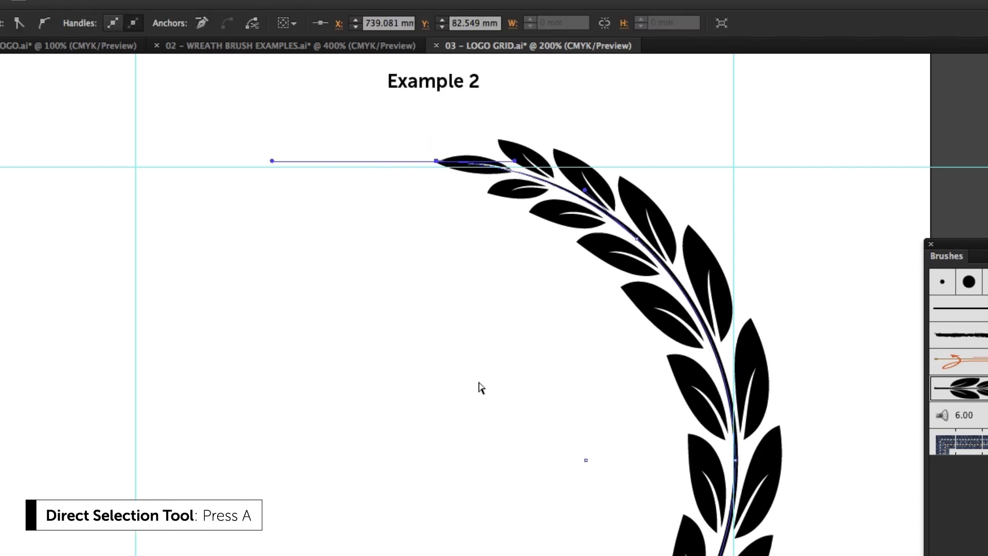
mouse_move(442, 332)
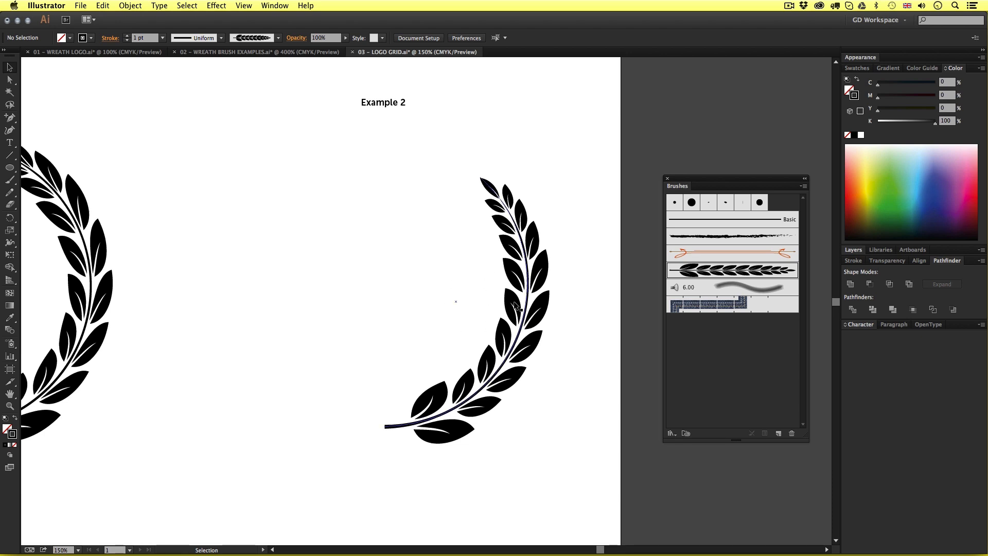
Step: Finish shortening the Example 2 wreath path and deselect, leaving it open at the top
click(515, 306)
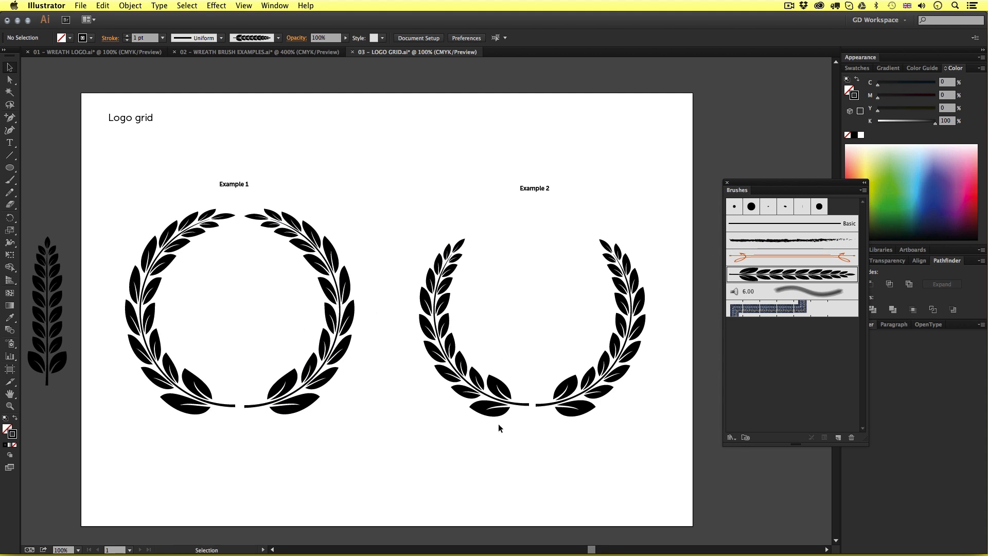
mouse_move(329, 469)
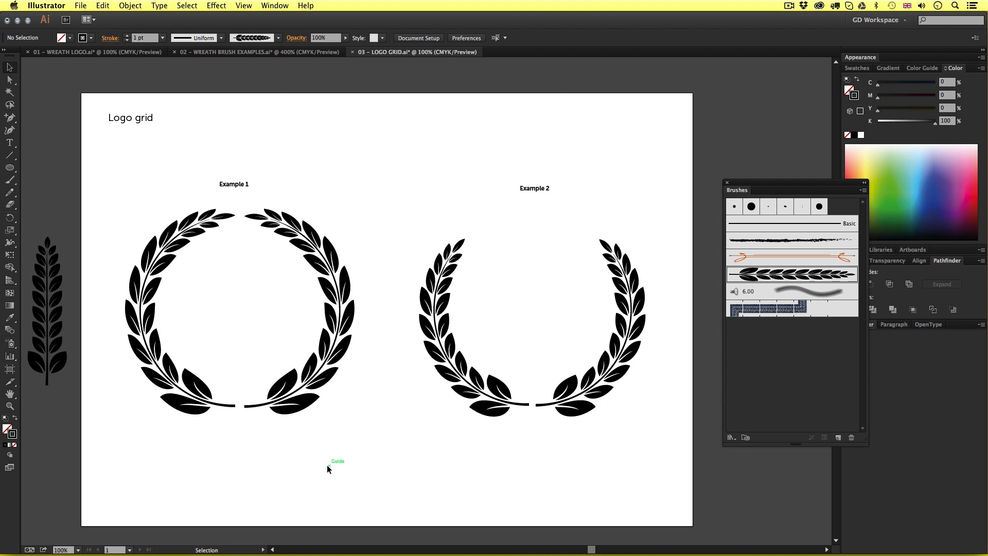
mouse_move(497, 469)
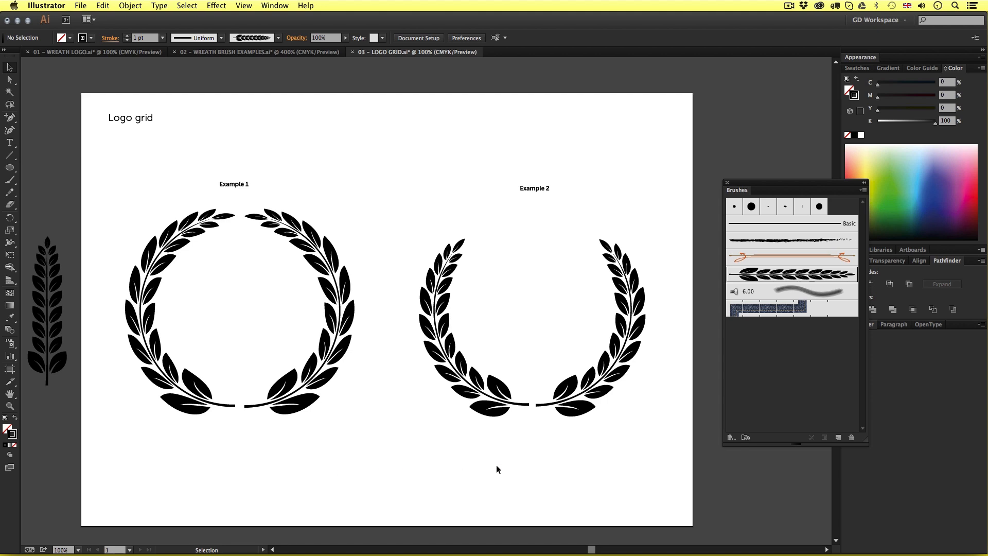
Step: Give the Example 2 wreath path a 0.5 pt stroke weight for thinner leaves
drag(453, 254, 670, 463)
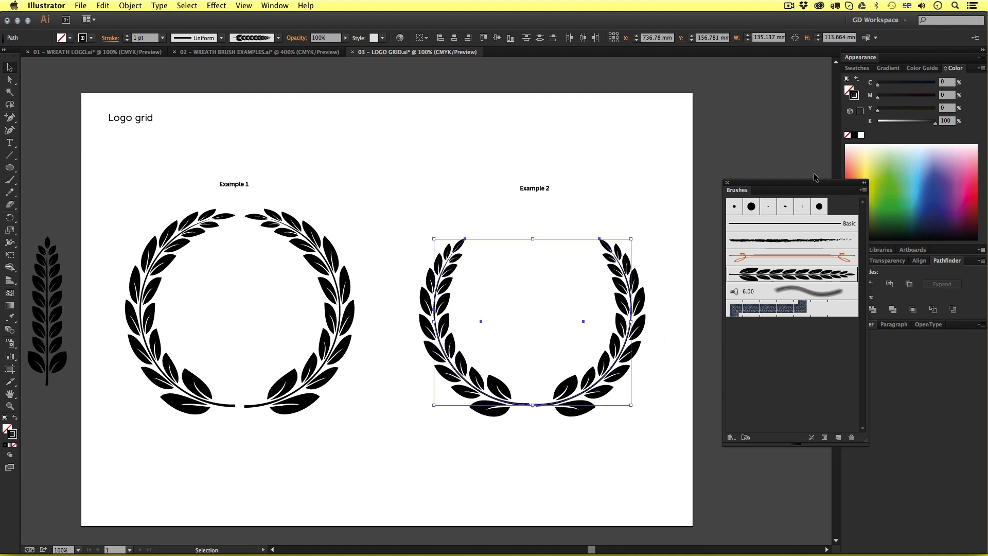
drag(795, 183, 751, 162)
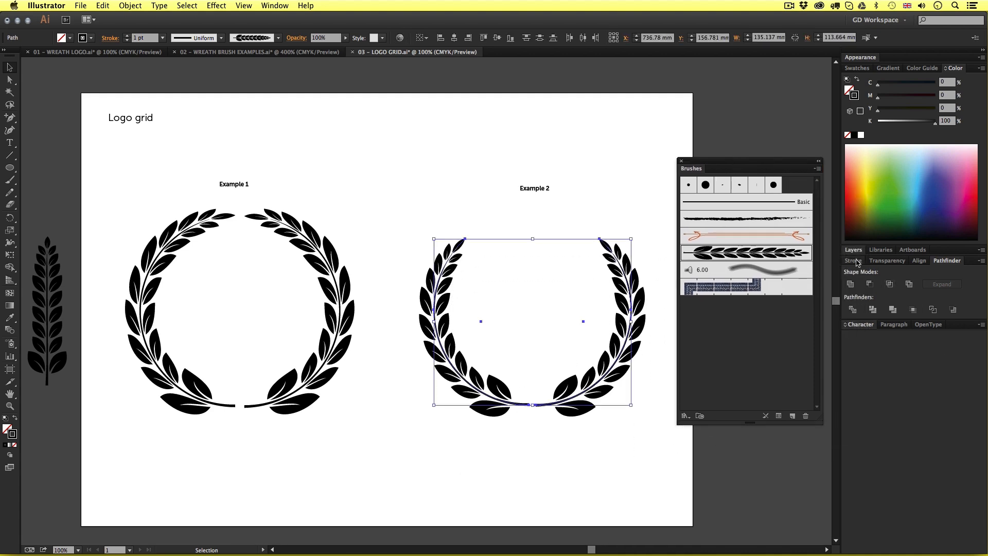
click(852, 261)
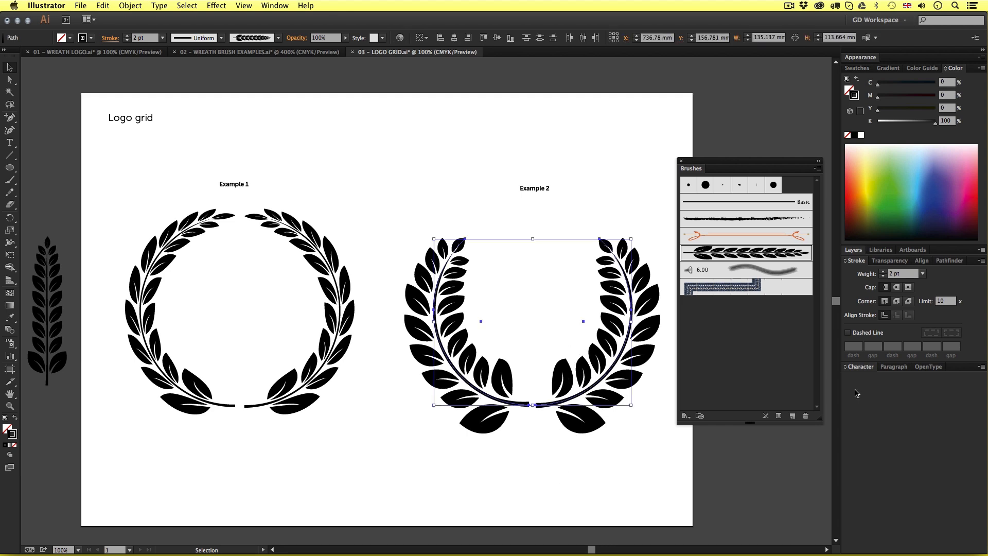
click(922, 274)
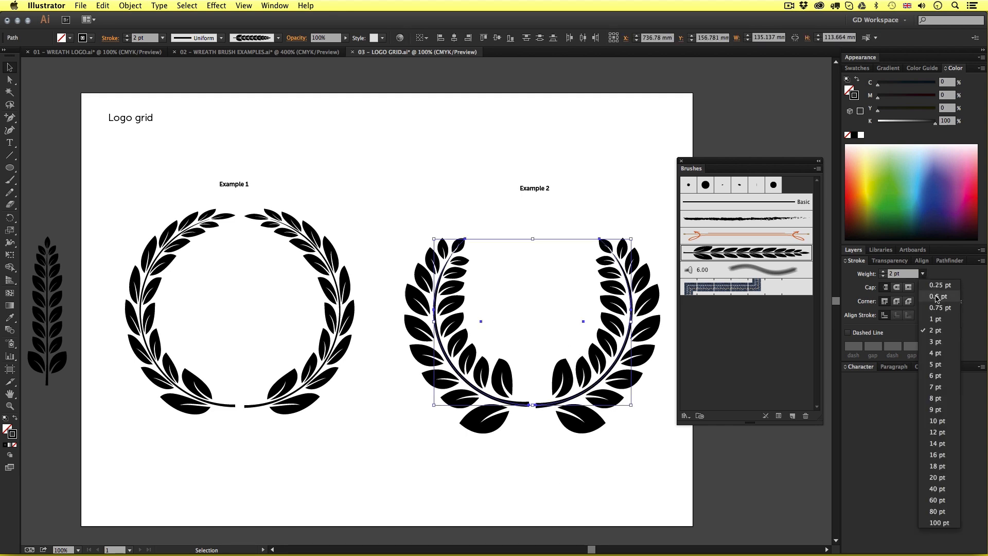
click(937, 296)
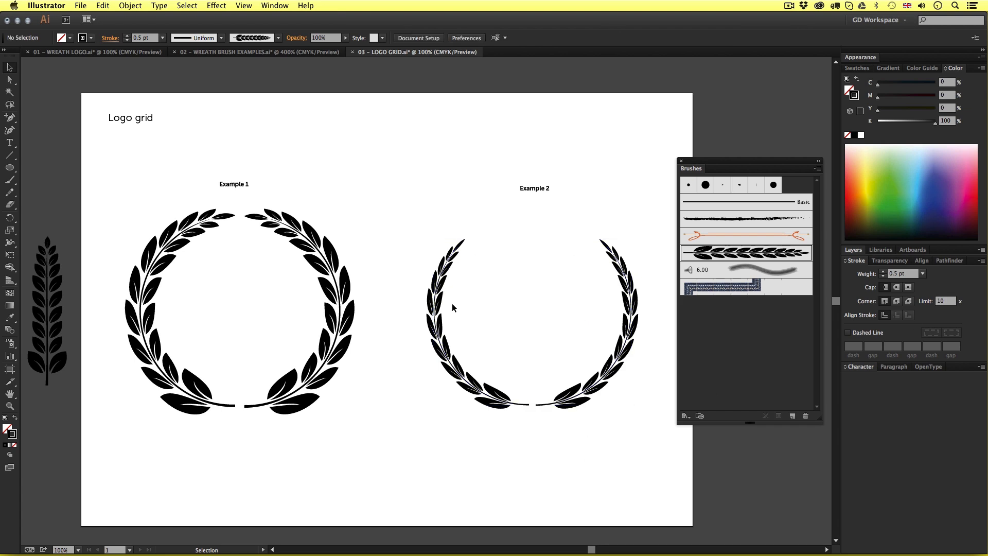
mouse_move(590, 491)
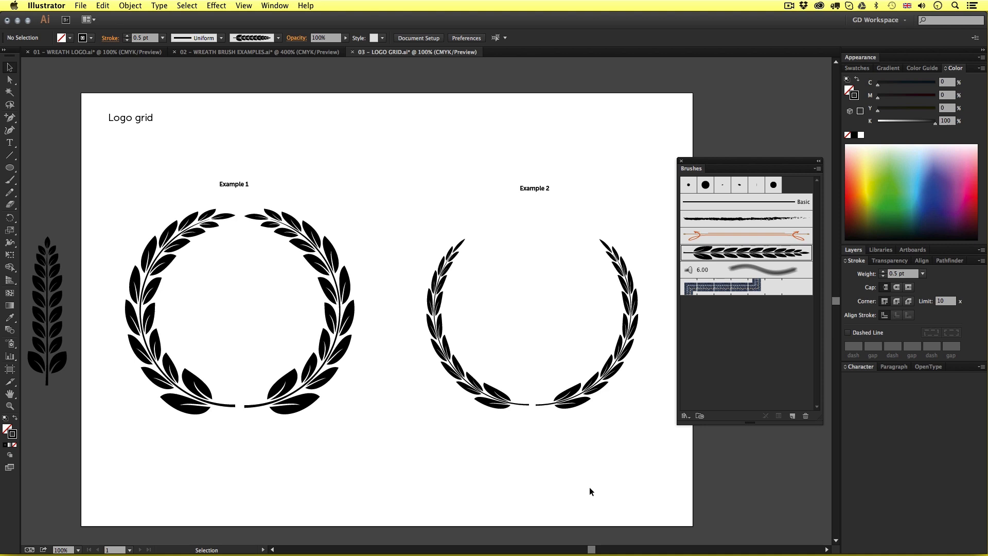
mouse_move(481, 479)
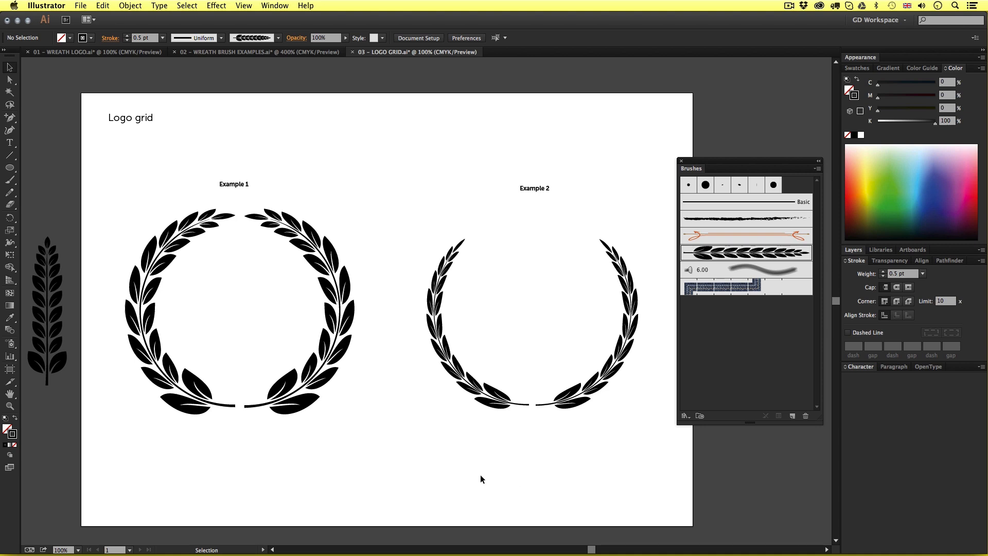
mouse_move(501, 480)
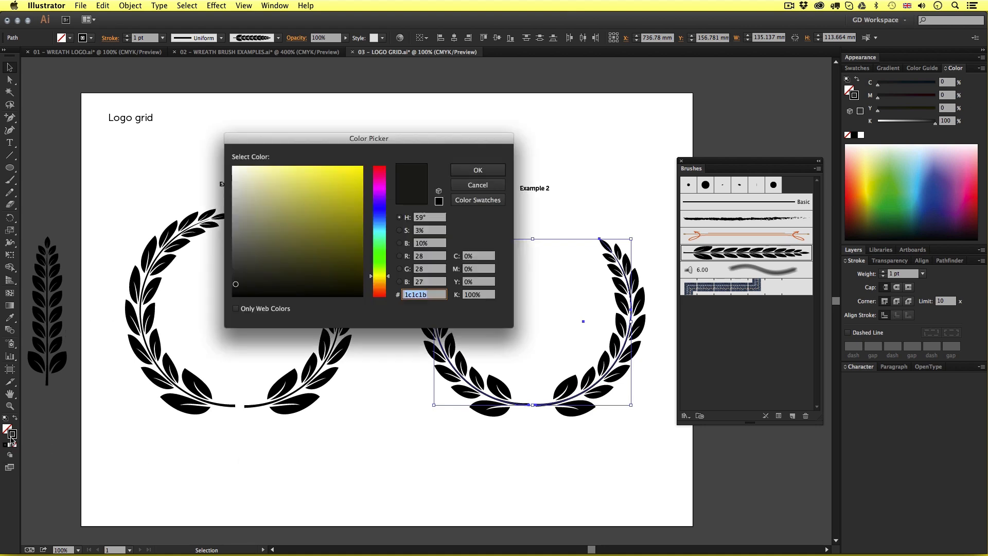
Step: Choose magenta-red e5154b in the Color Picker as the Example 2 stroke colour
click(379, 171)
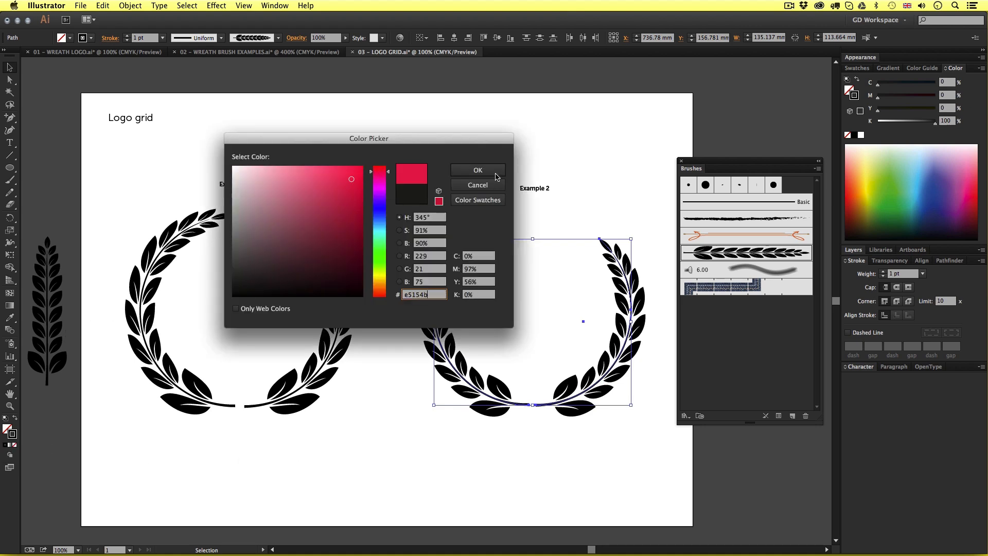
click(478, 170)
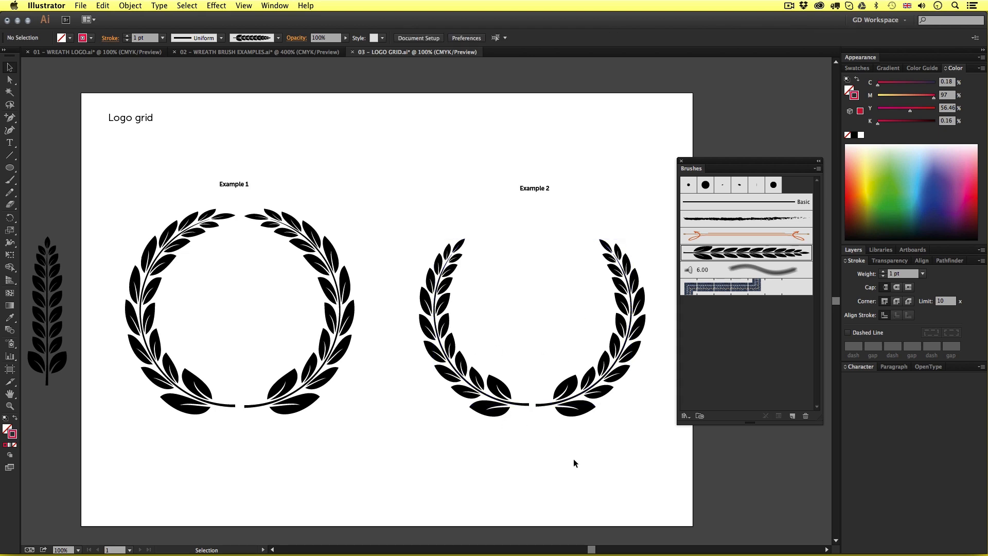
mouse_move(573, 468)
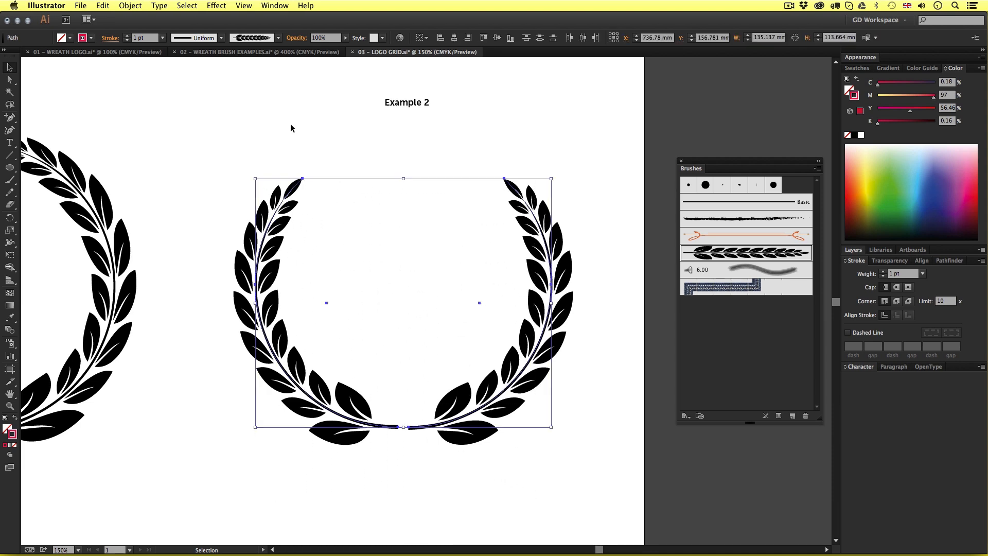
Step: Expand Appearance on the Example 2 wreath and fill the resulting shapes with the magenta swatch
click(137, 6)
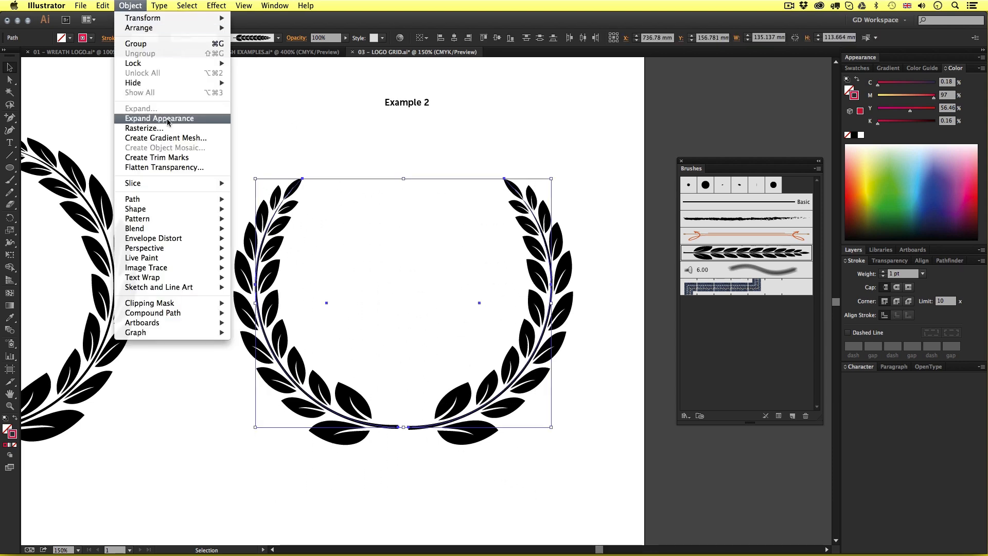
click(158, 118)
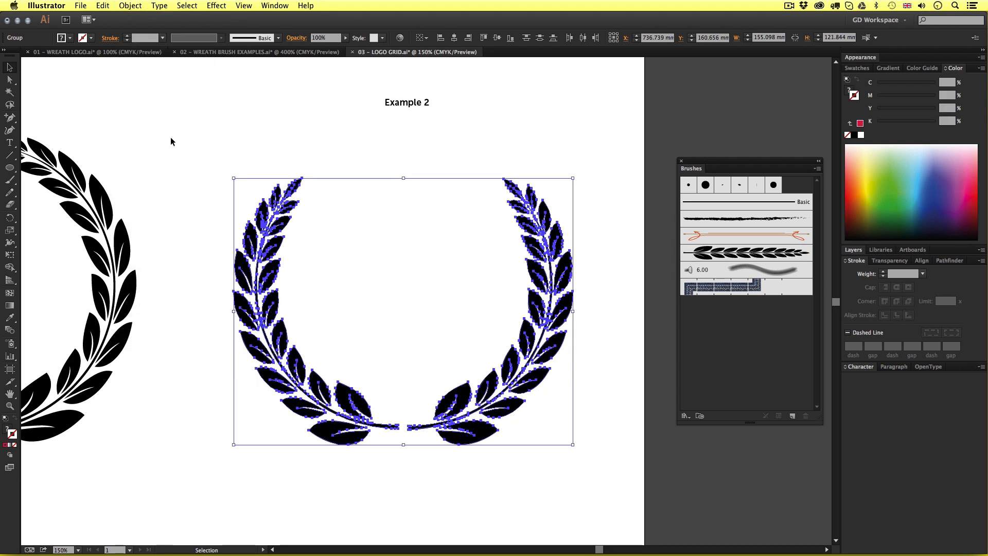
mouse_move(300, 349)
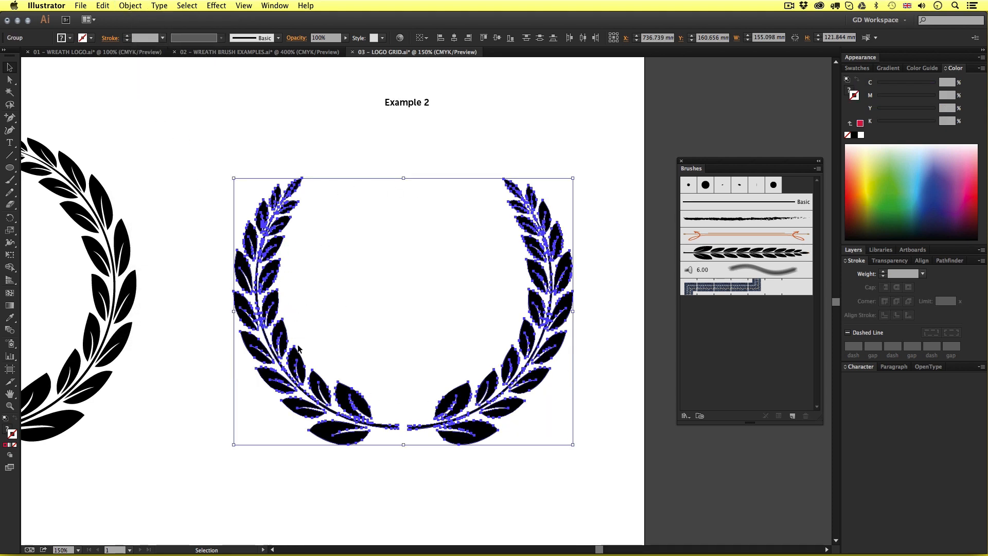
click(856, 68)
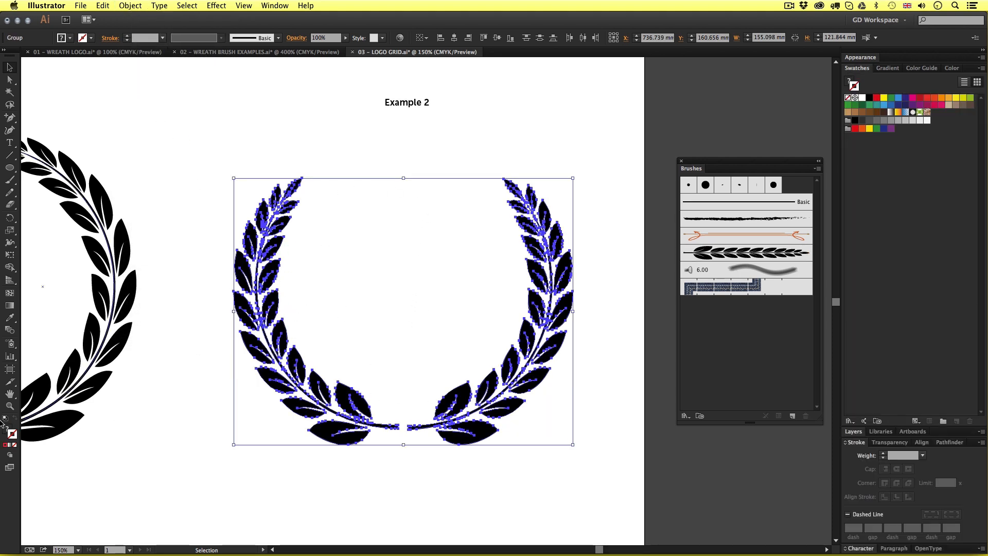
click(953, 68)
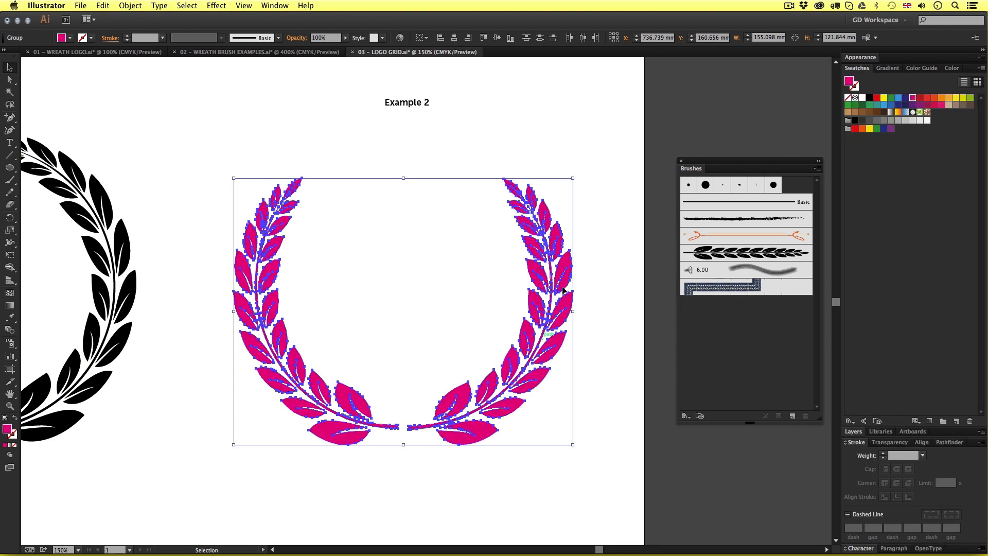
click(550, 463)
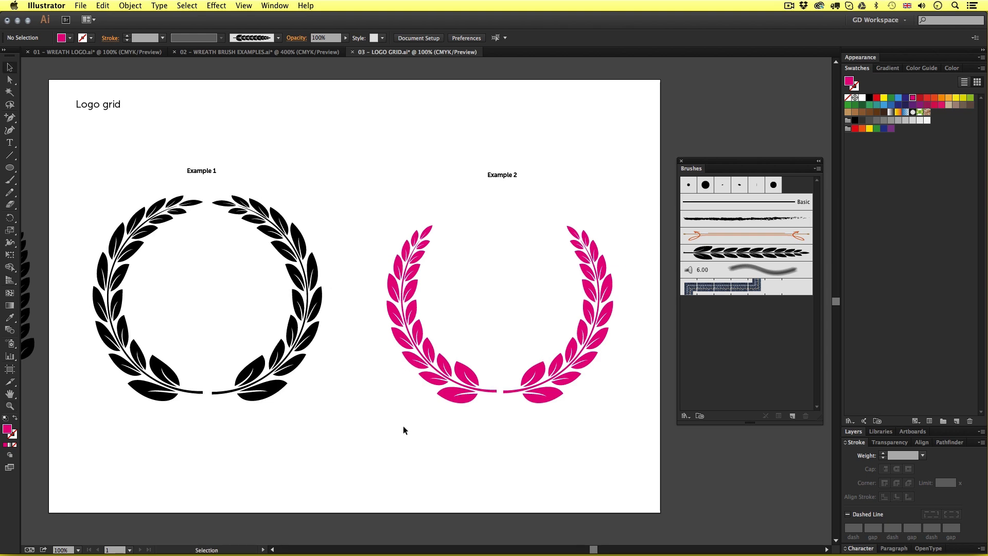
Step: Switch to the 01 - WREATH LOGO document, zoom to Example 2 and apply the leaf brush to its stems
click(73, 53)
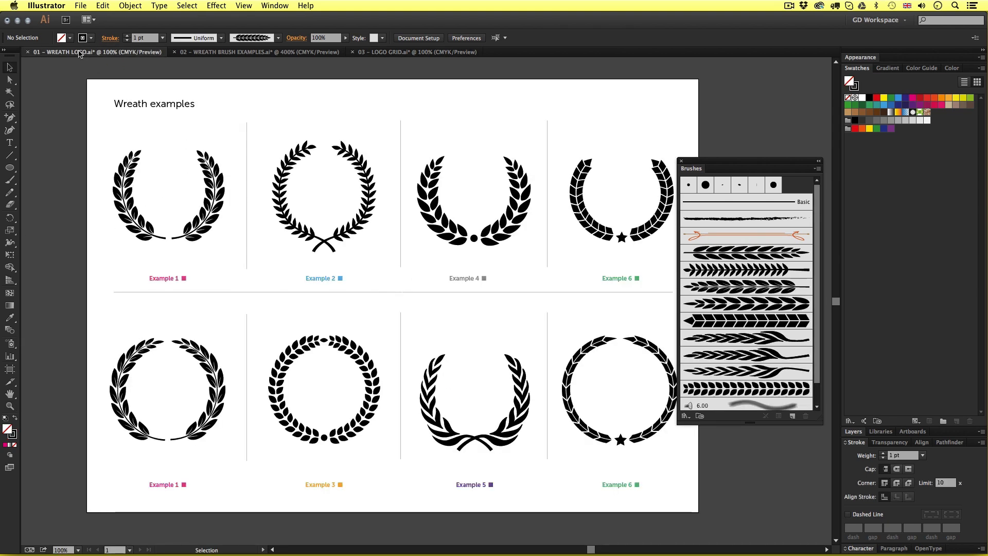
drag(748, 162, 785, 163)
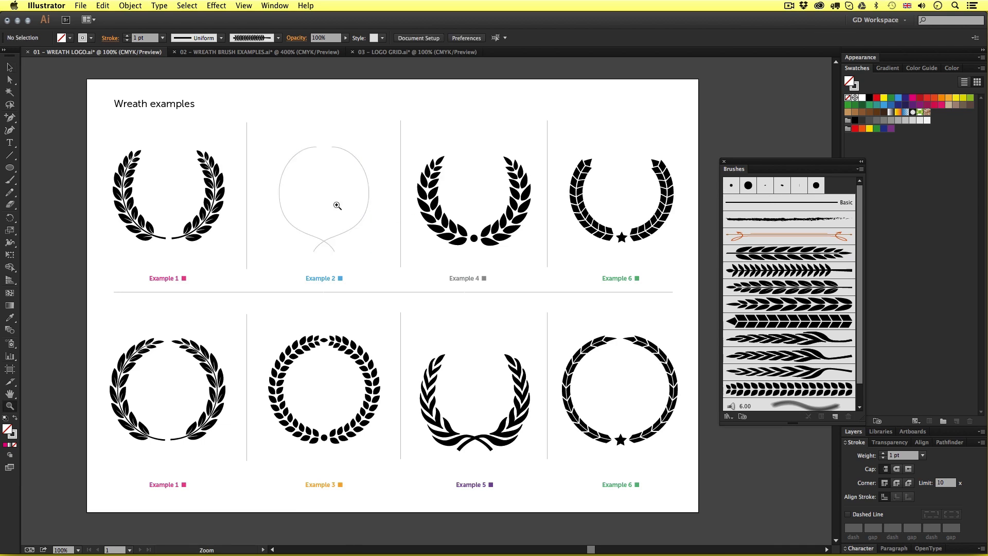
click(337, 206)
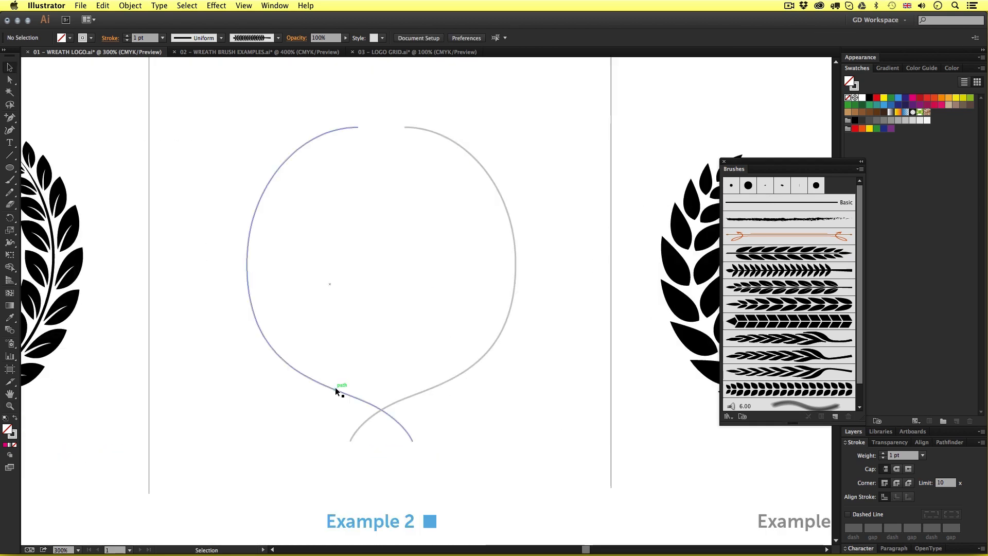
drag(341, 391, 487, 395)
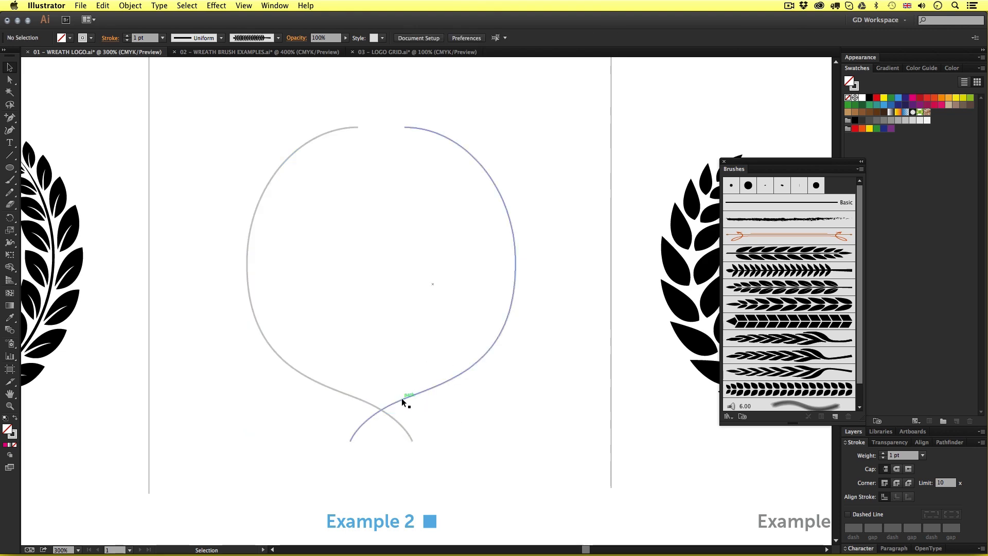
click(789, 270)
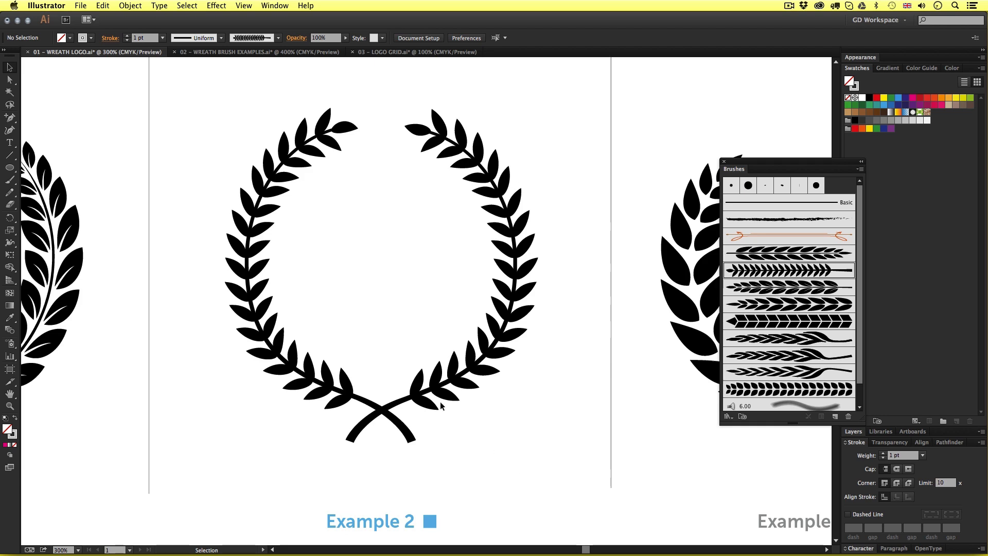
click(255, 52)
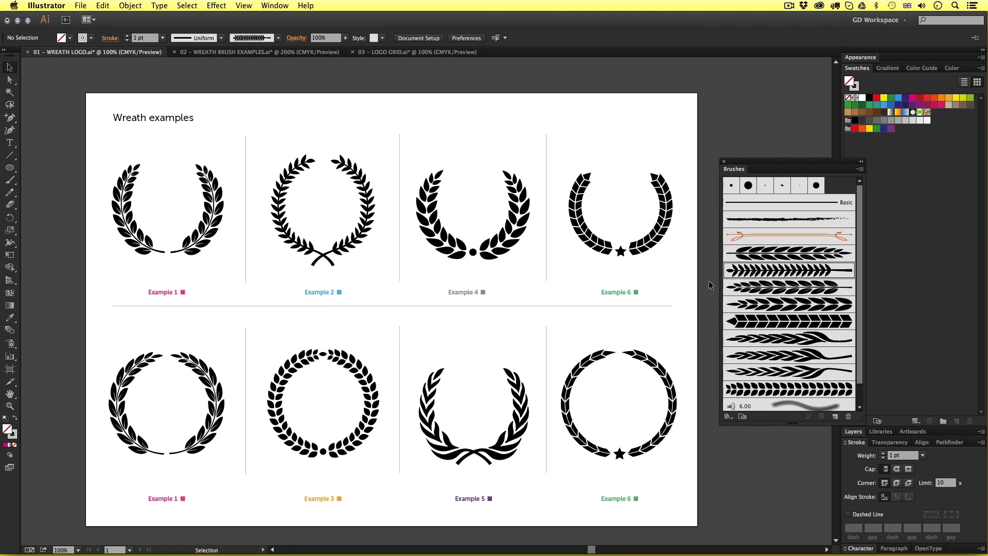
mouse_move(714, 296)
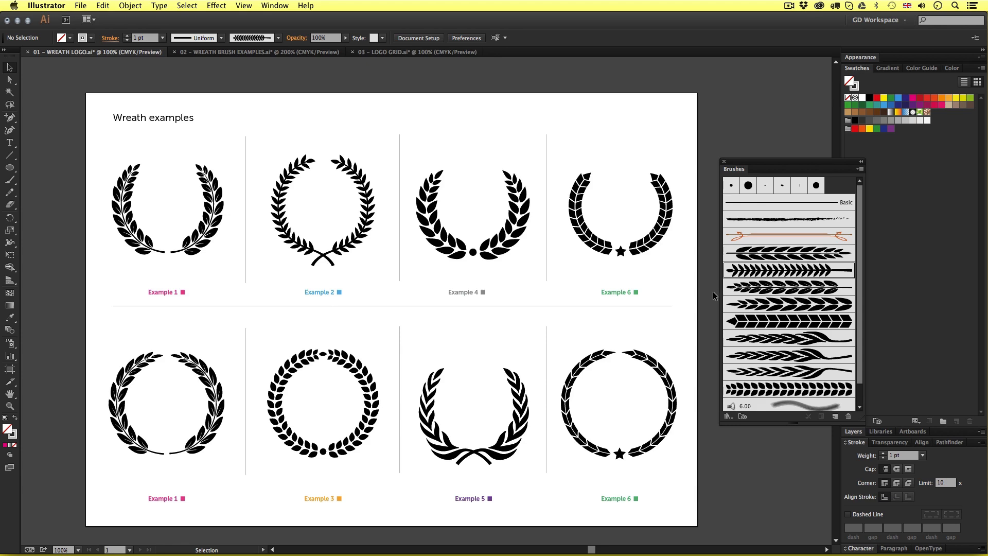